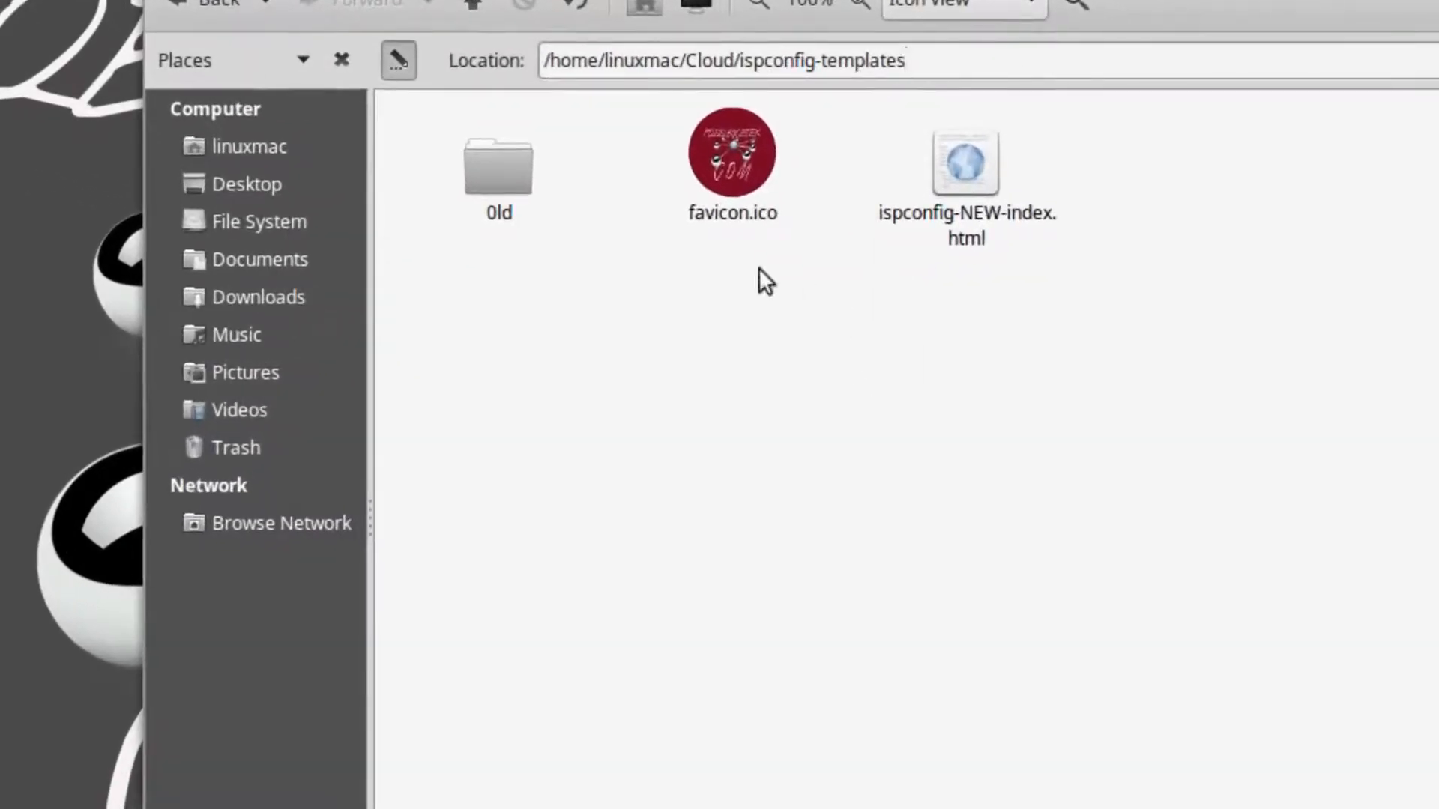
- Select ispconfig-NEW-index.html in the ispconfig-templates folder and bring up a new browser tab
click(965, 164)
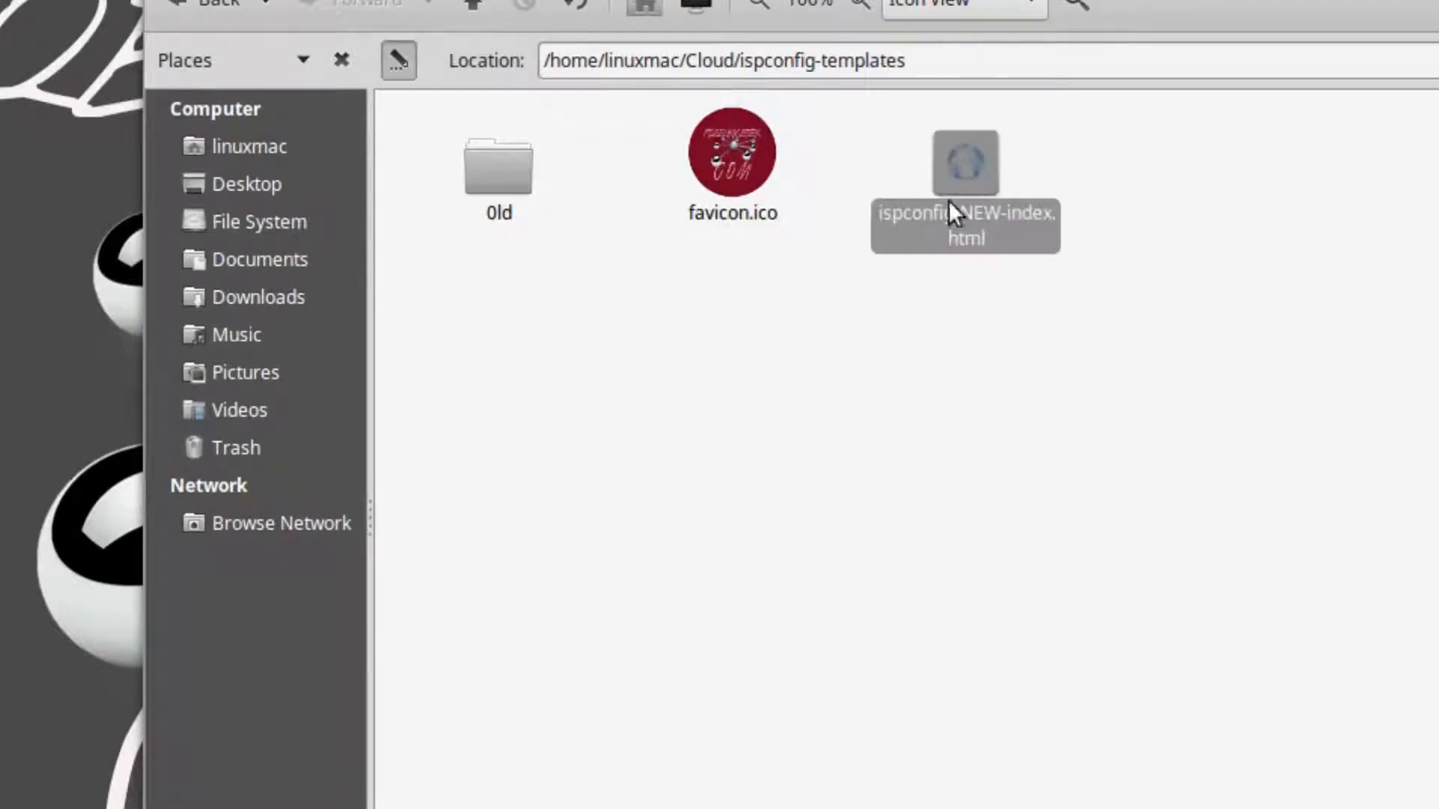
click(484, 293)
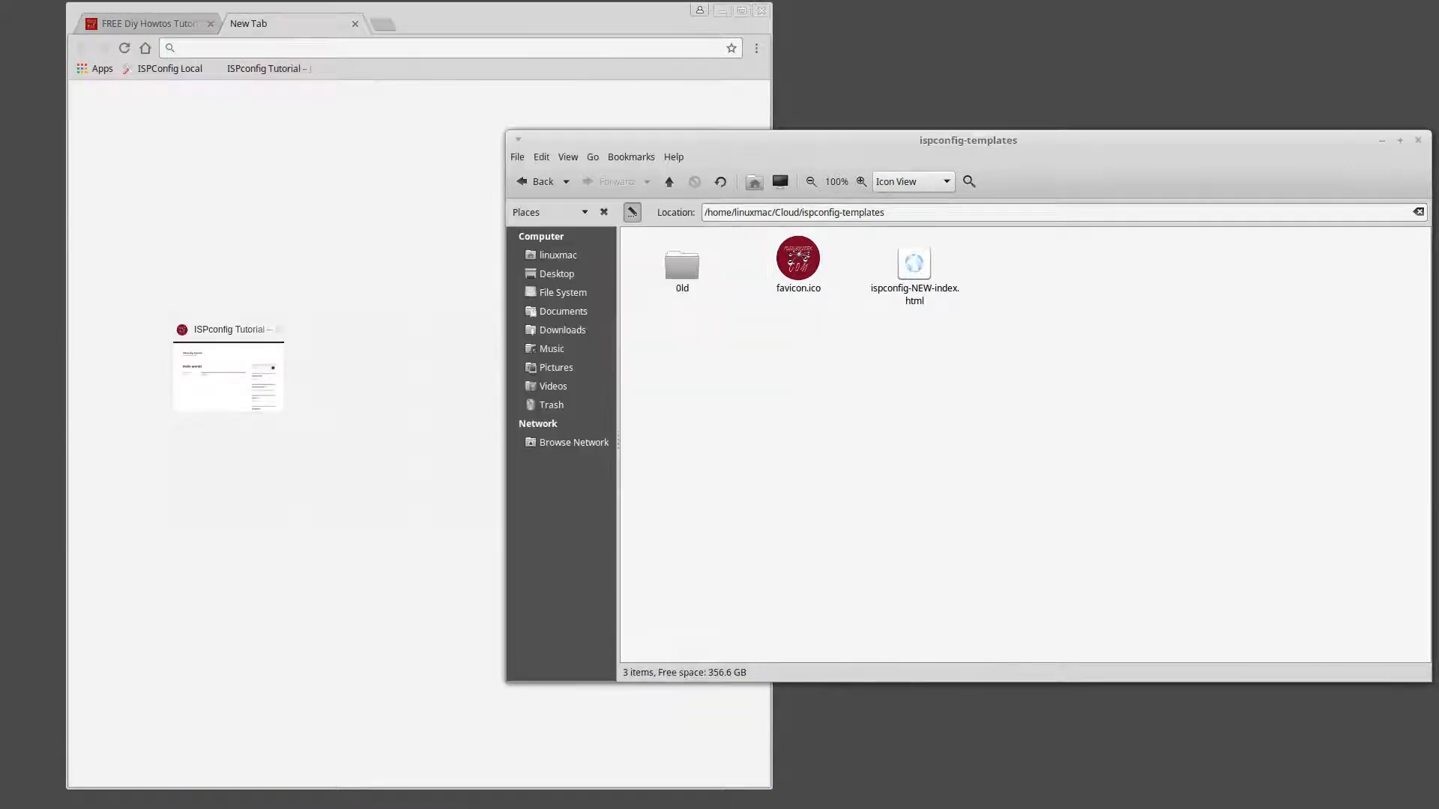
- Preview ispconfig-NEW-index.html in Chrome, showing the ISPconfig Part 4 FTP banner
double_click(915, 264)
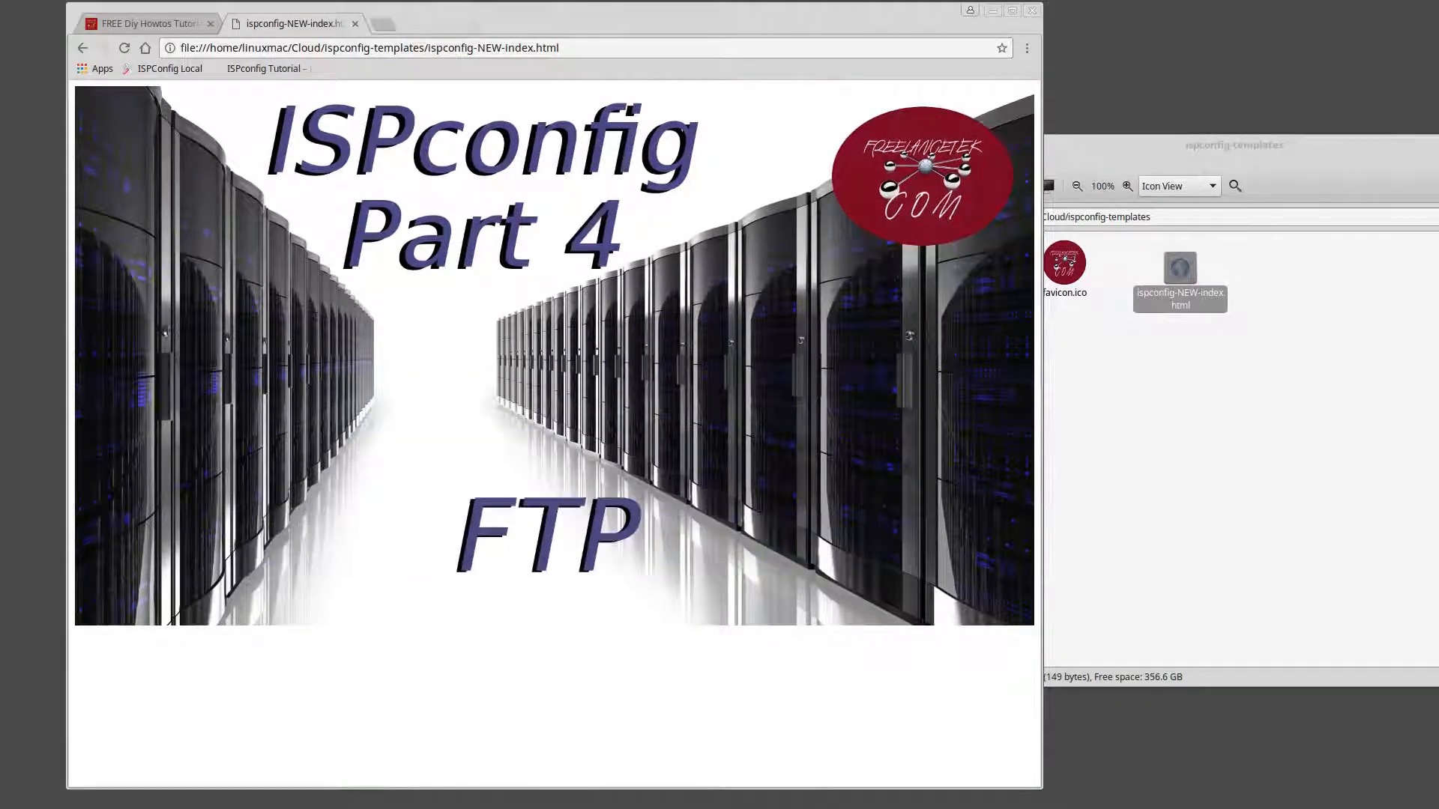
click(150, 23)
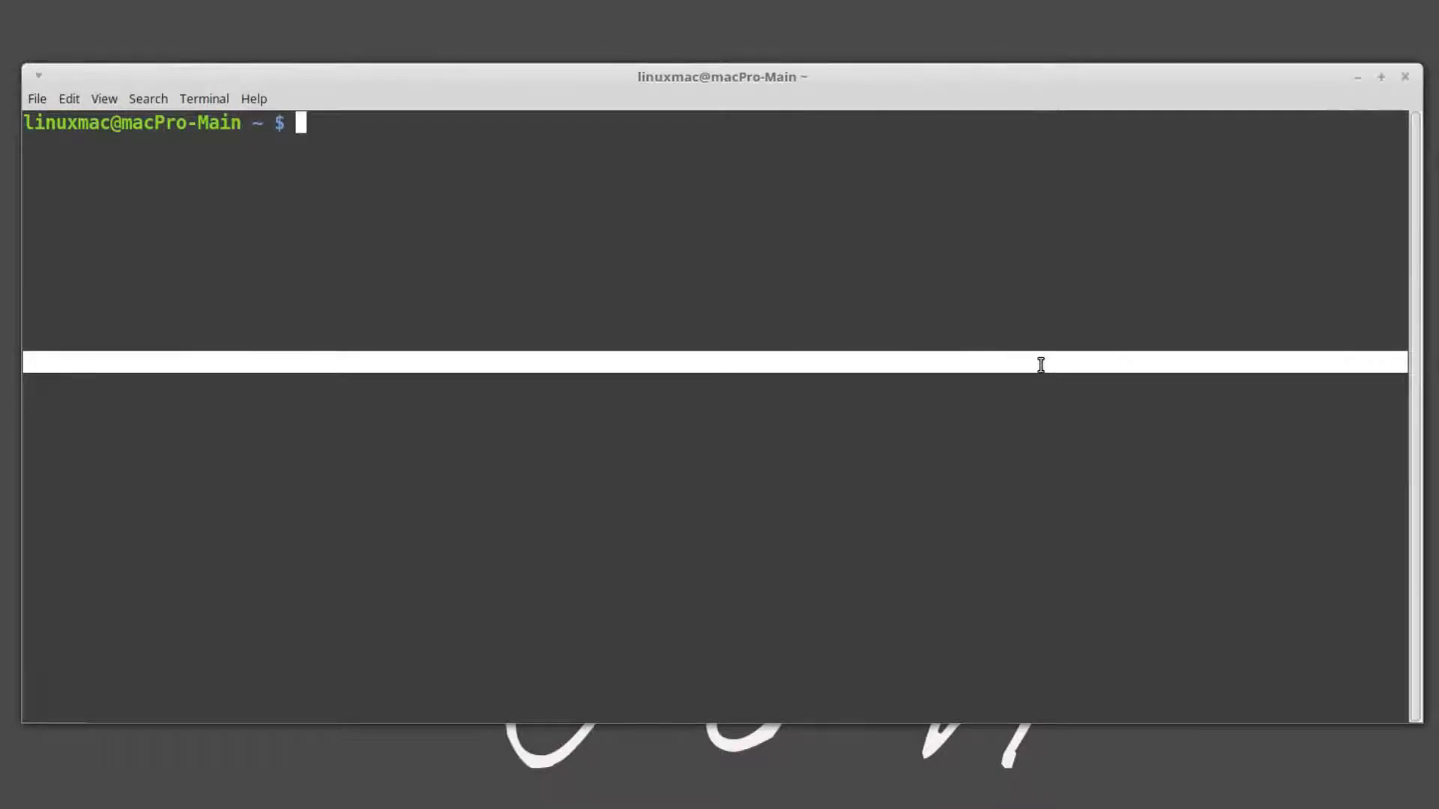
text(ssh)
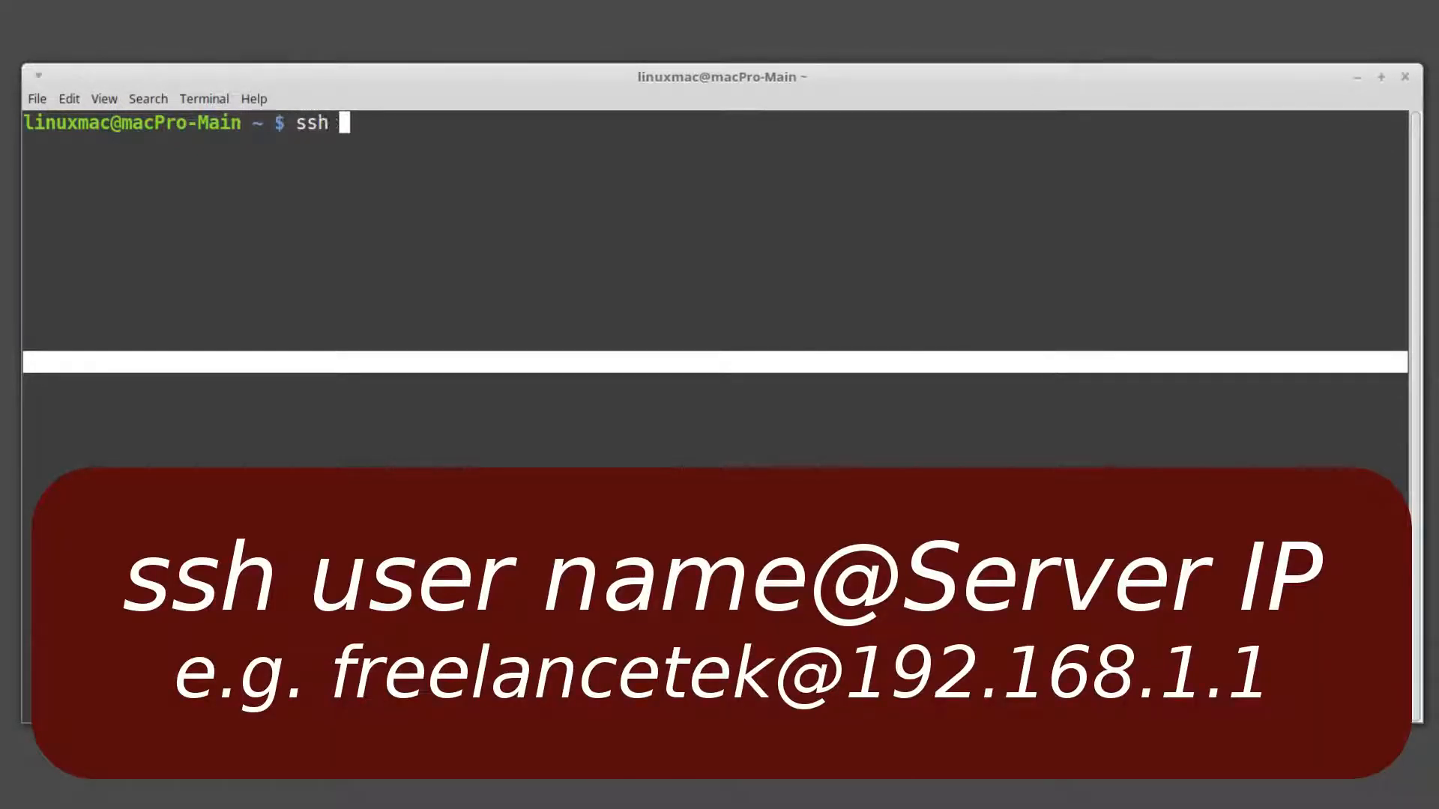
text(li)
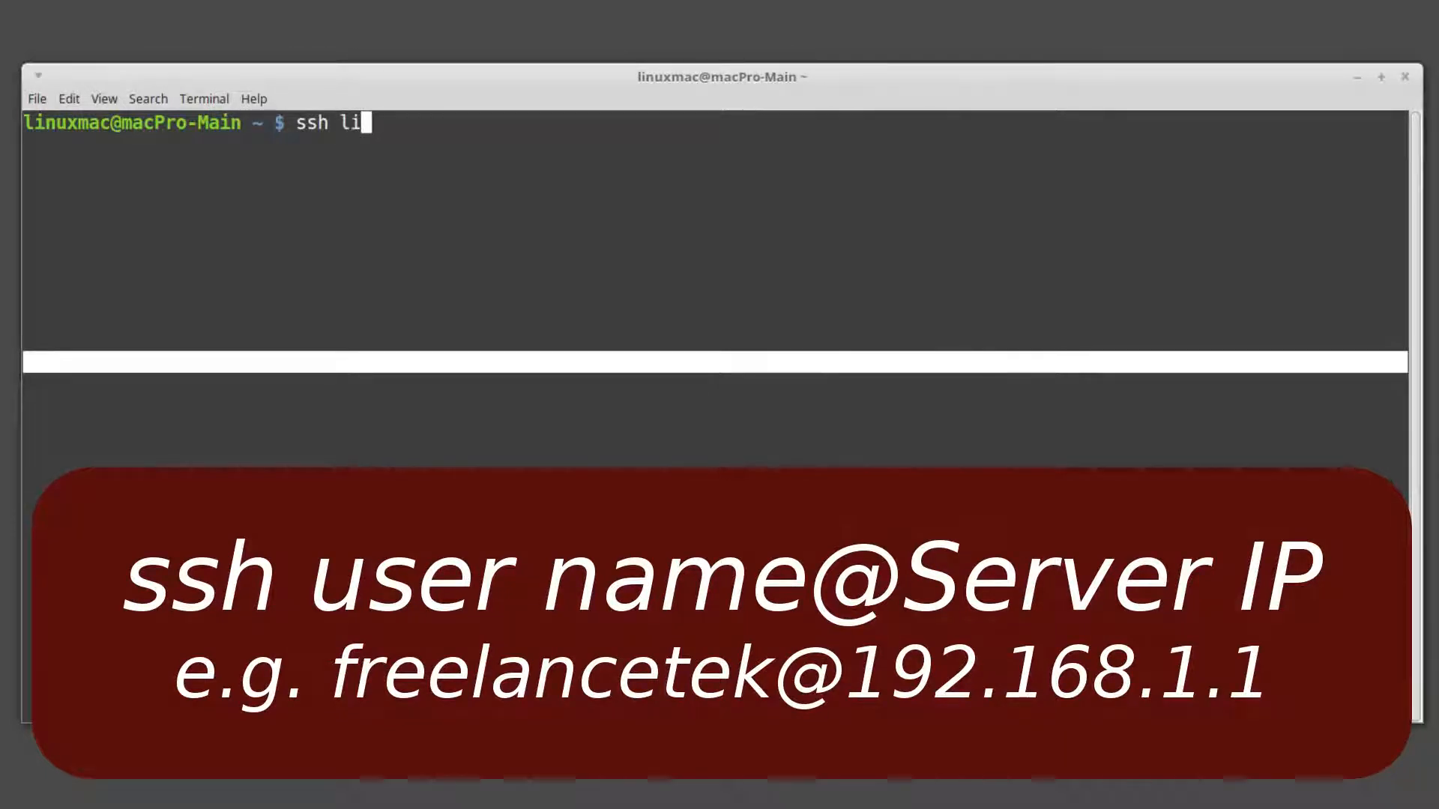
text(n)
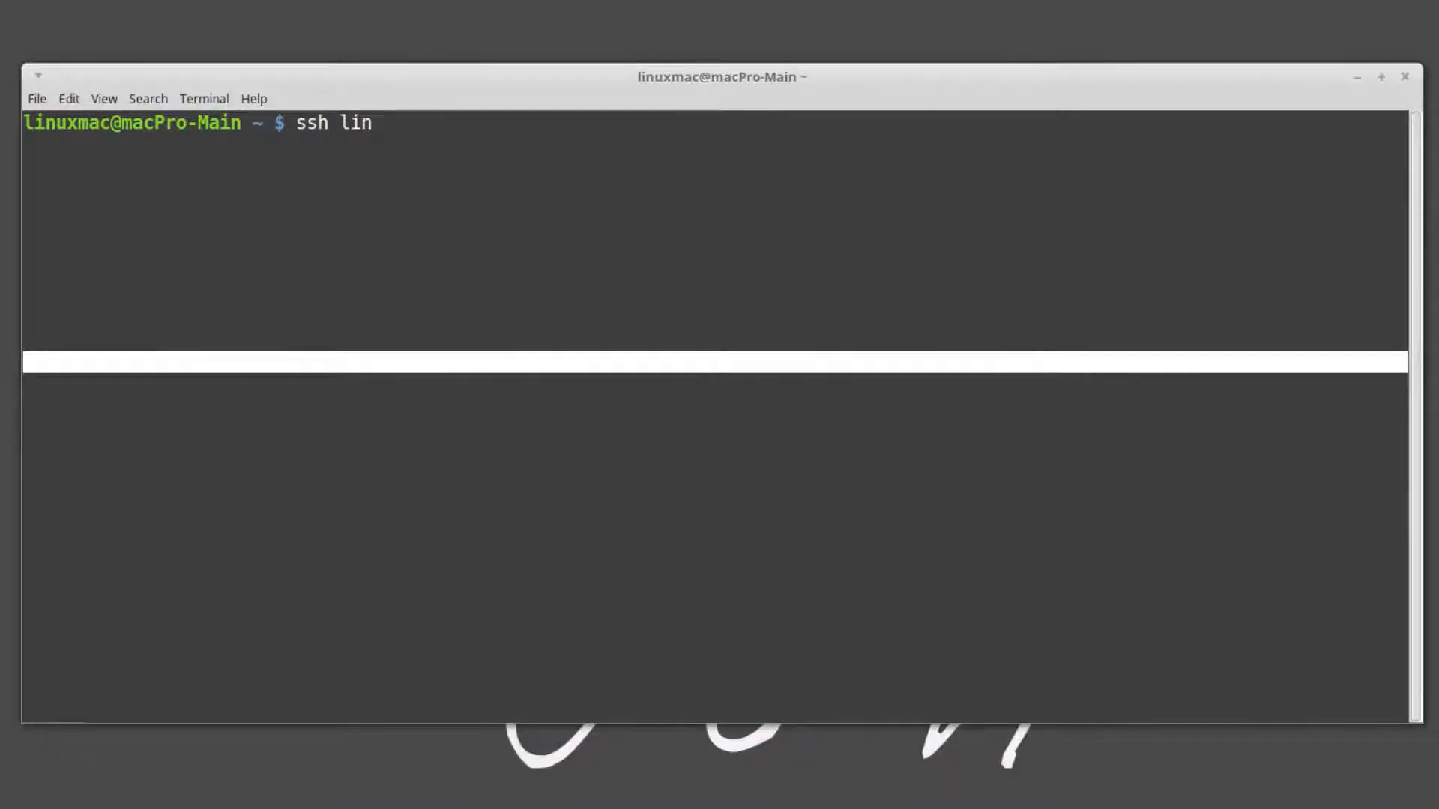
text(uxma)
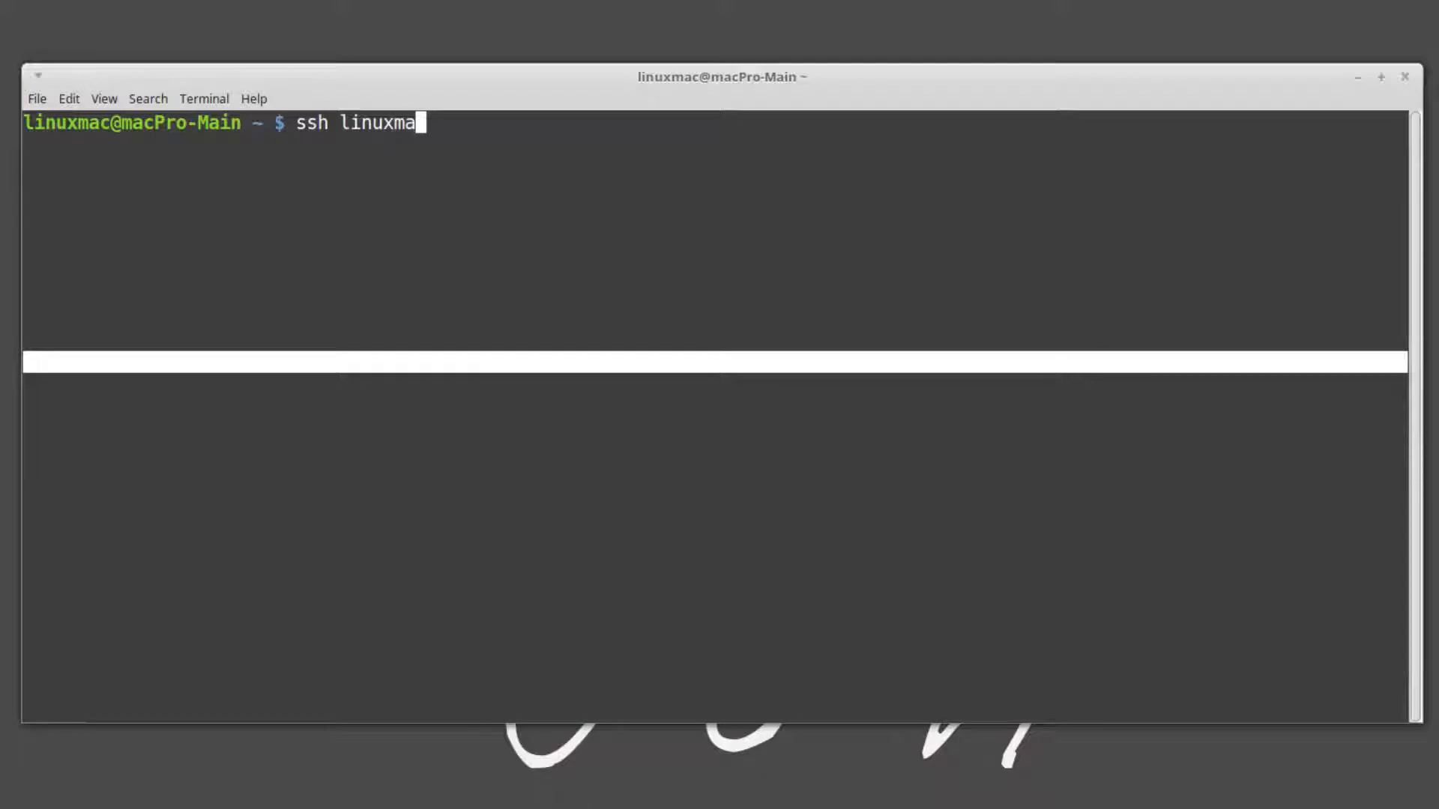
text(c@199)
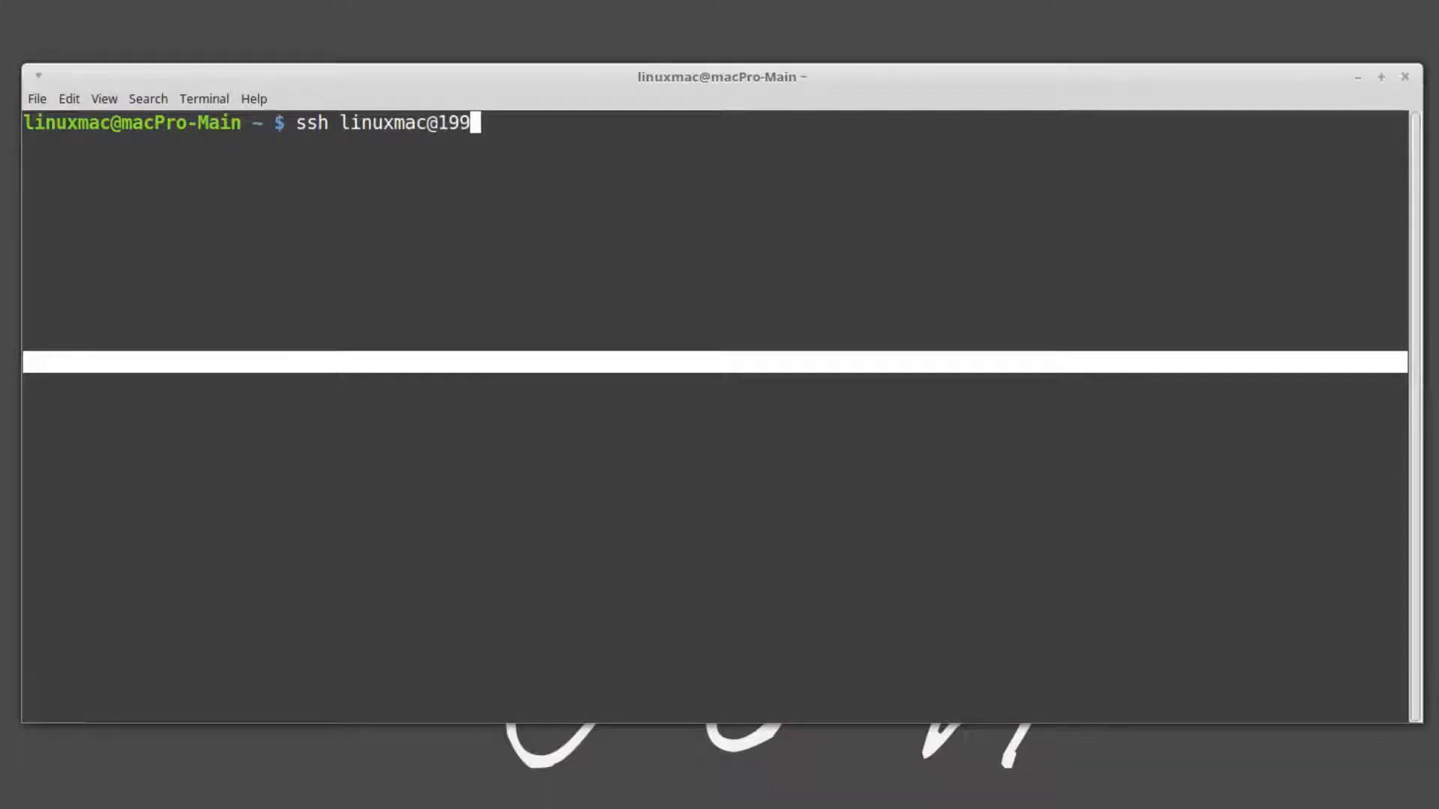
text(.168.71.51)
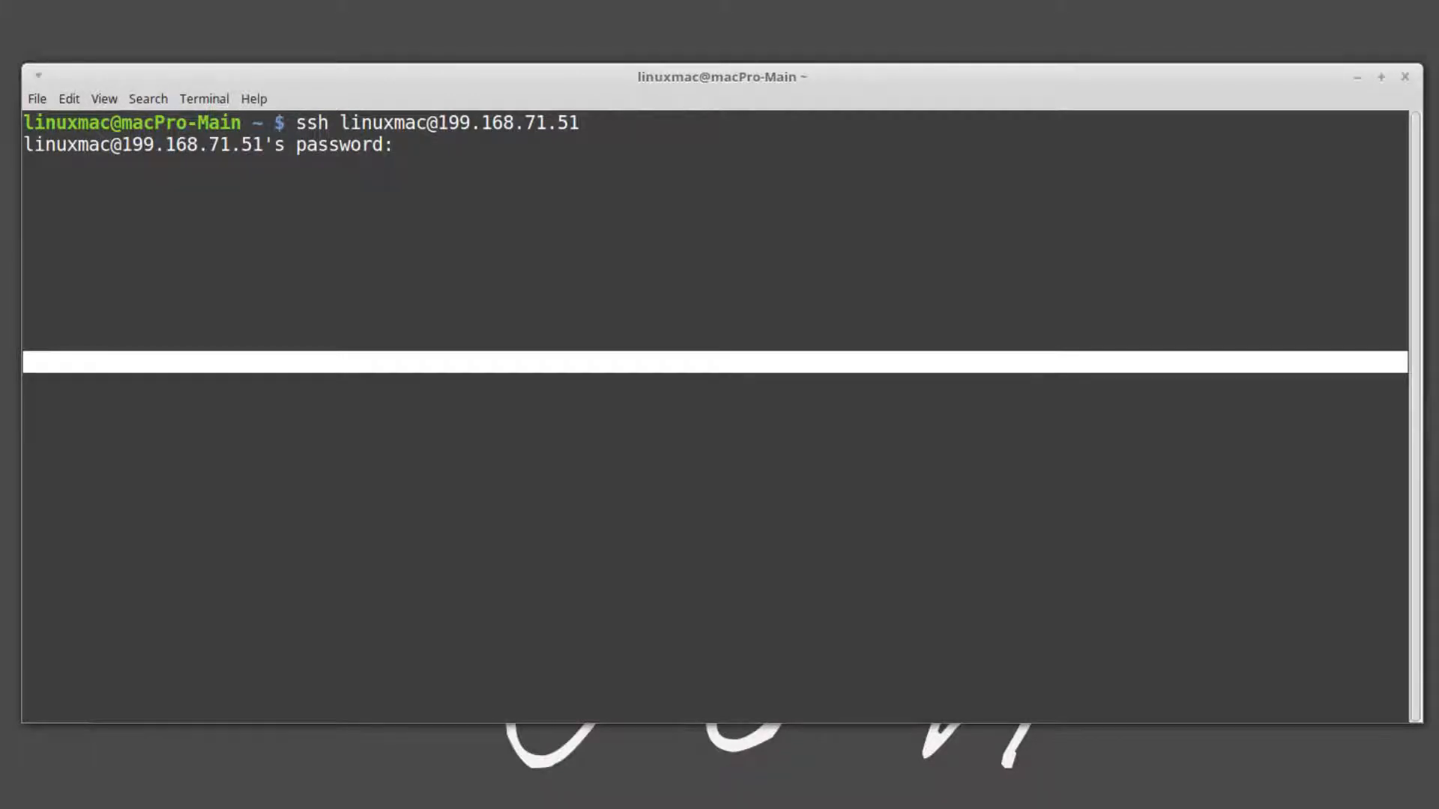
key(Return)
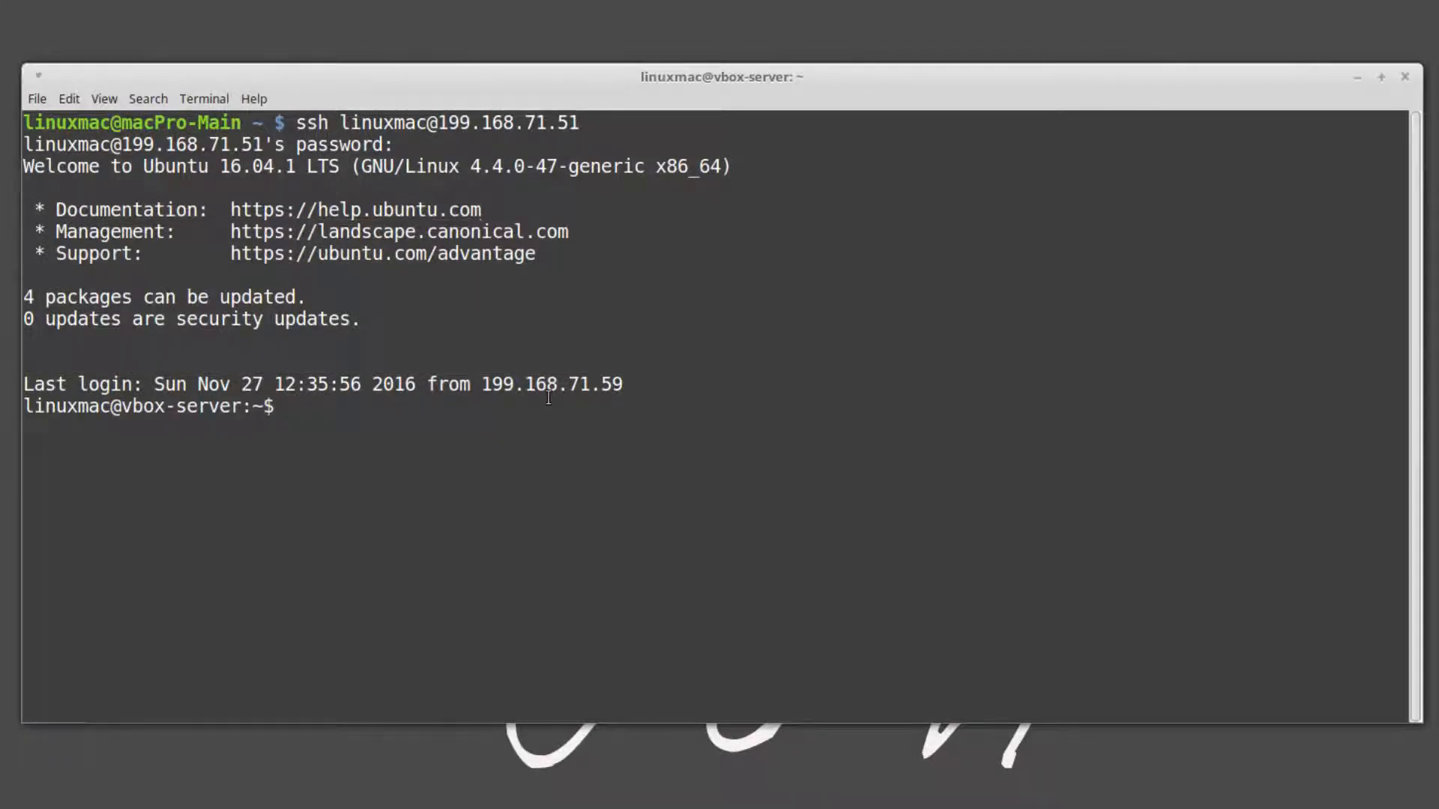
- Become root with sudo su, cd into /usr/local/ispconfig/server/conf/, and clear the screen
text(s)
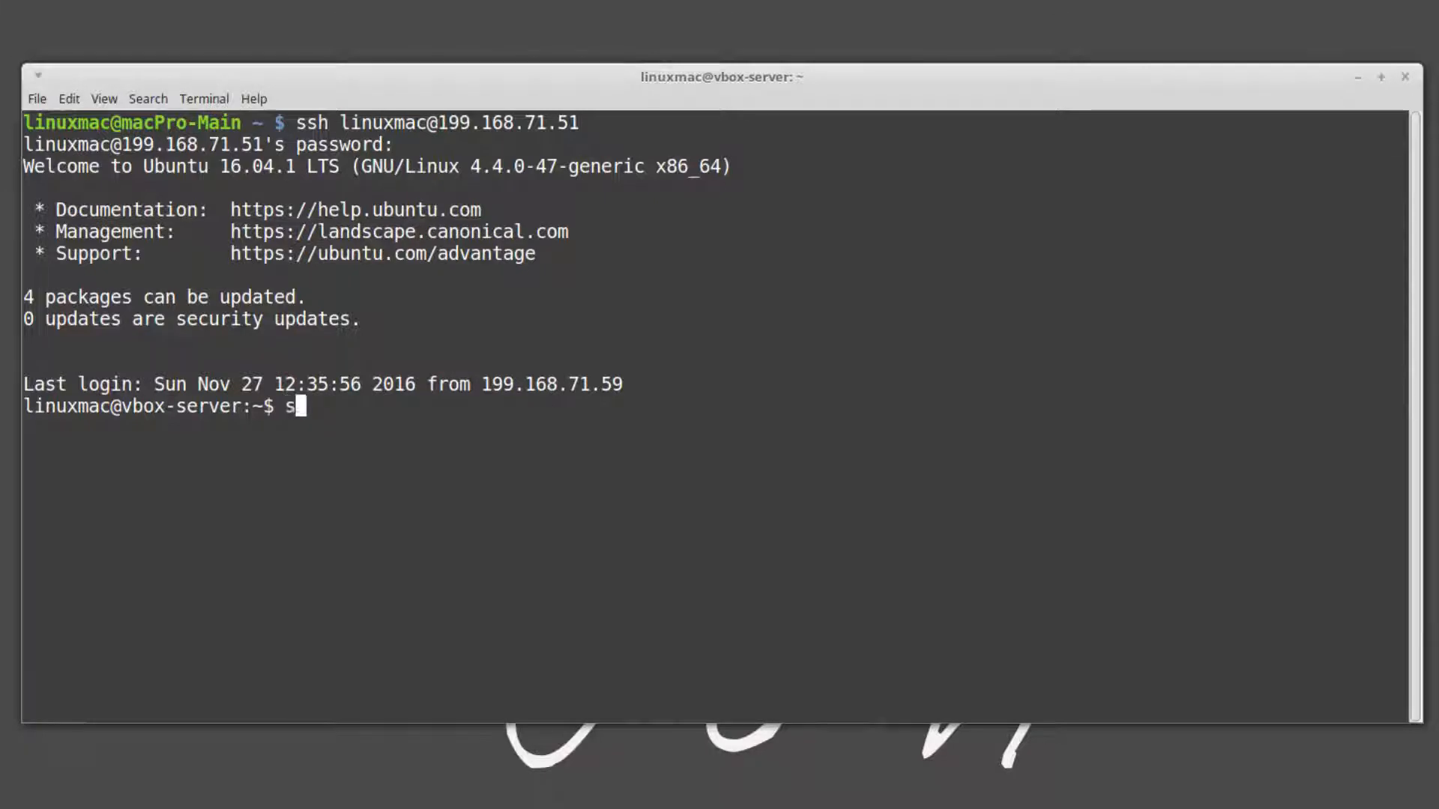
text(udo su)
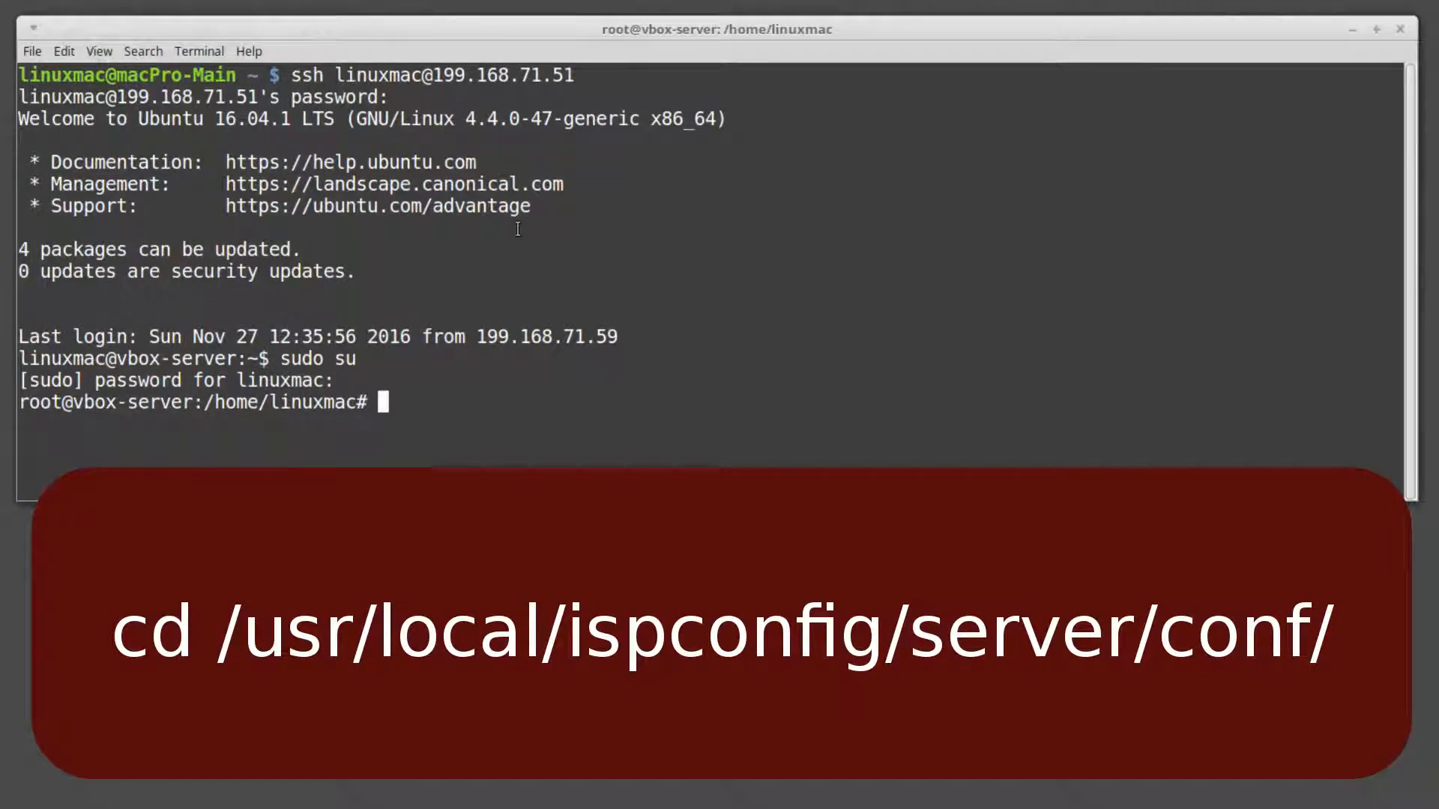
text(cd)
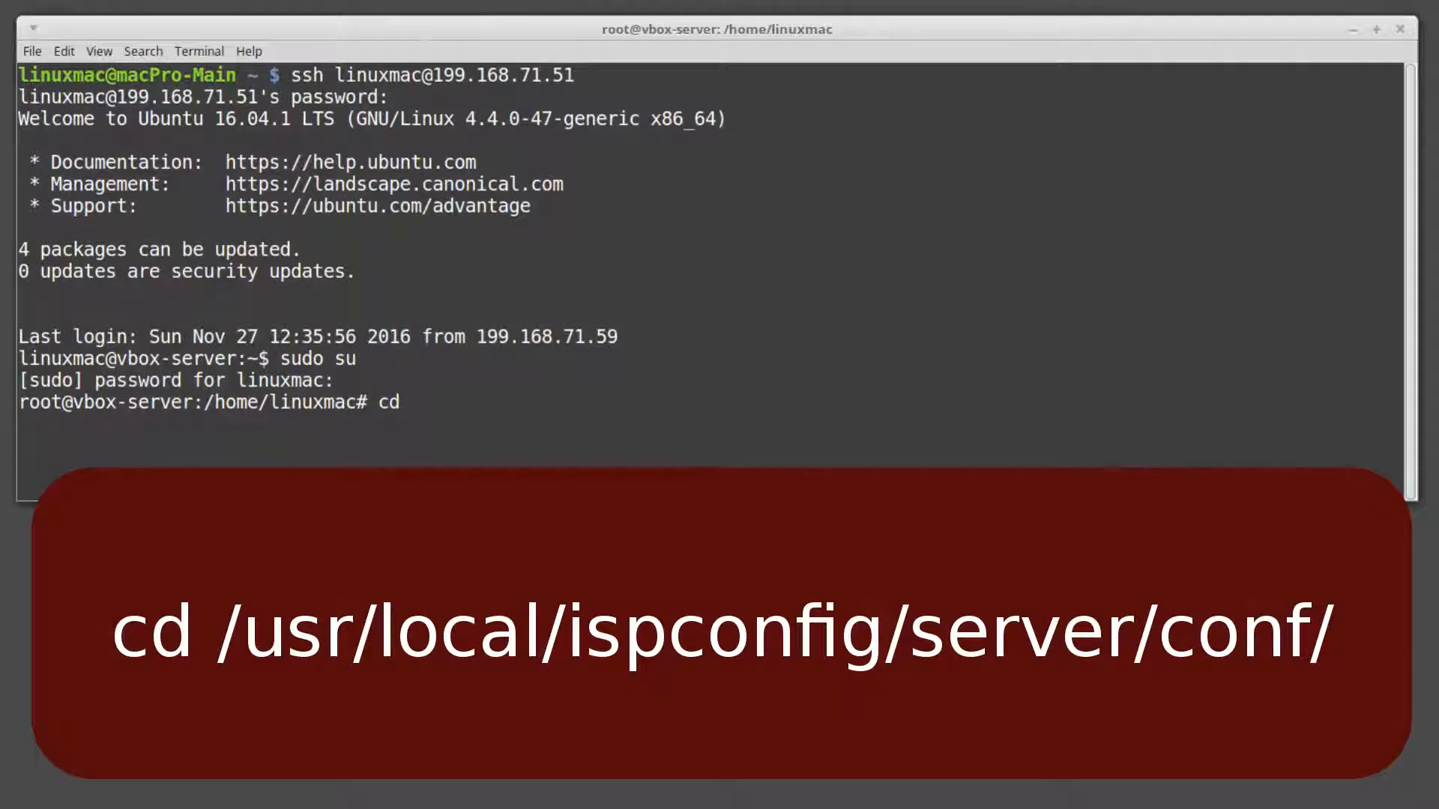
text(/us)
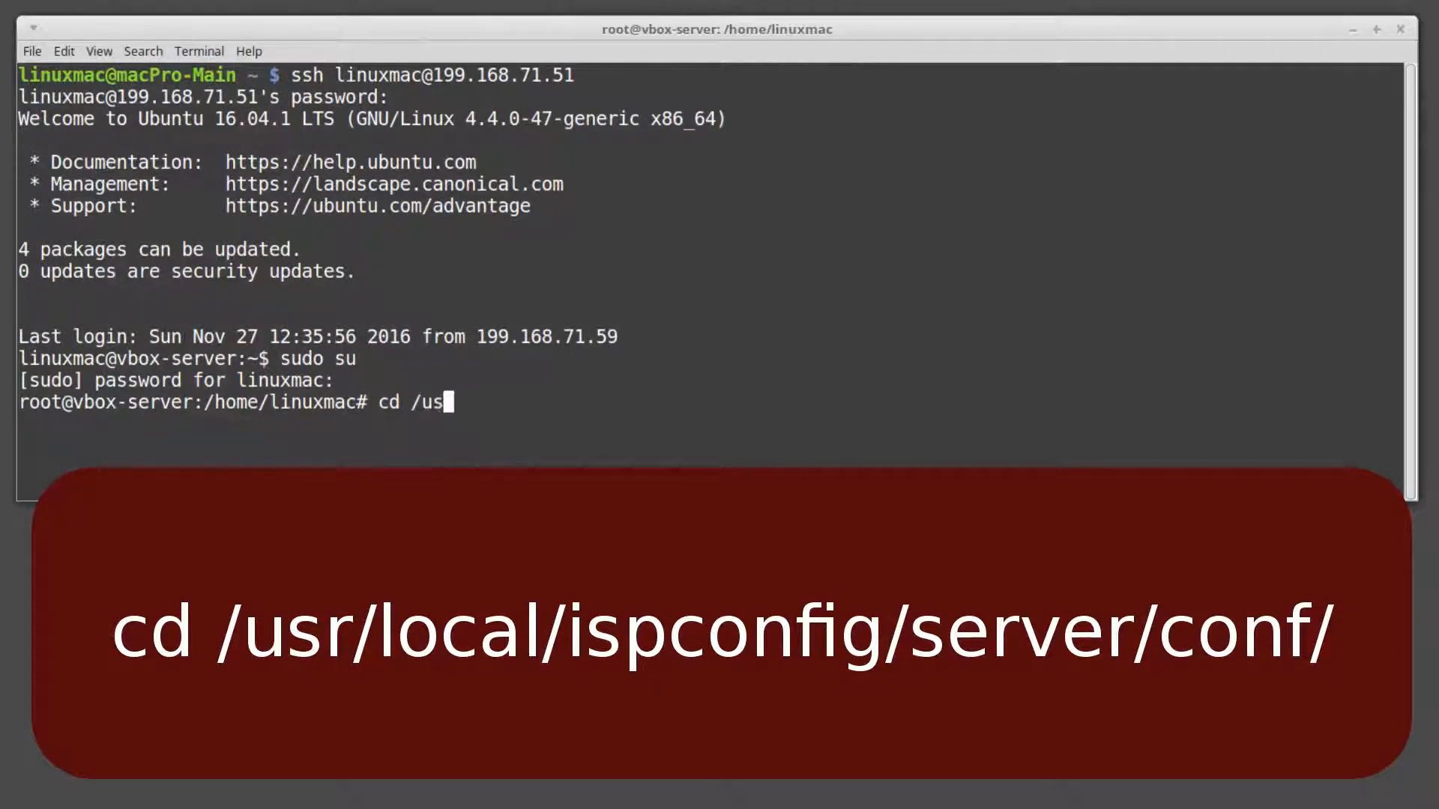
text(r/)
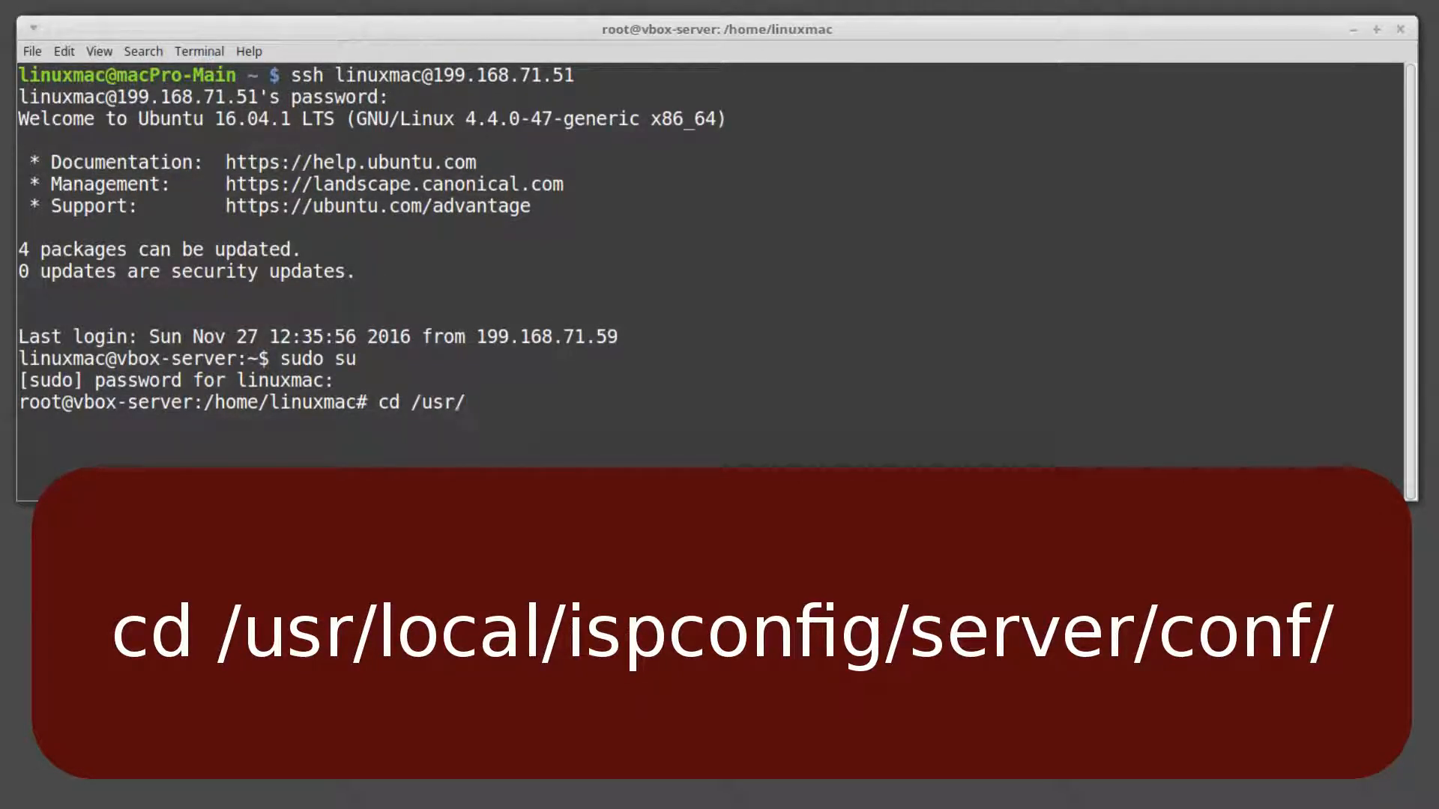
text(local/)
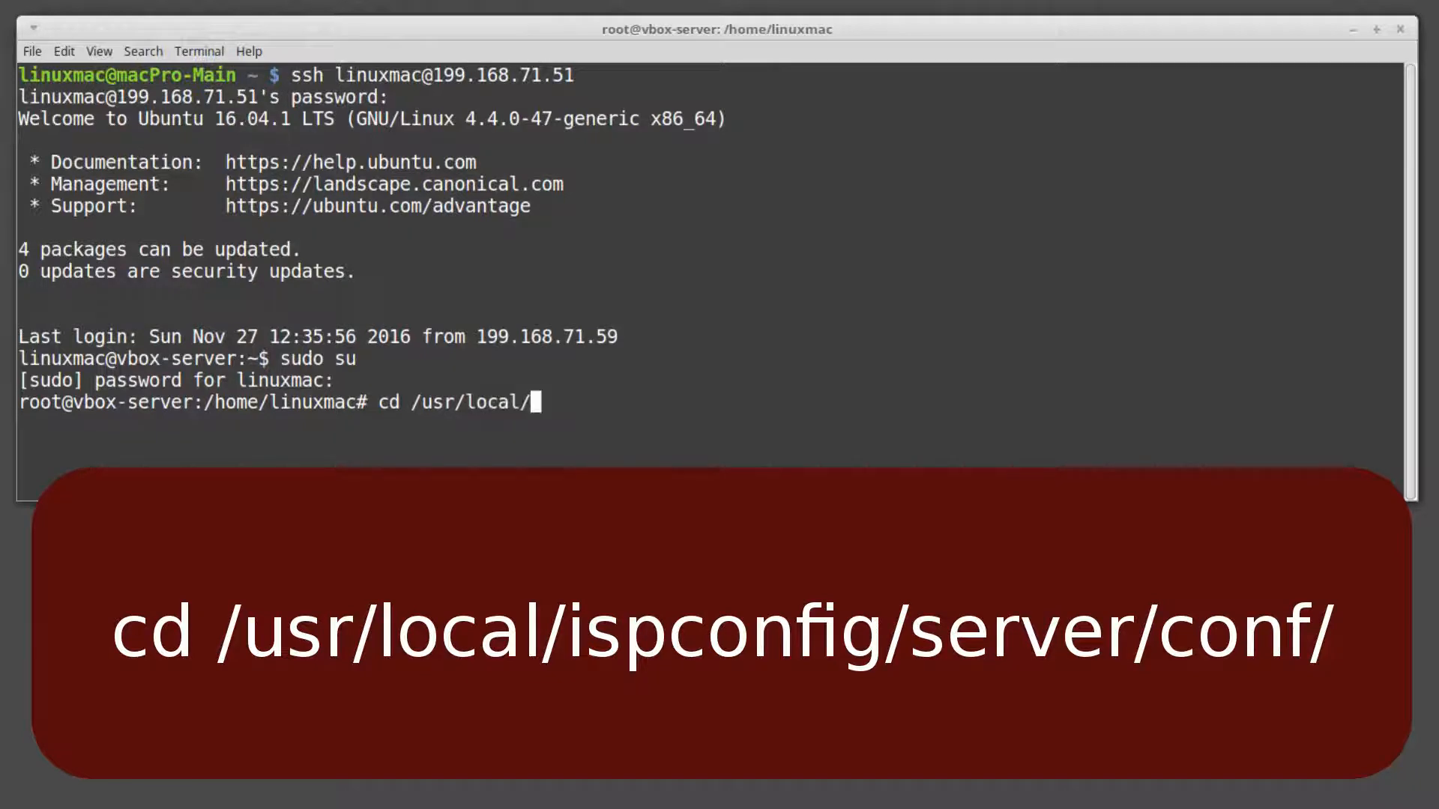
text(ispconfig/)
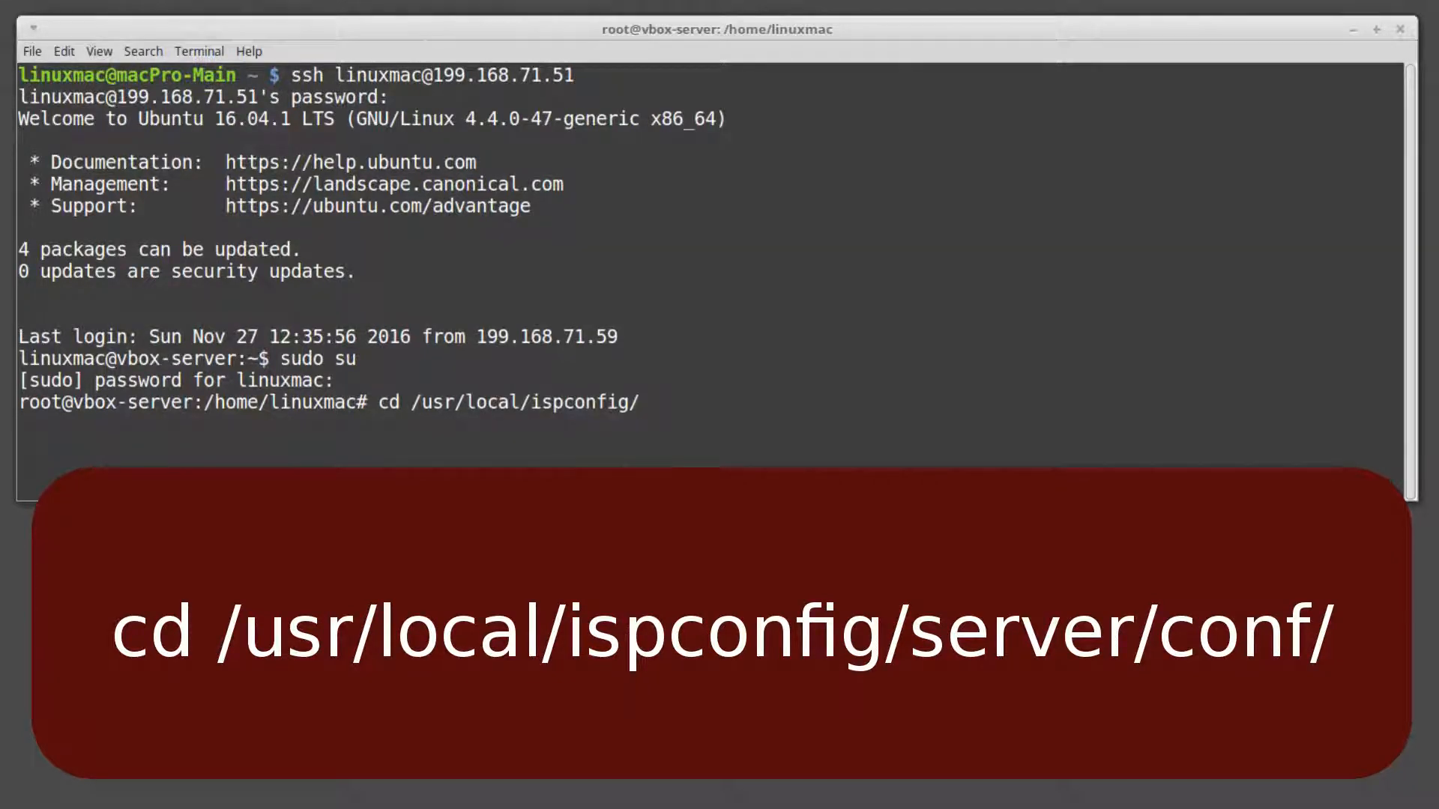
text(server/)
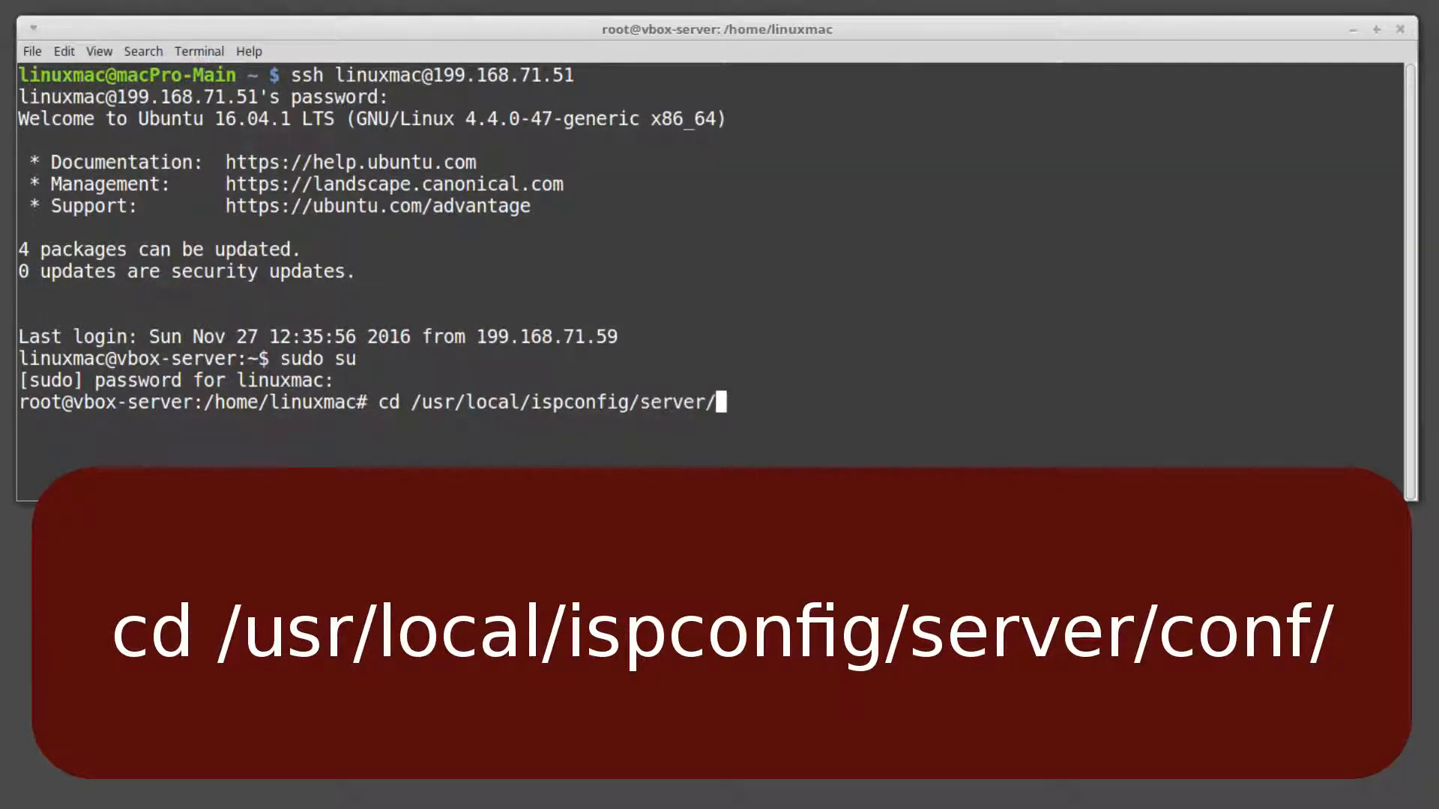
text(con)
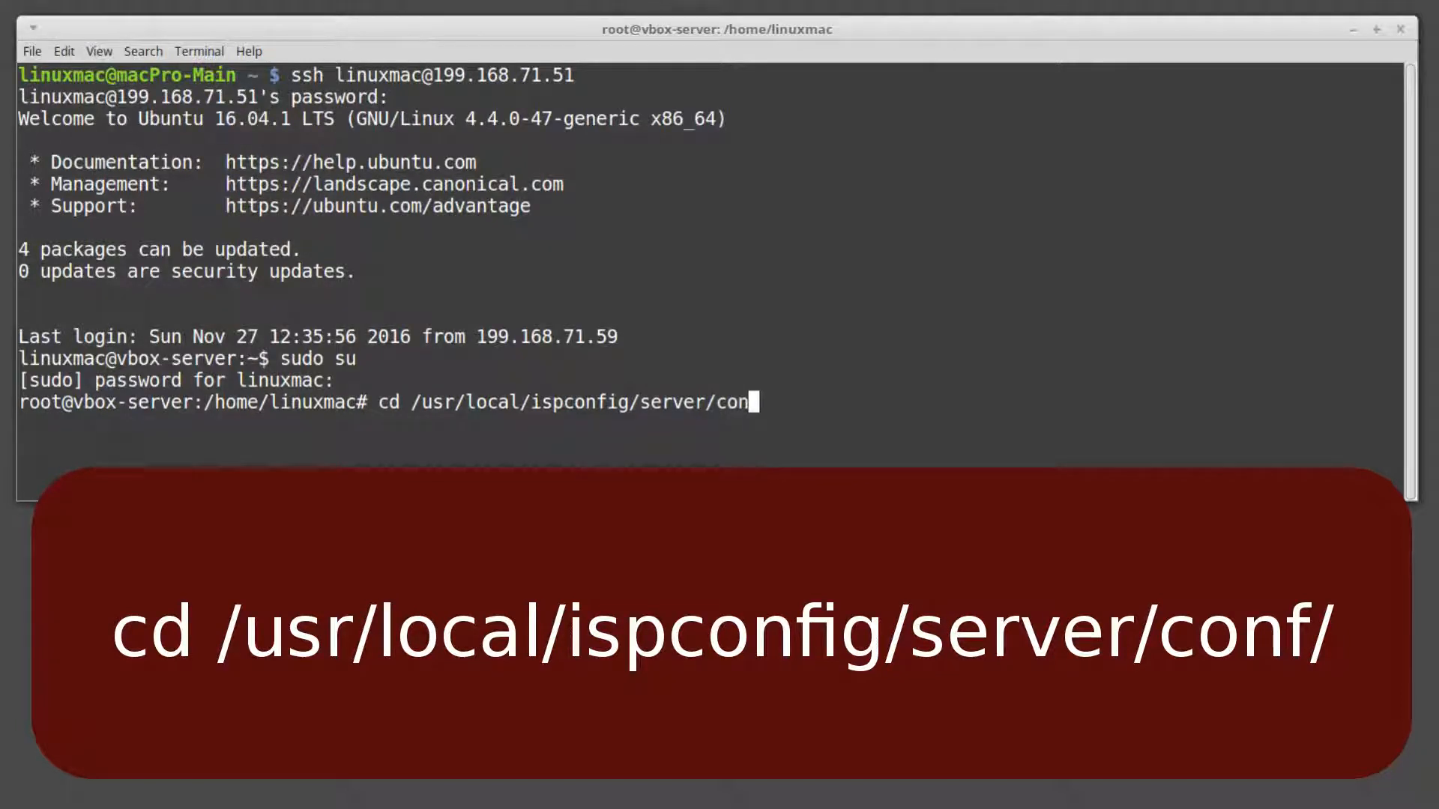
text(f/)
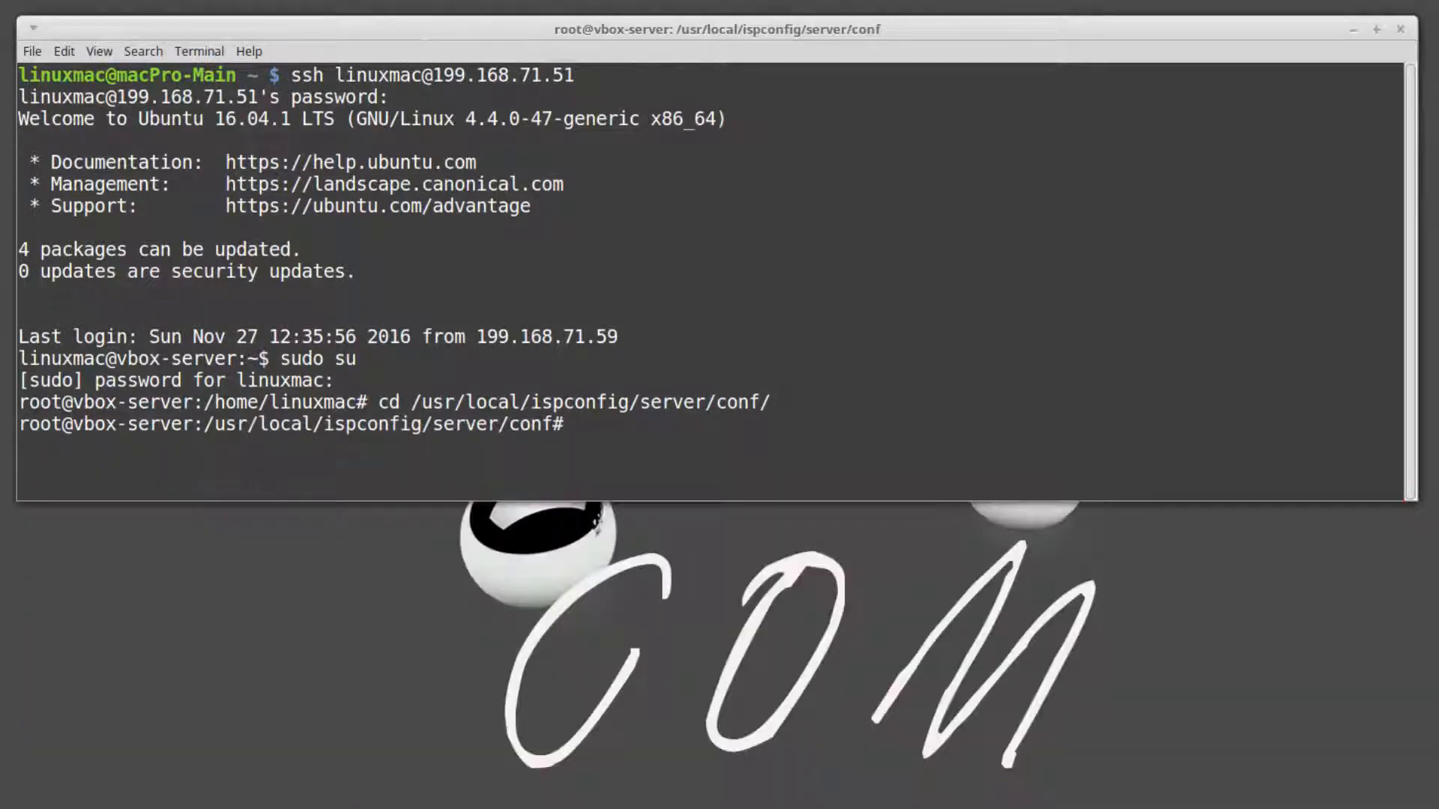
text(clear)
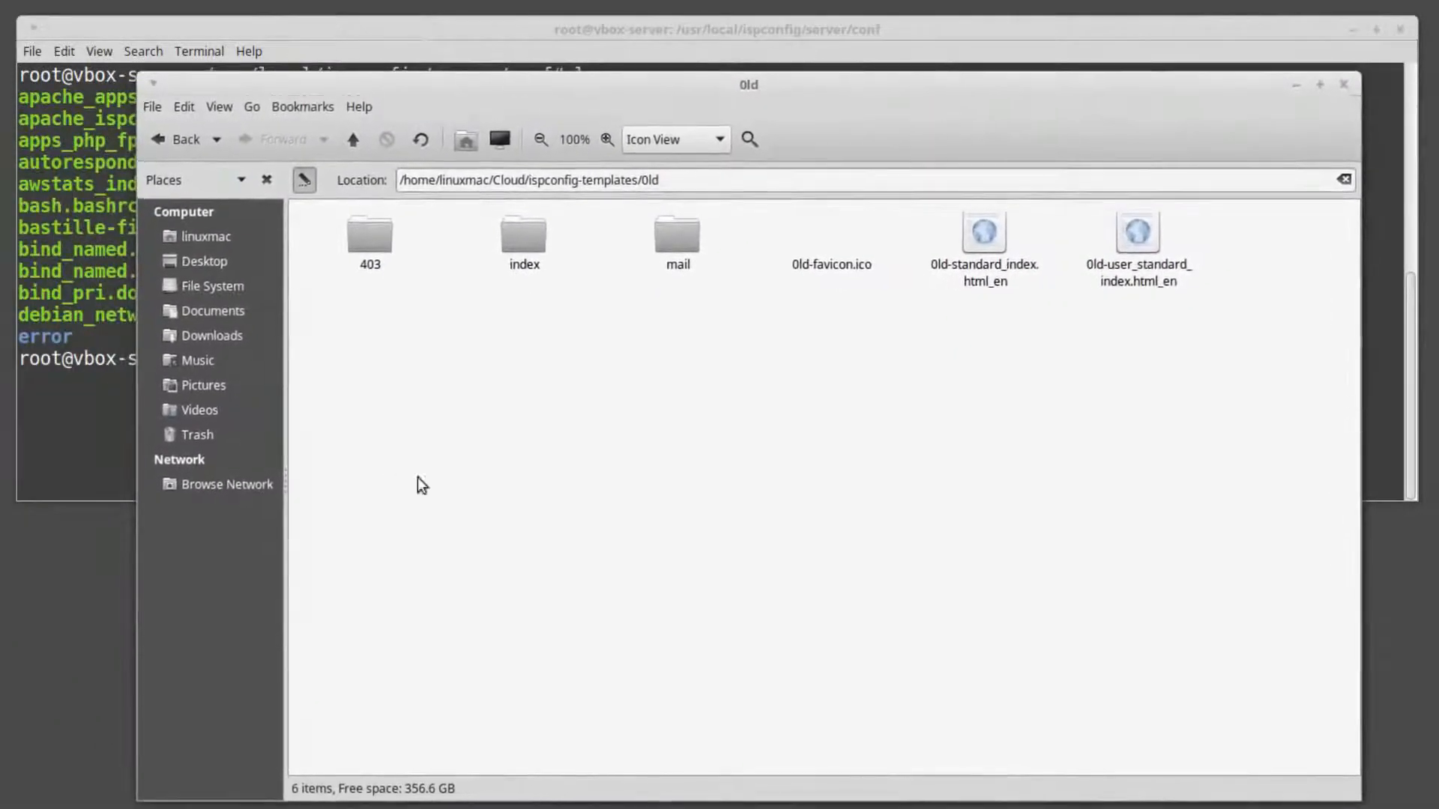
- Open web_quota_notification_en.txt from the Old templates' mail folder in the text editor
double_click(677, 232)
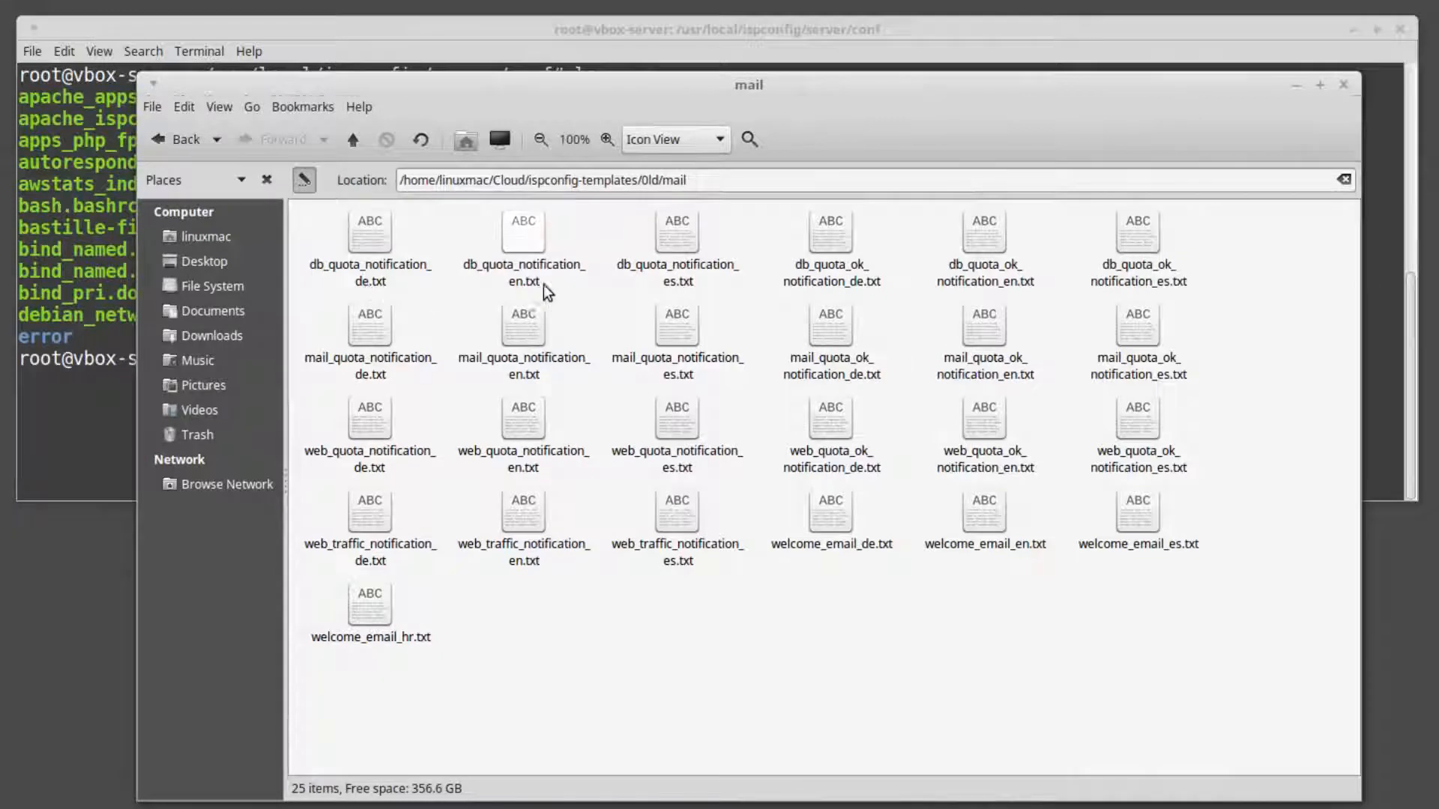
mouse_move(487, 380)
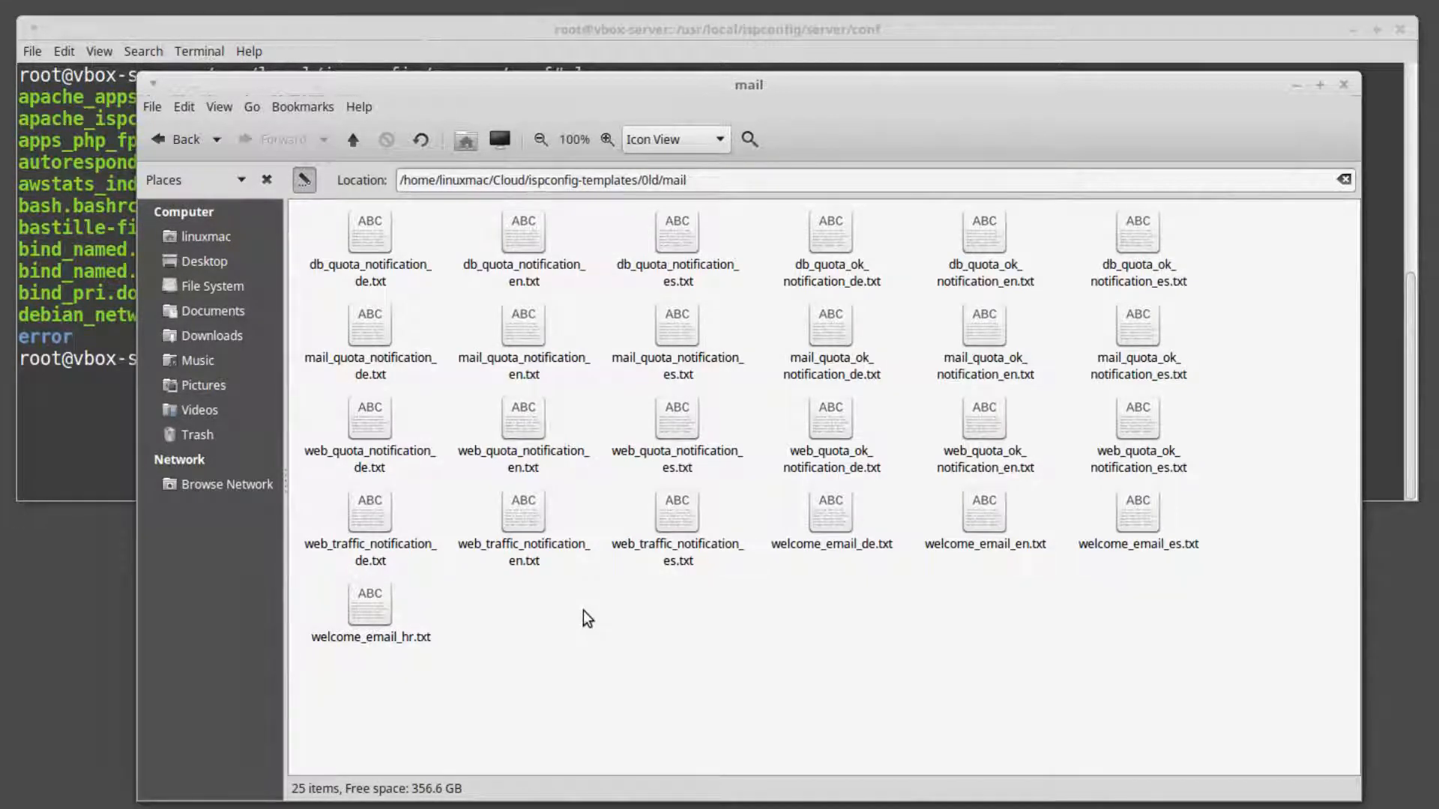
mouse_move(601, 624)
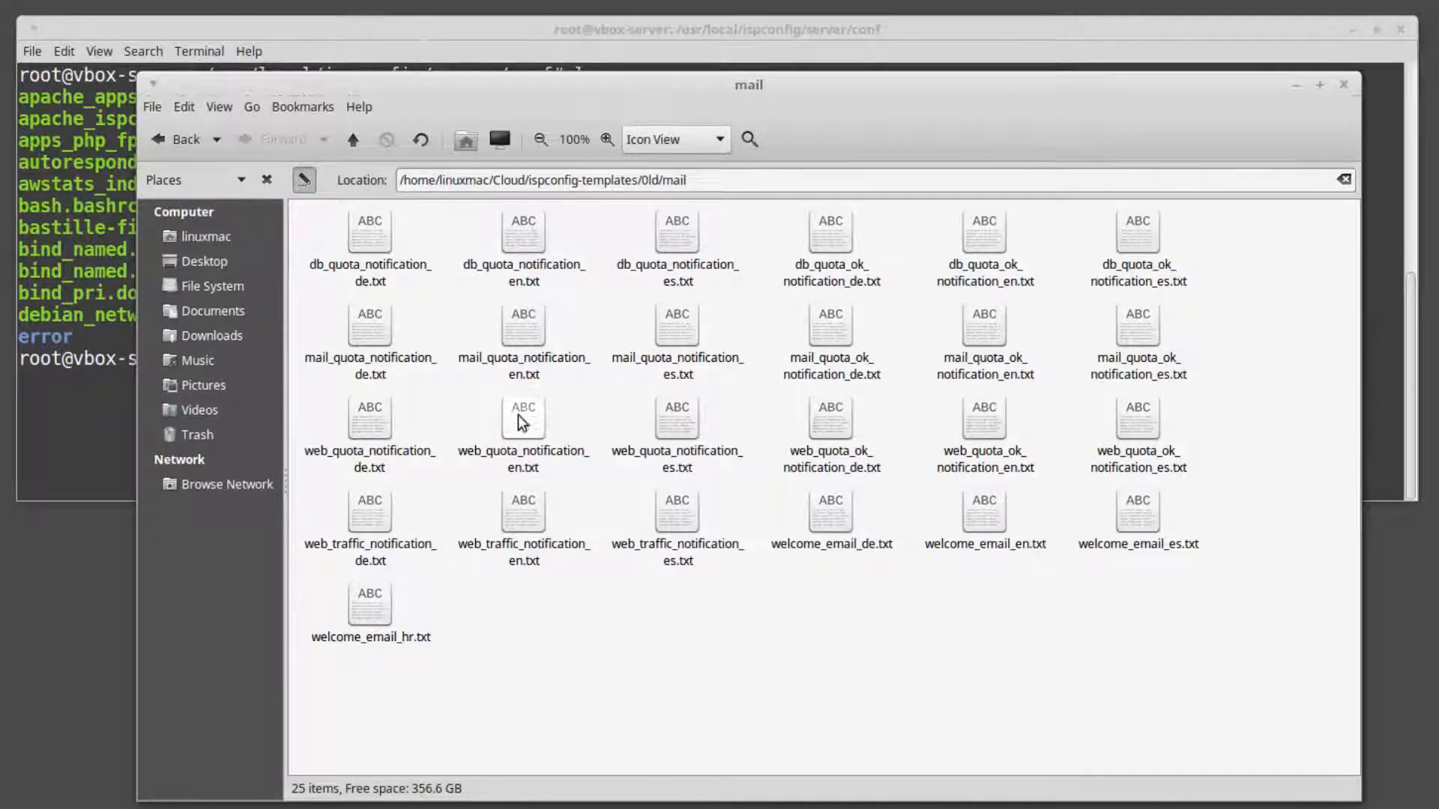
right_click(523, 417)
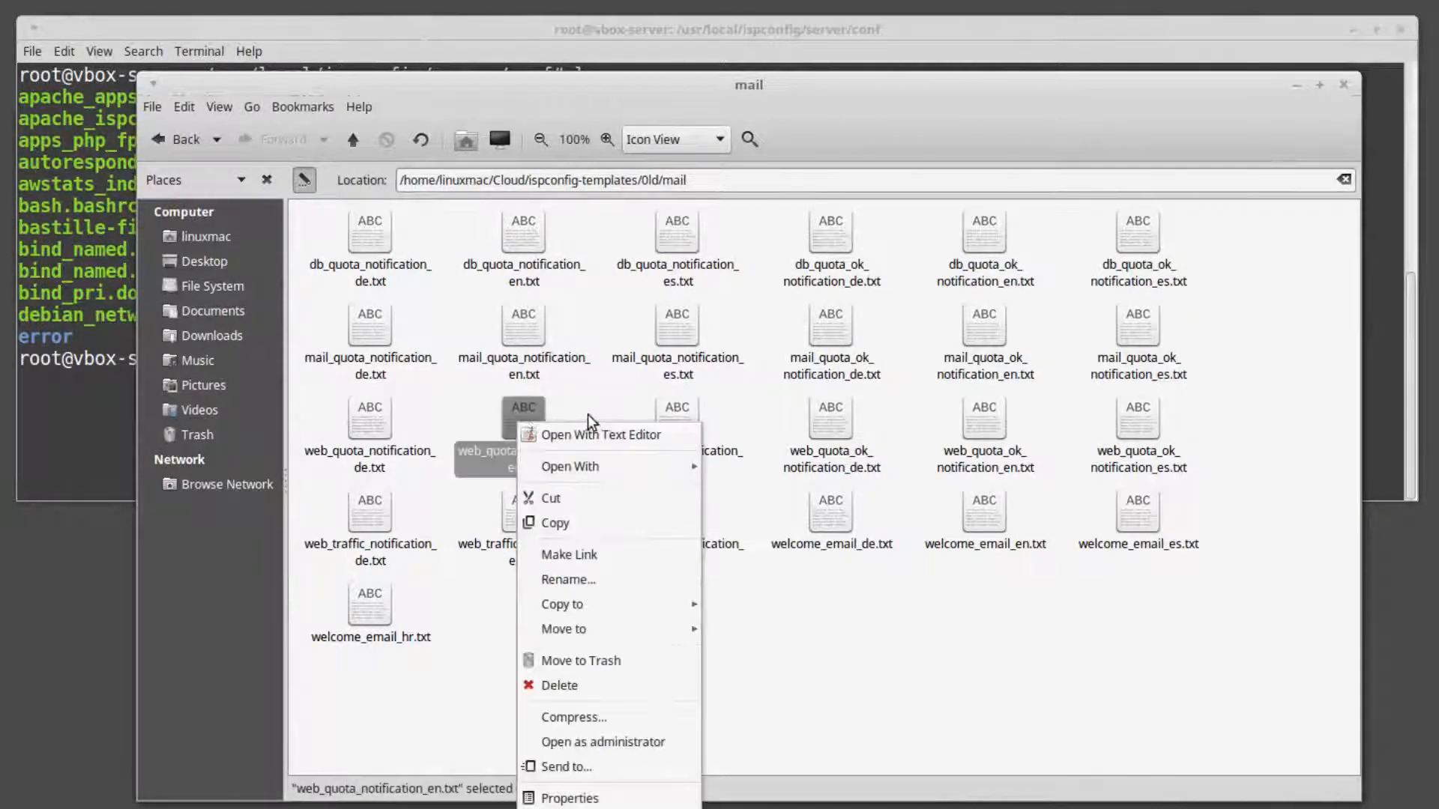
mouse_move(635, 435)
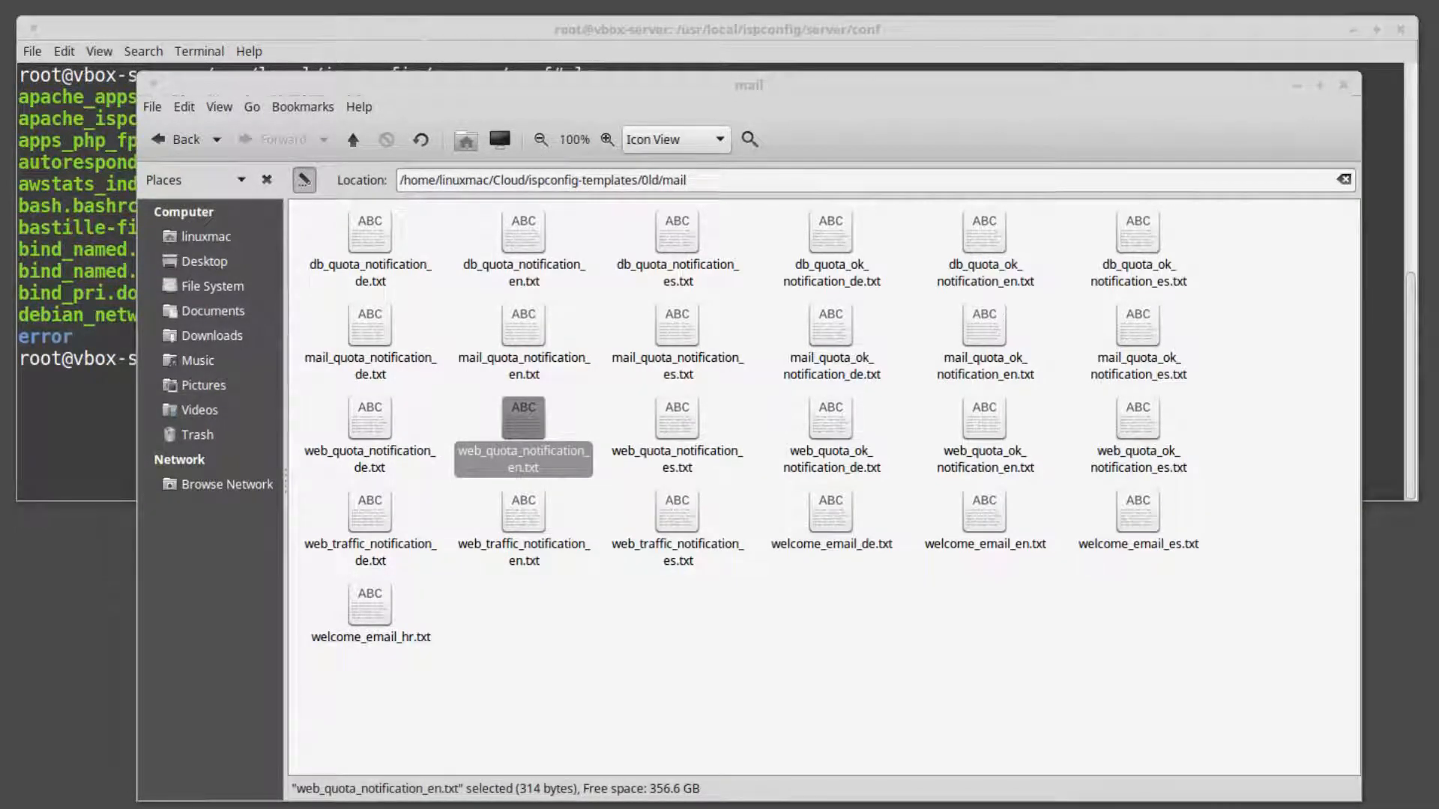
double_click(523, 417)
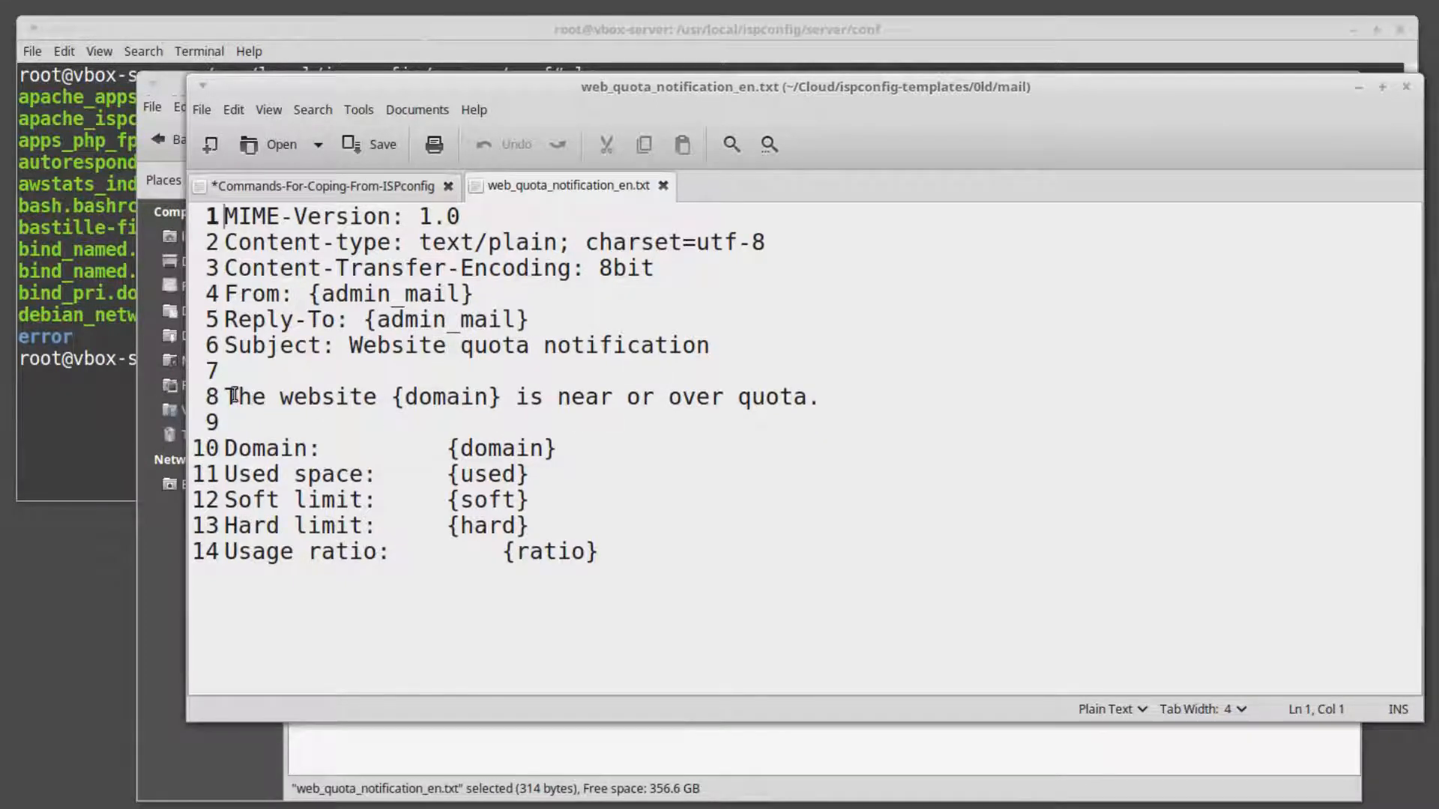
- Highlight the 'The website {domain} is near or over quota' line for review
drag(227, 396, 388, 397)
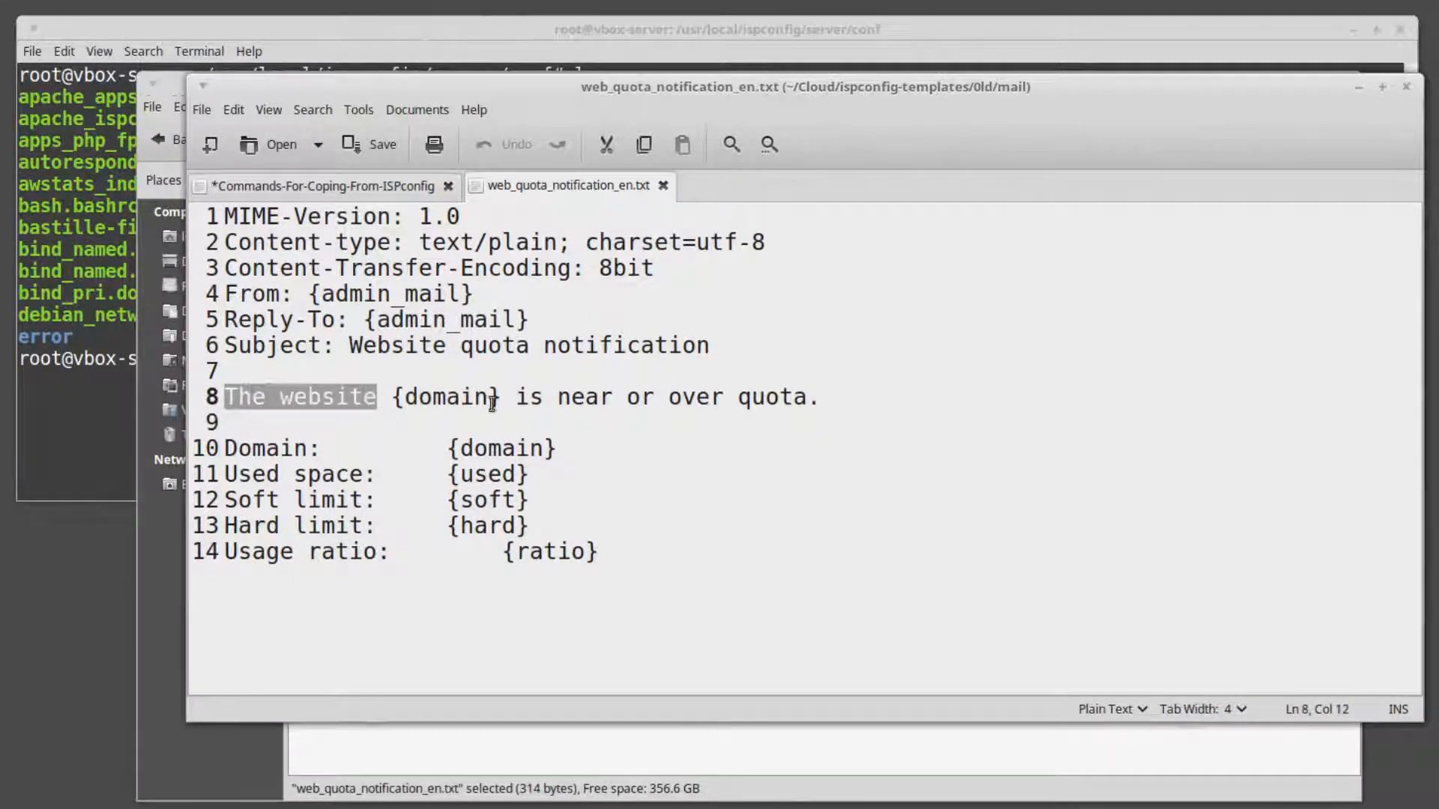
drag(515, 397, 798, 397)
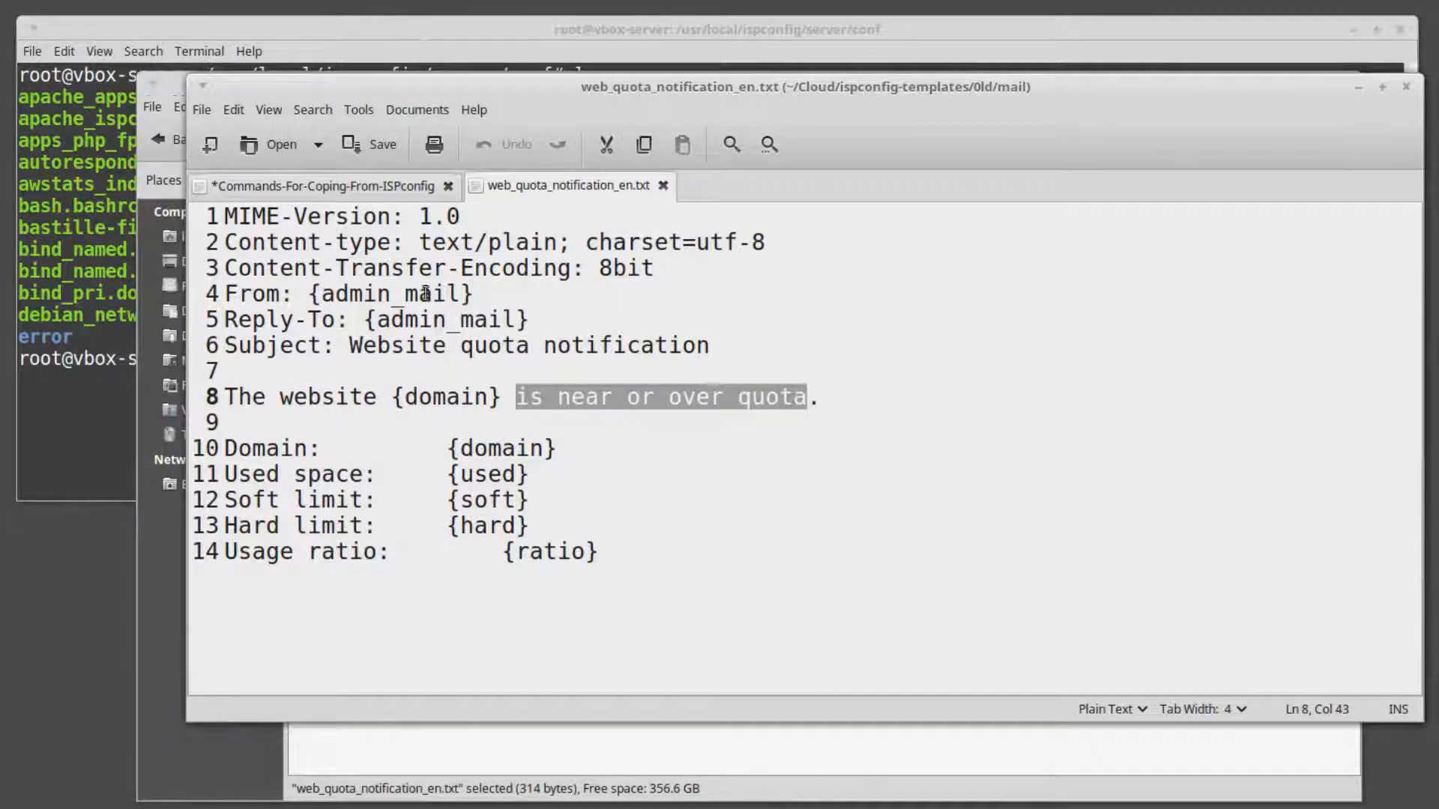
mouse_move(829, 126)
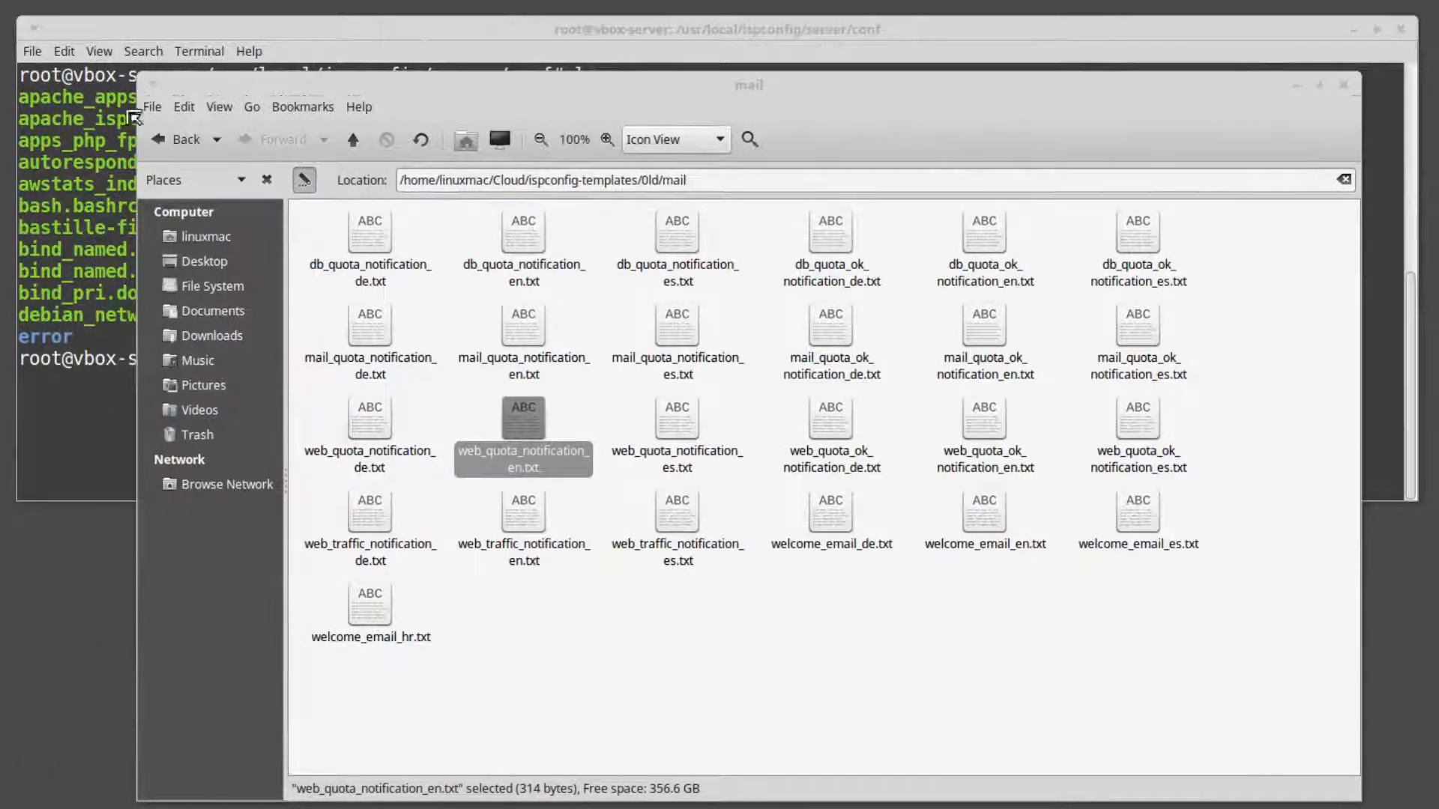
- Browse the Old templates' 403 folder into en, showing error pages 400.html–503.html
click(352, 140)
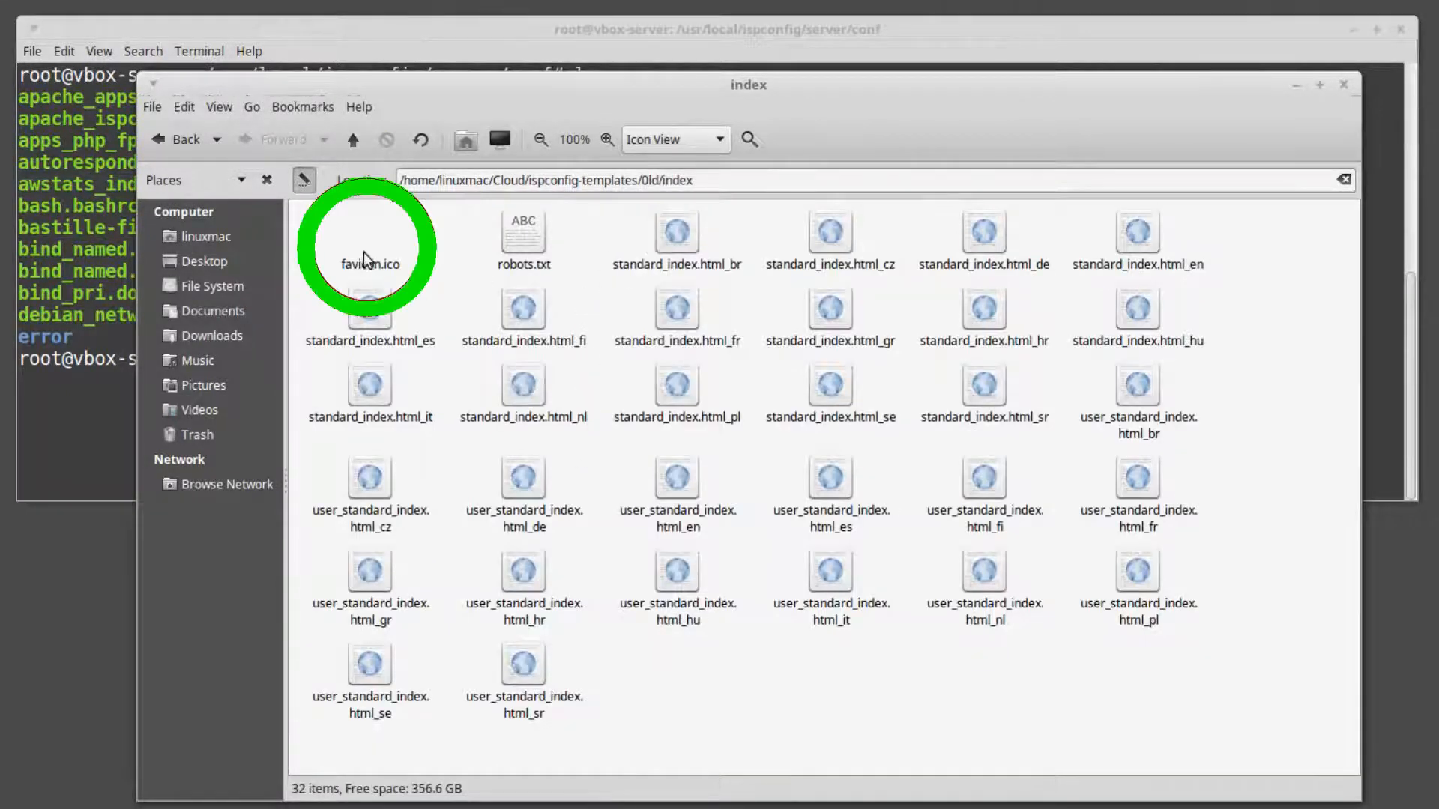
mouse_move(696, 262)
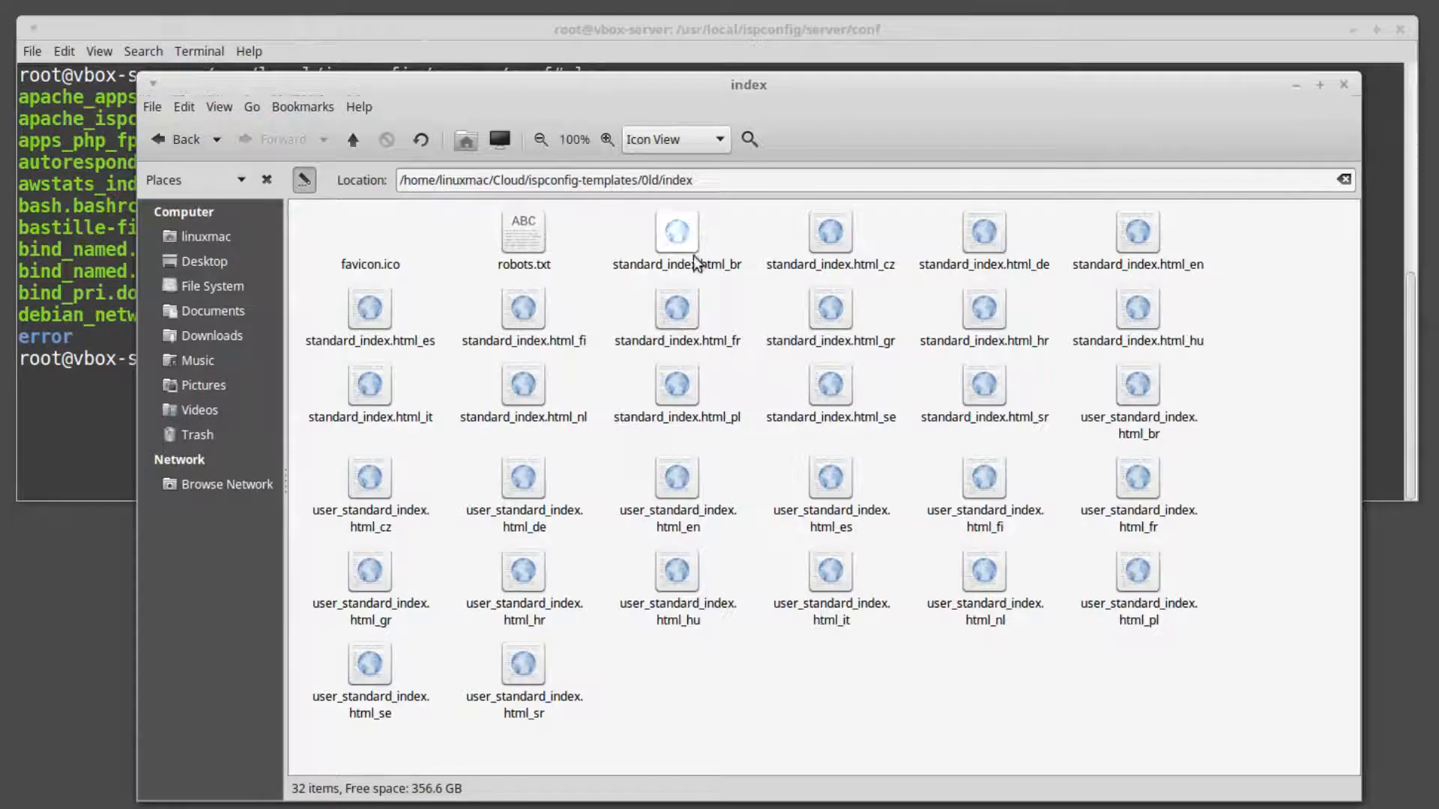
mouse_move(894, 286)
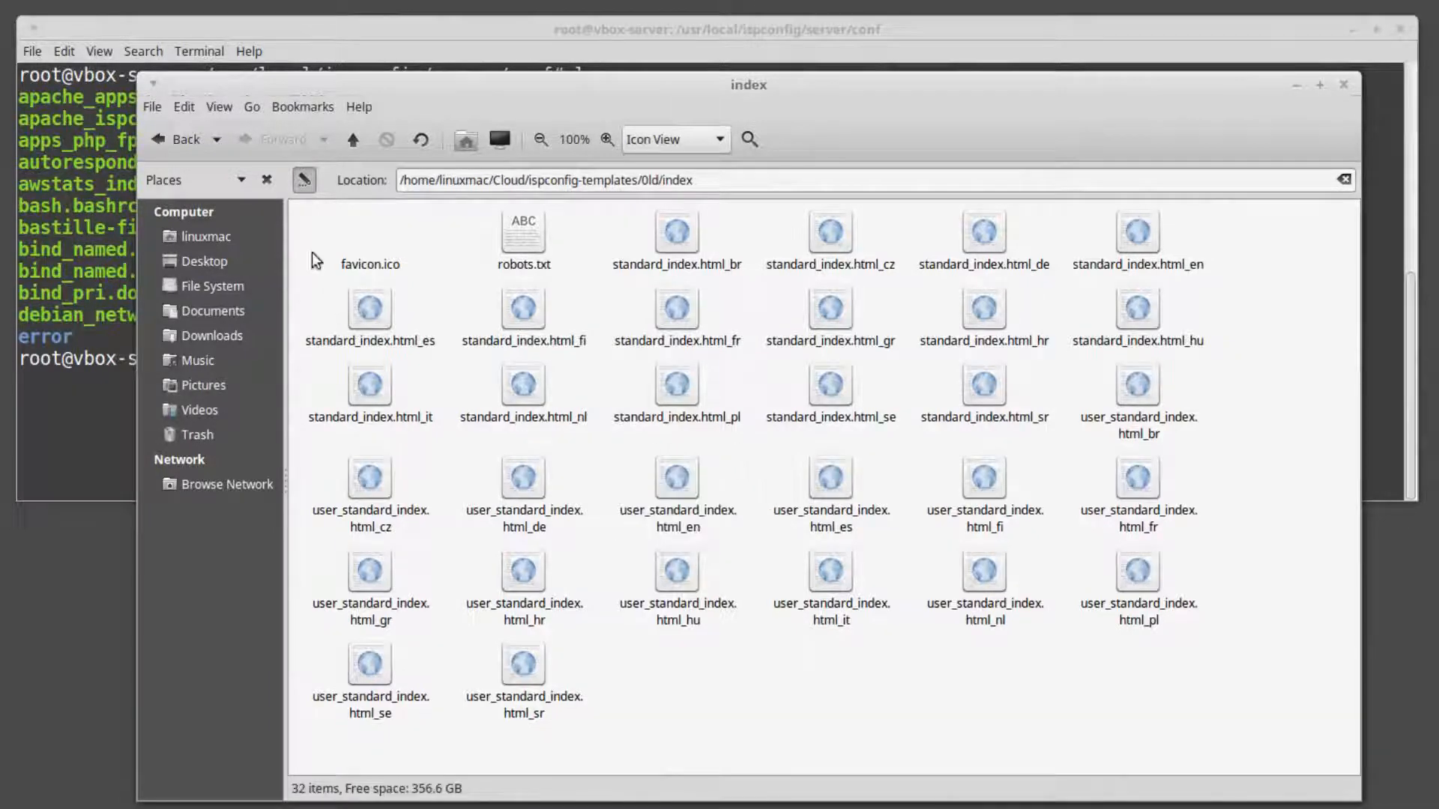
click(353, 139)
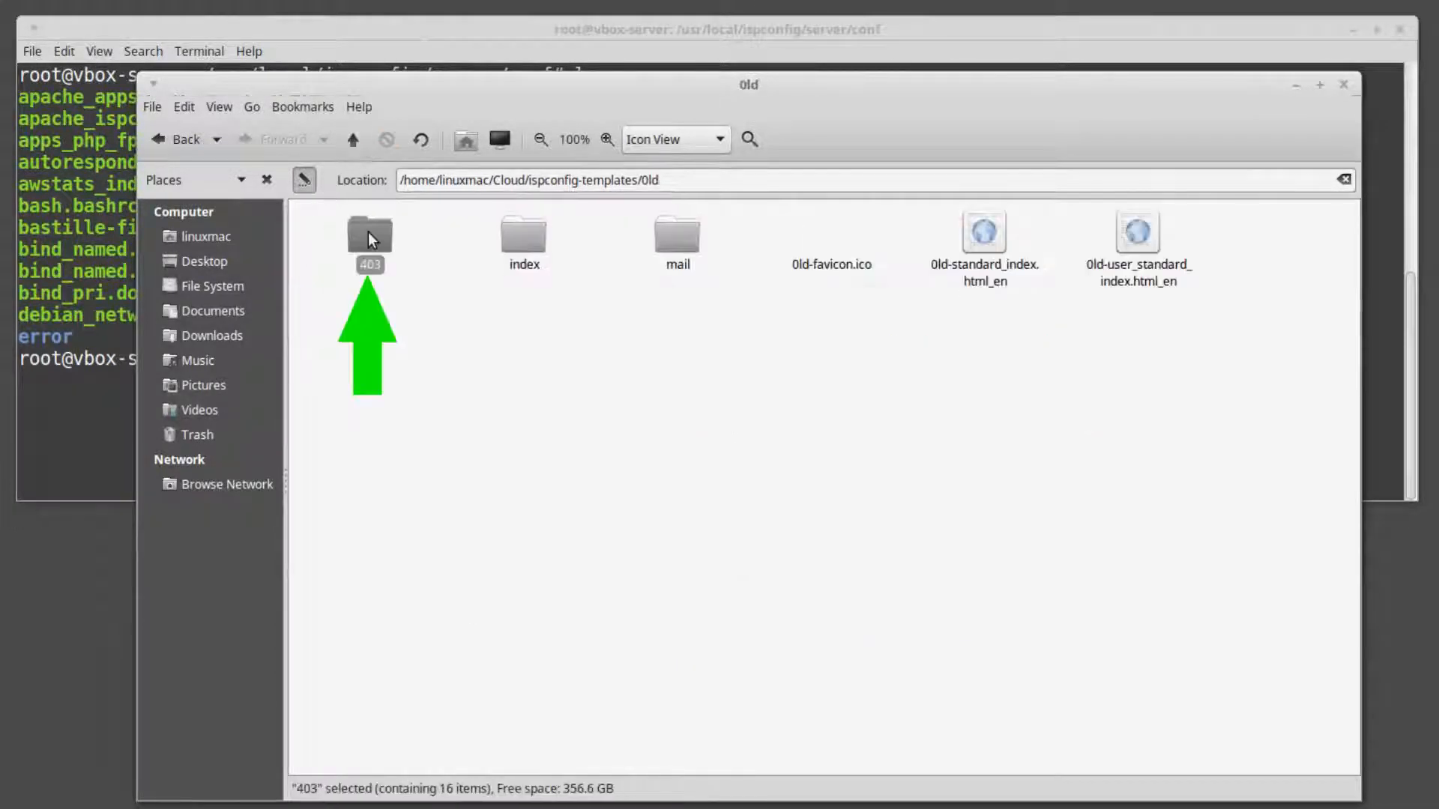
double_click(369, 236)
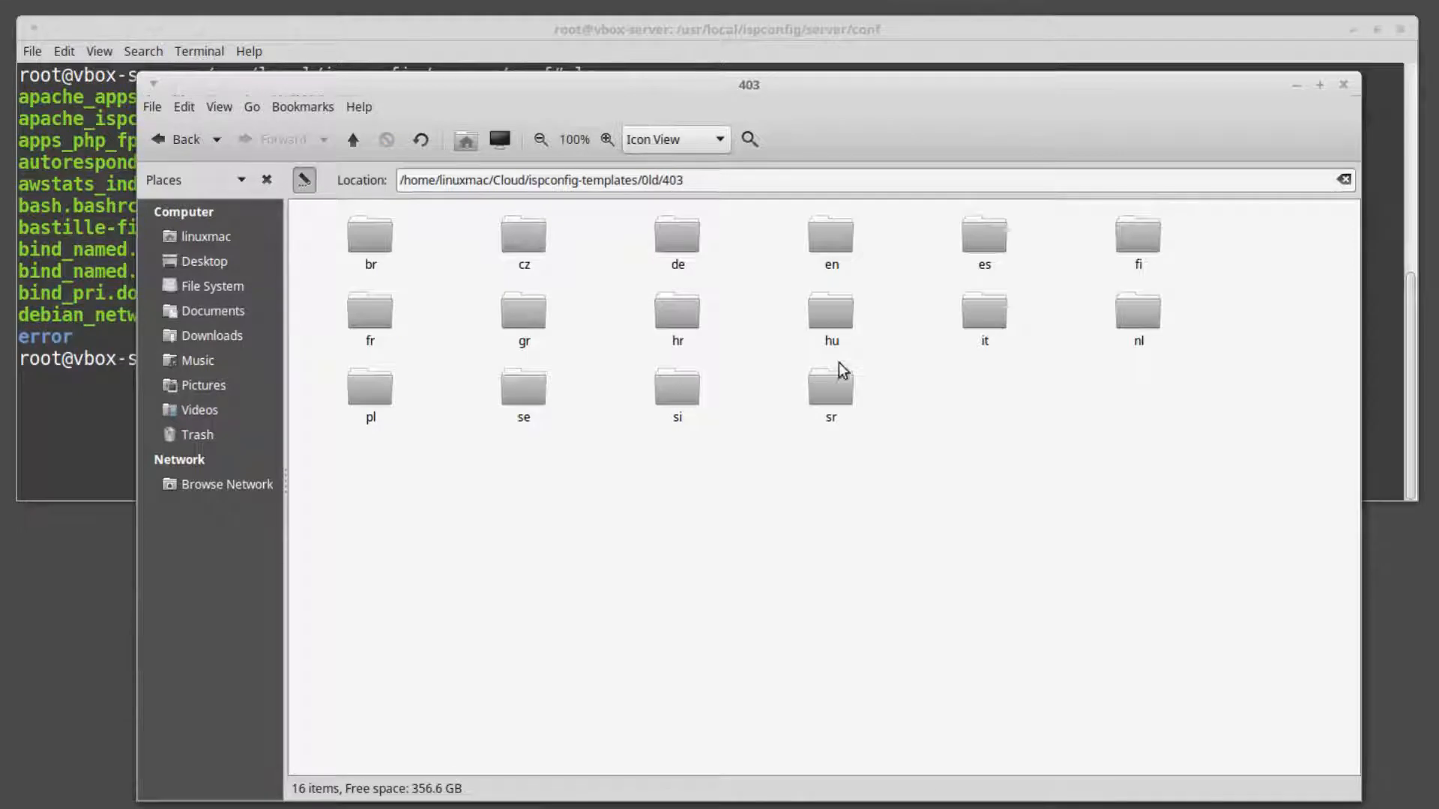
click(830, 234)
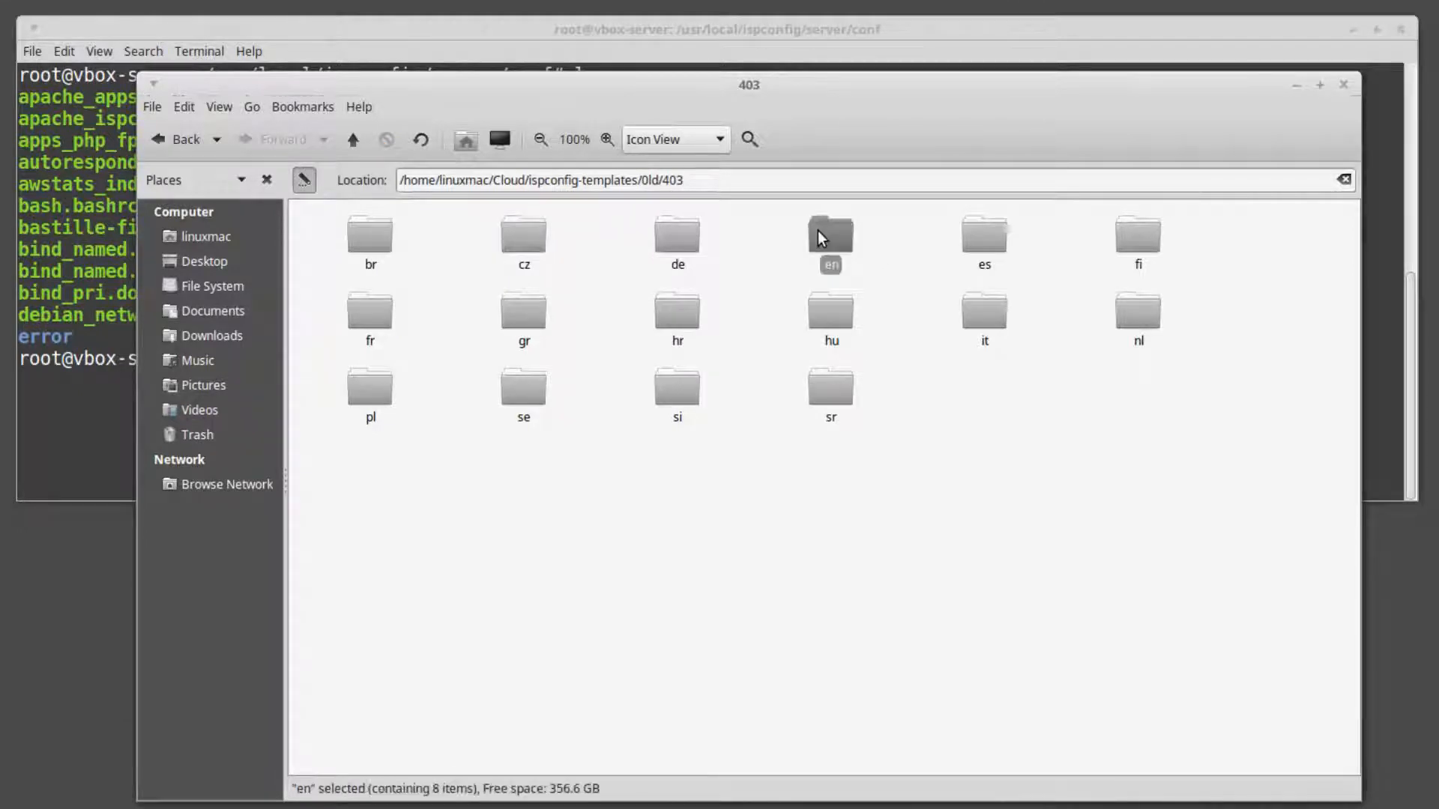
double_click(829, 236)
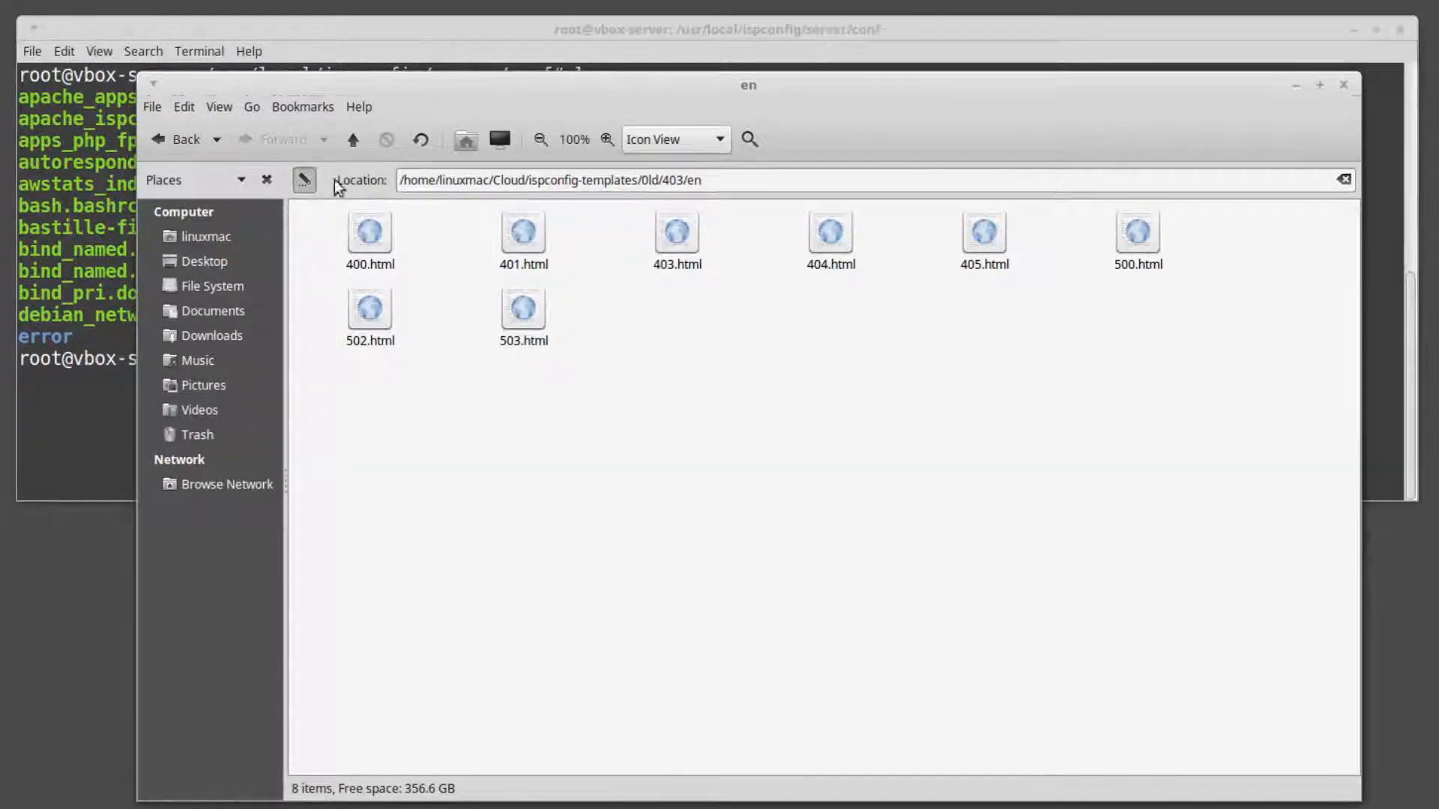
click(370, 233)
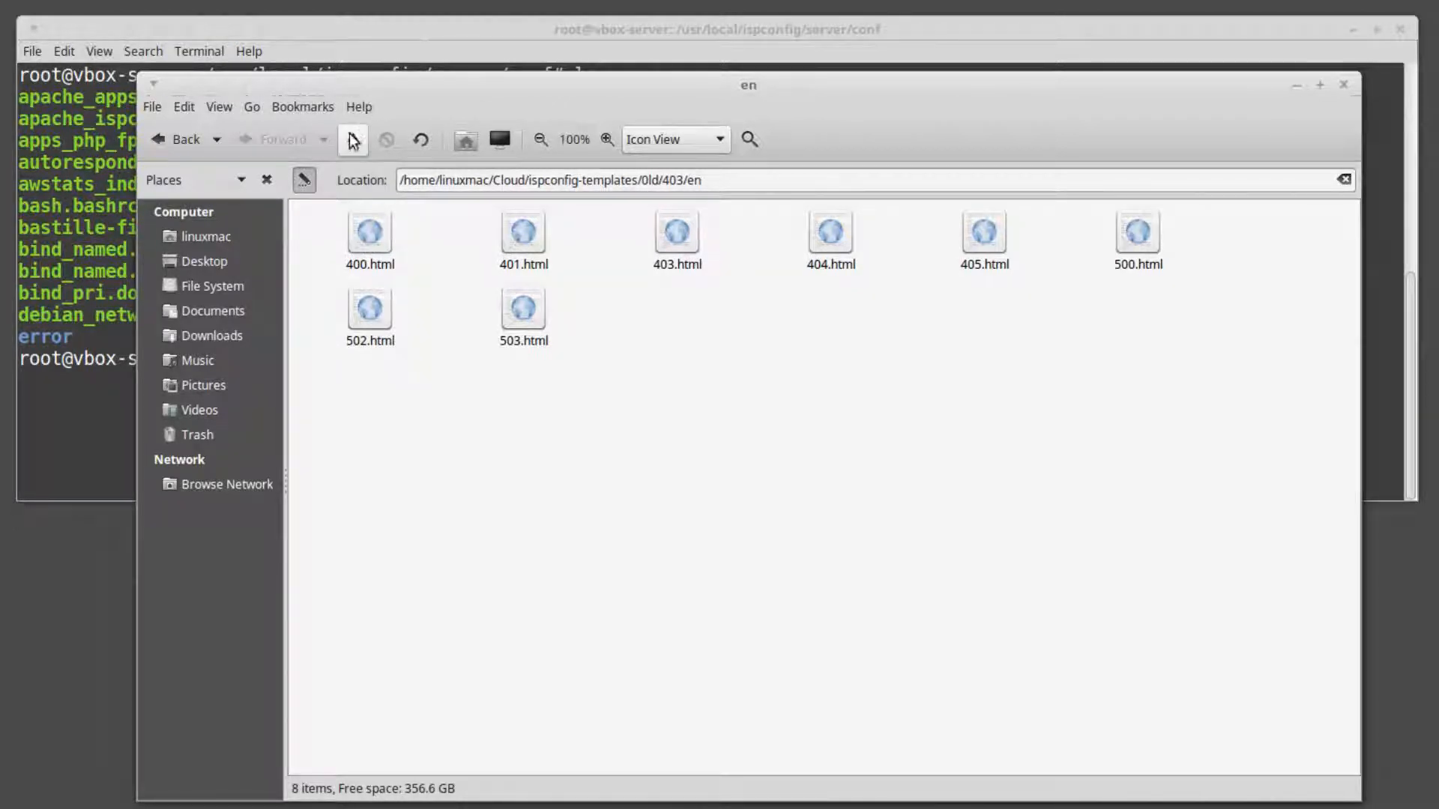
click(352, 139)
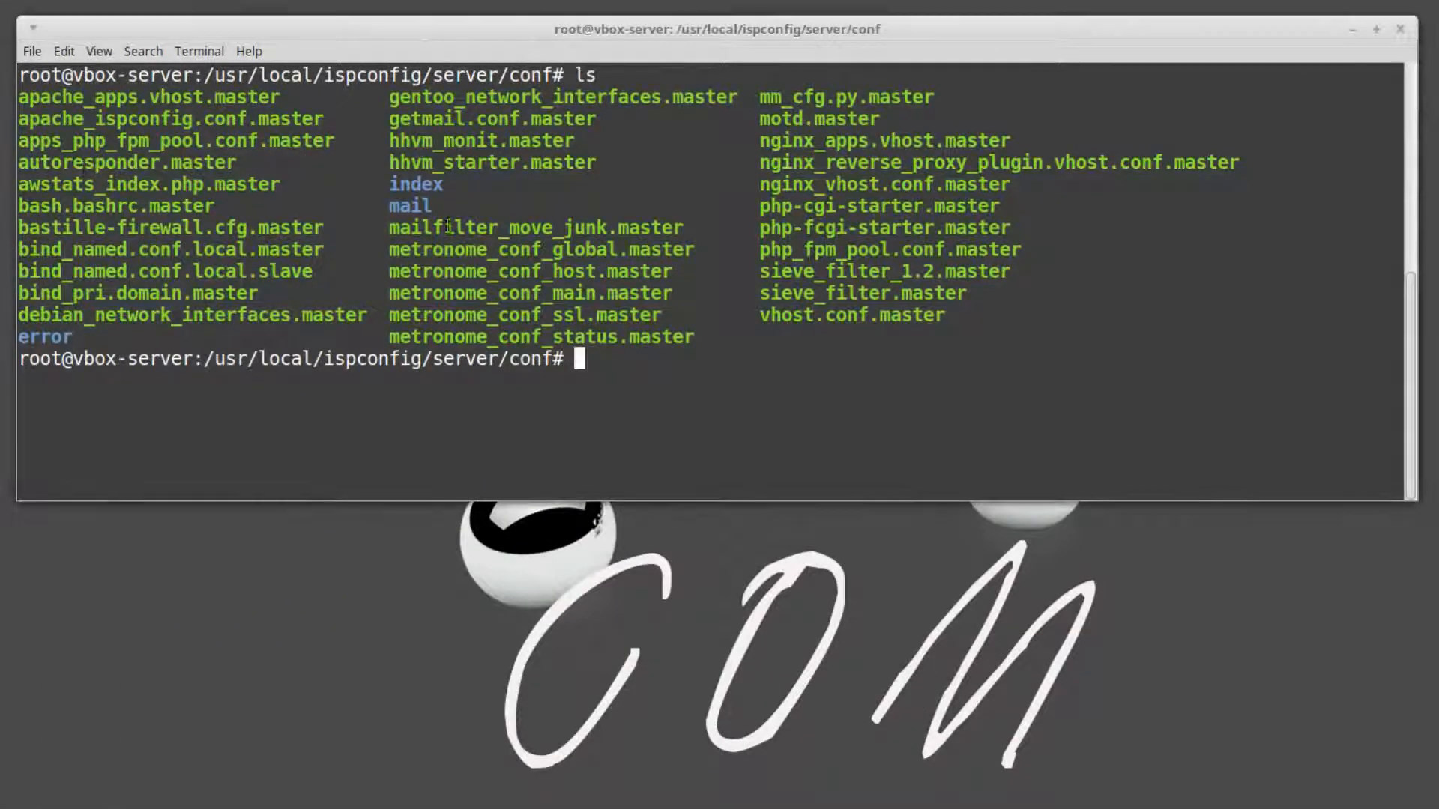
- Change into conf/index and list favicon.ico, robots.txt and the per-language index pages
double_click(415, 184)
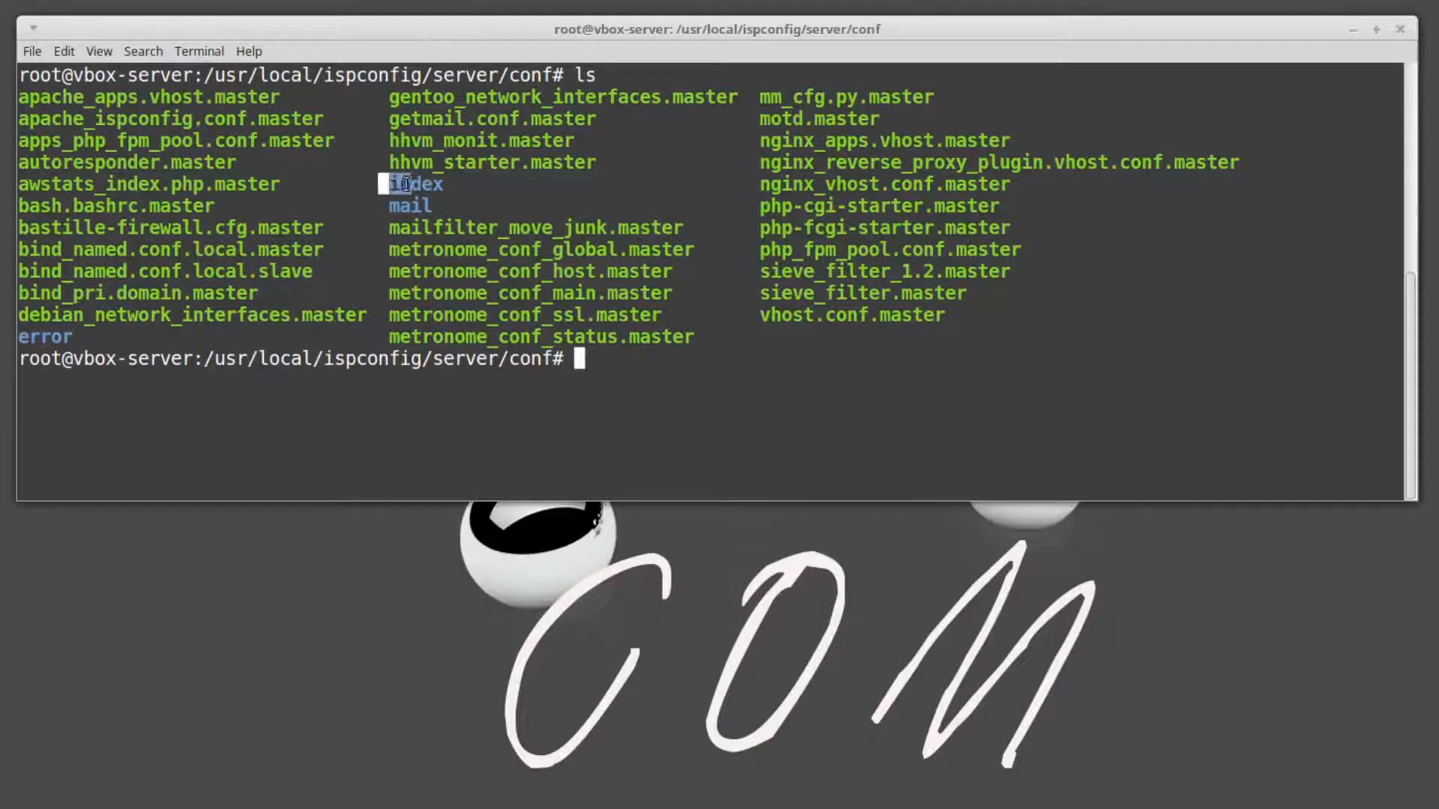
text(cd index/)
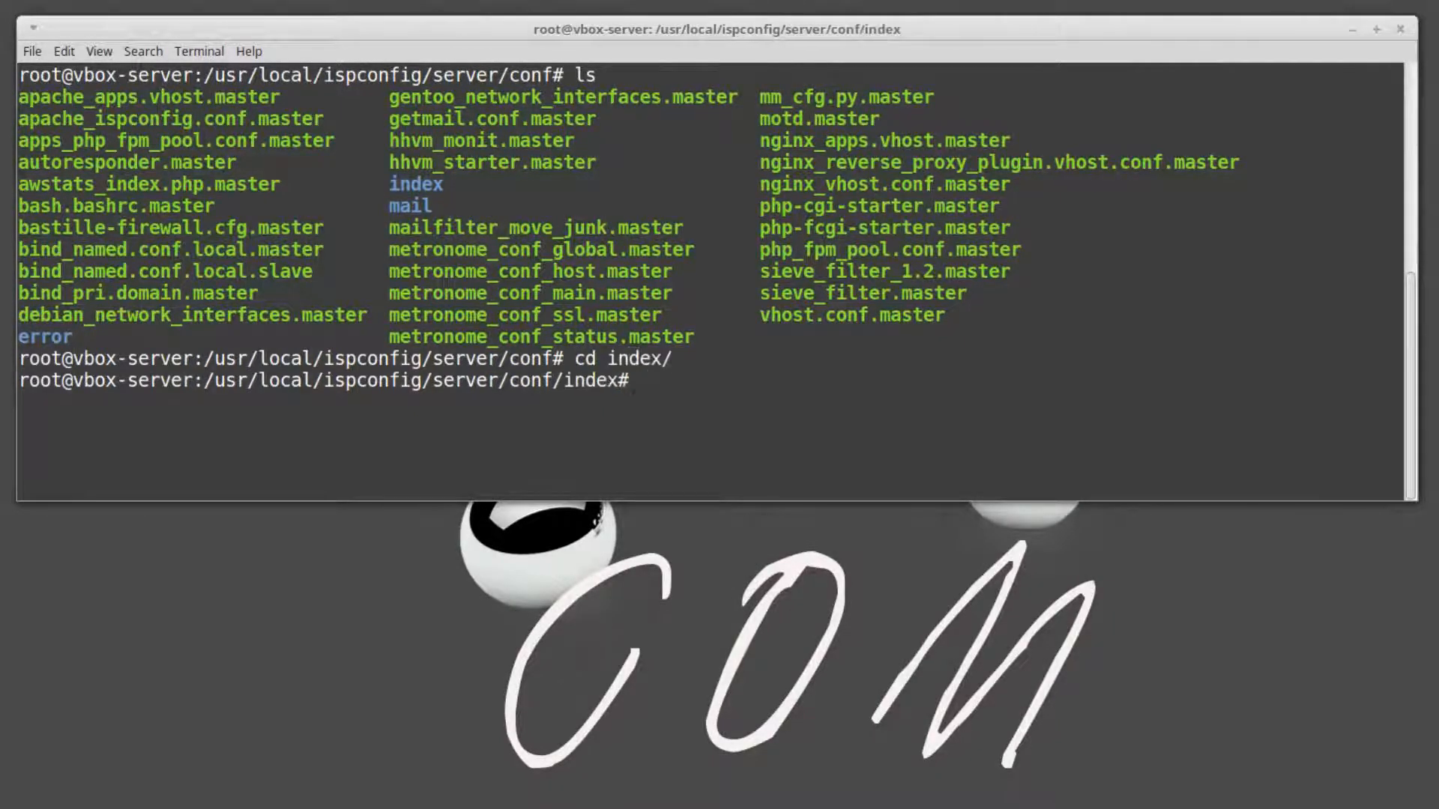
text(ls)
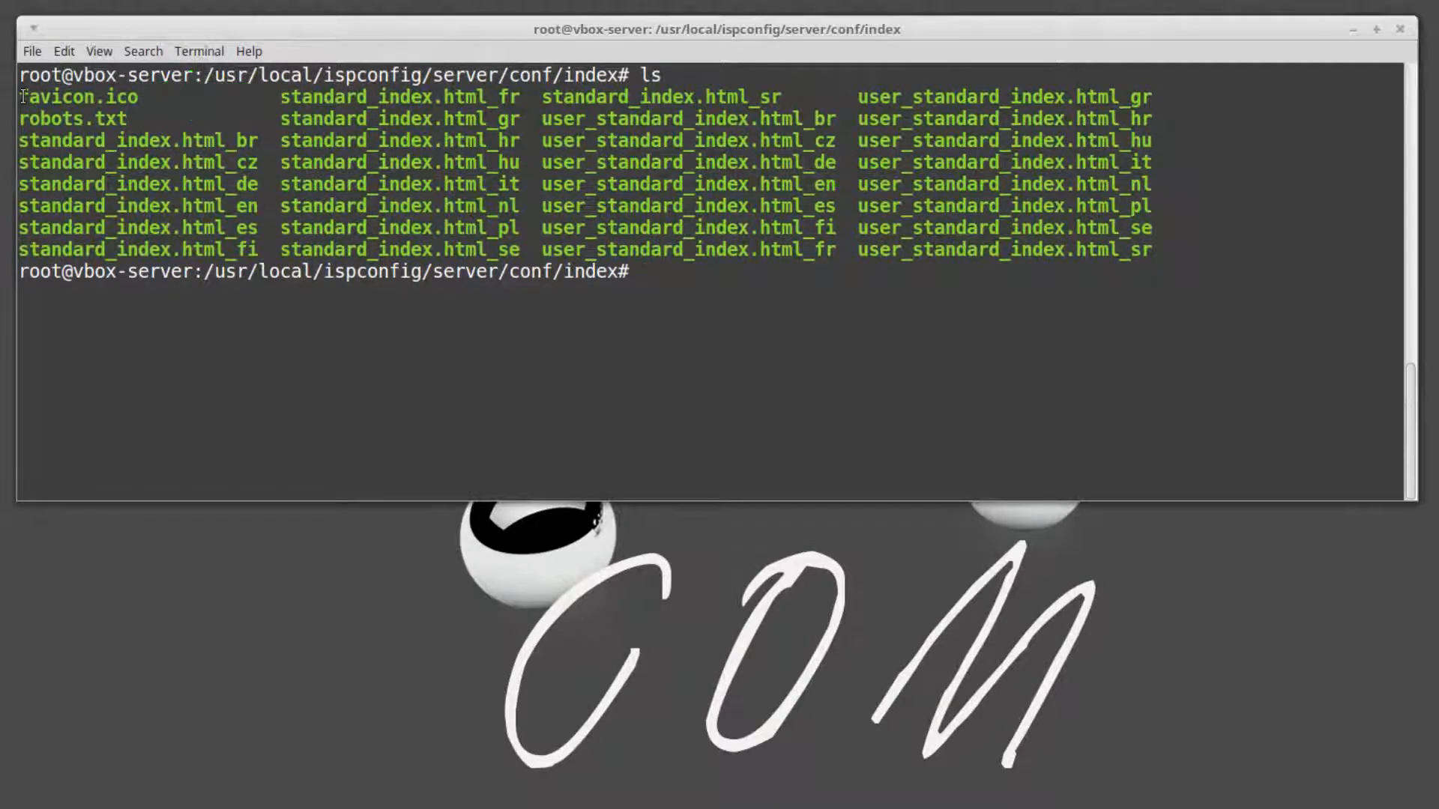
double_click(73, 96)
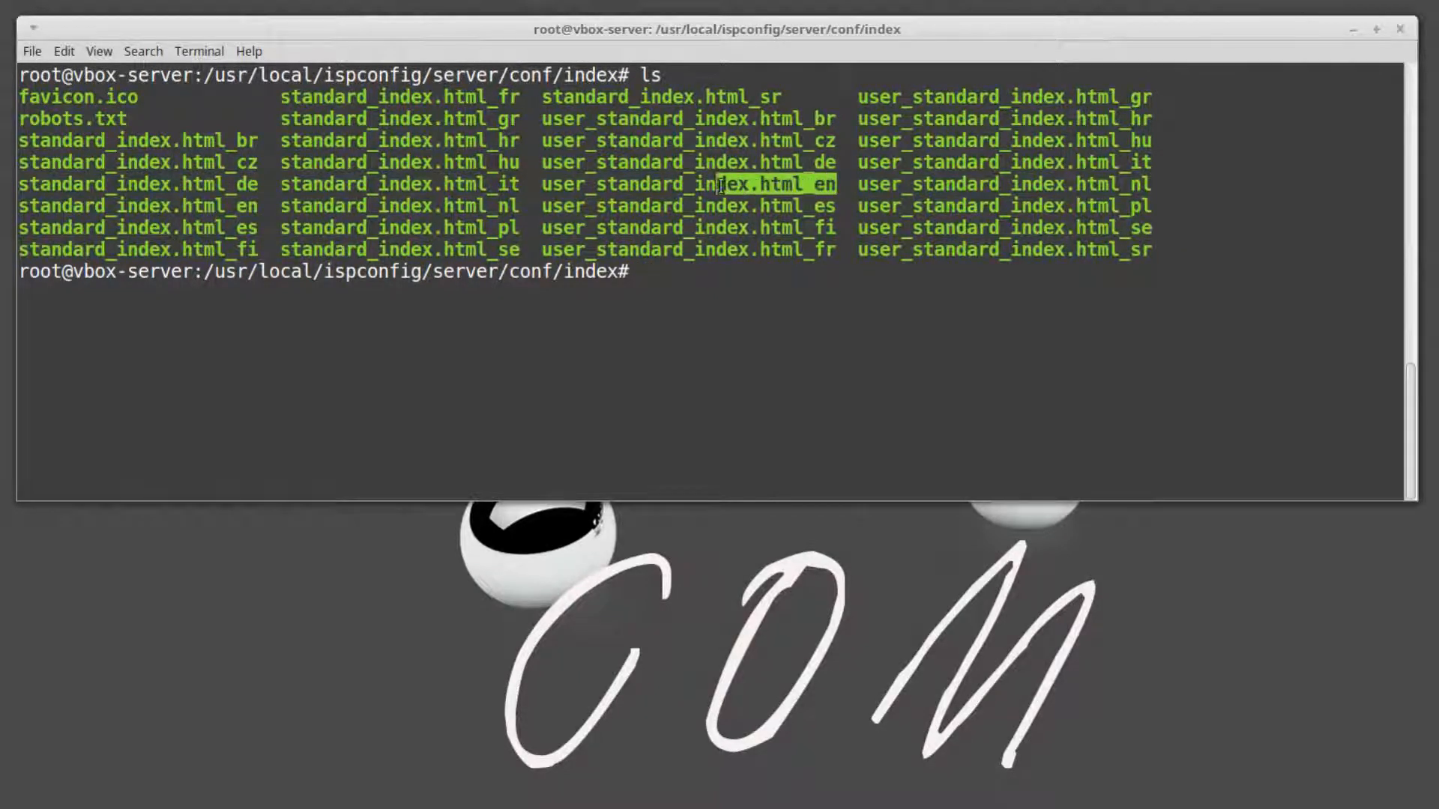
click(703, 326)
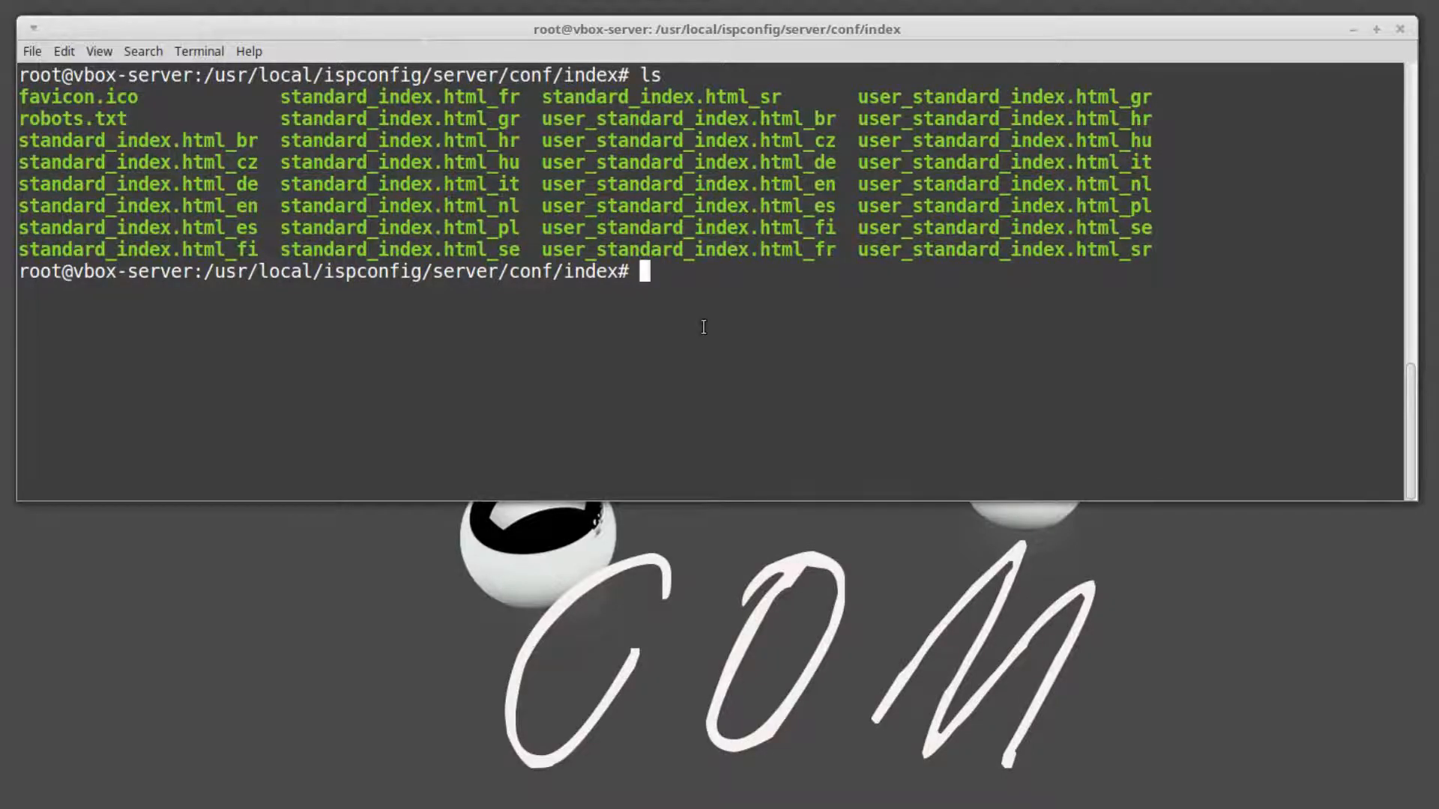
text(cp)
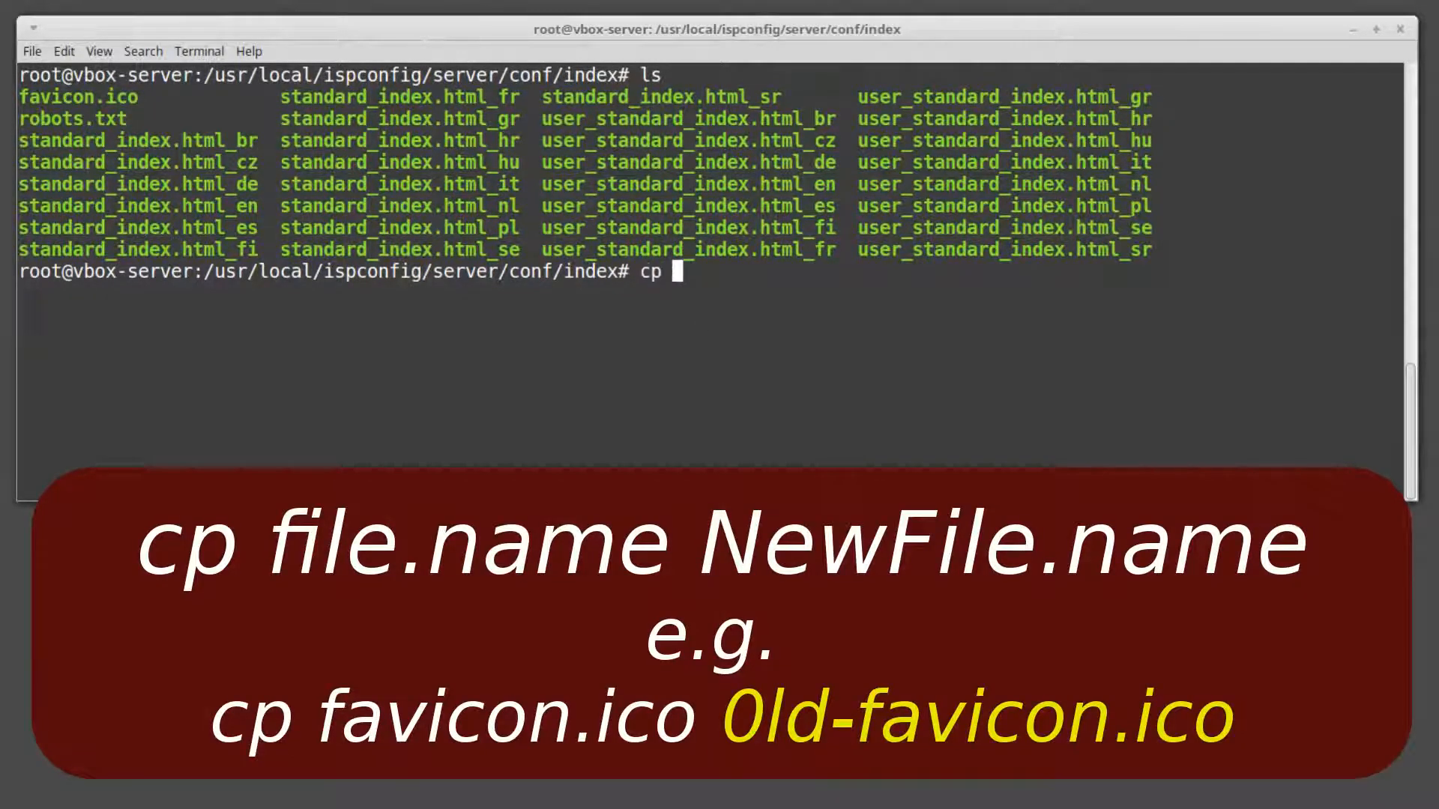
- Back up favicon.ico as 0ld-favicon.ico, confirm it with ls, and clear the screen
text(favicon.ico)
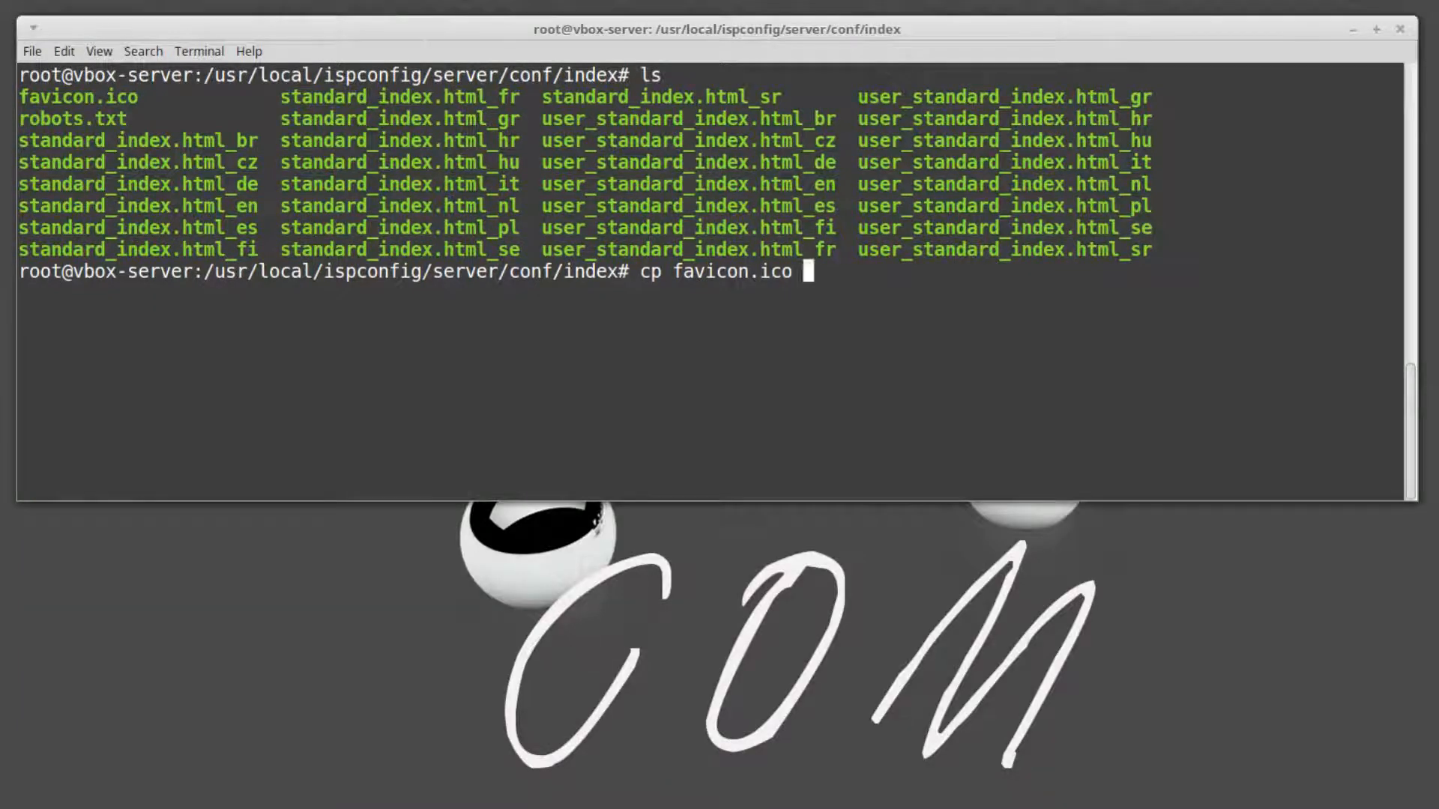
text(favicon.ico)
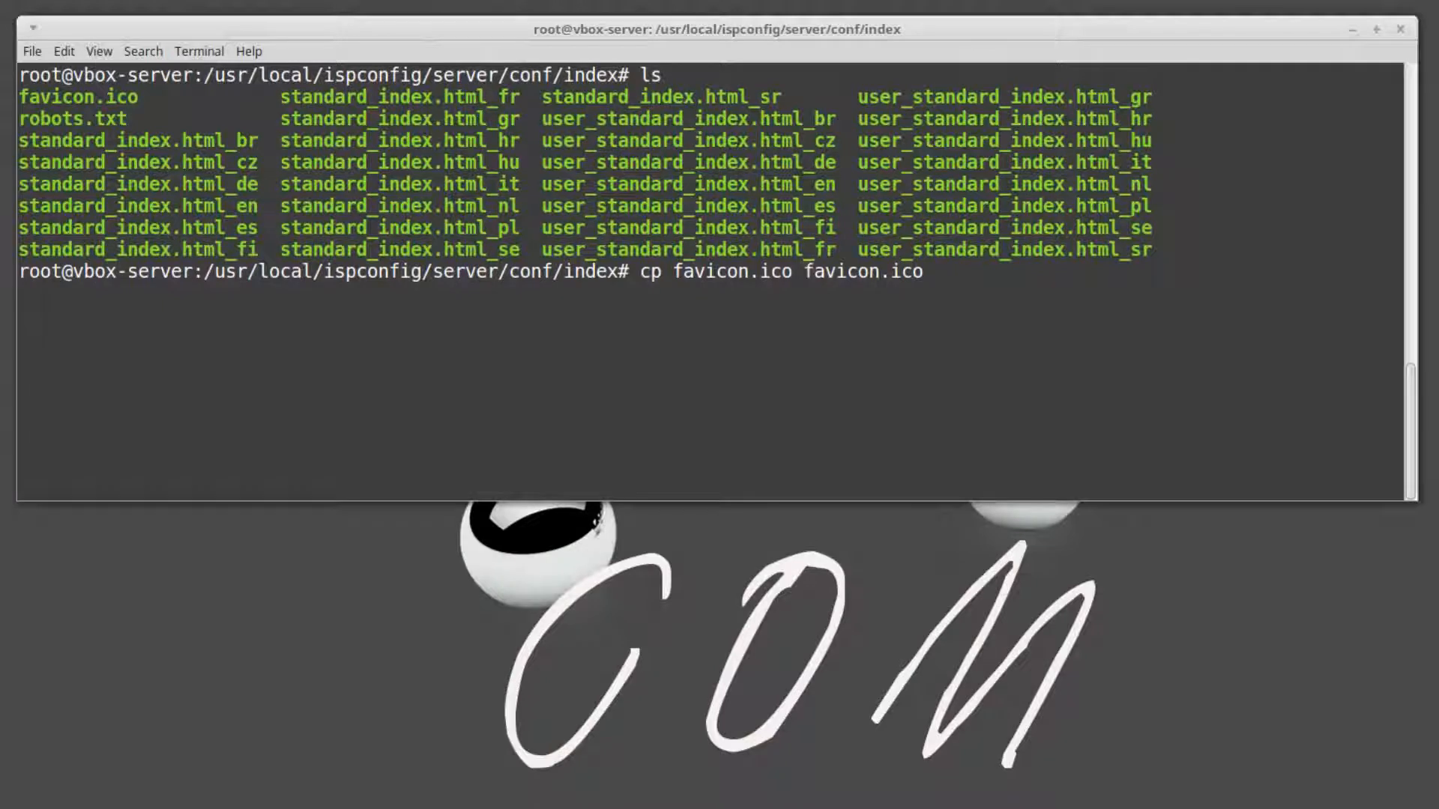
text(0ld-)
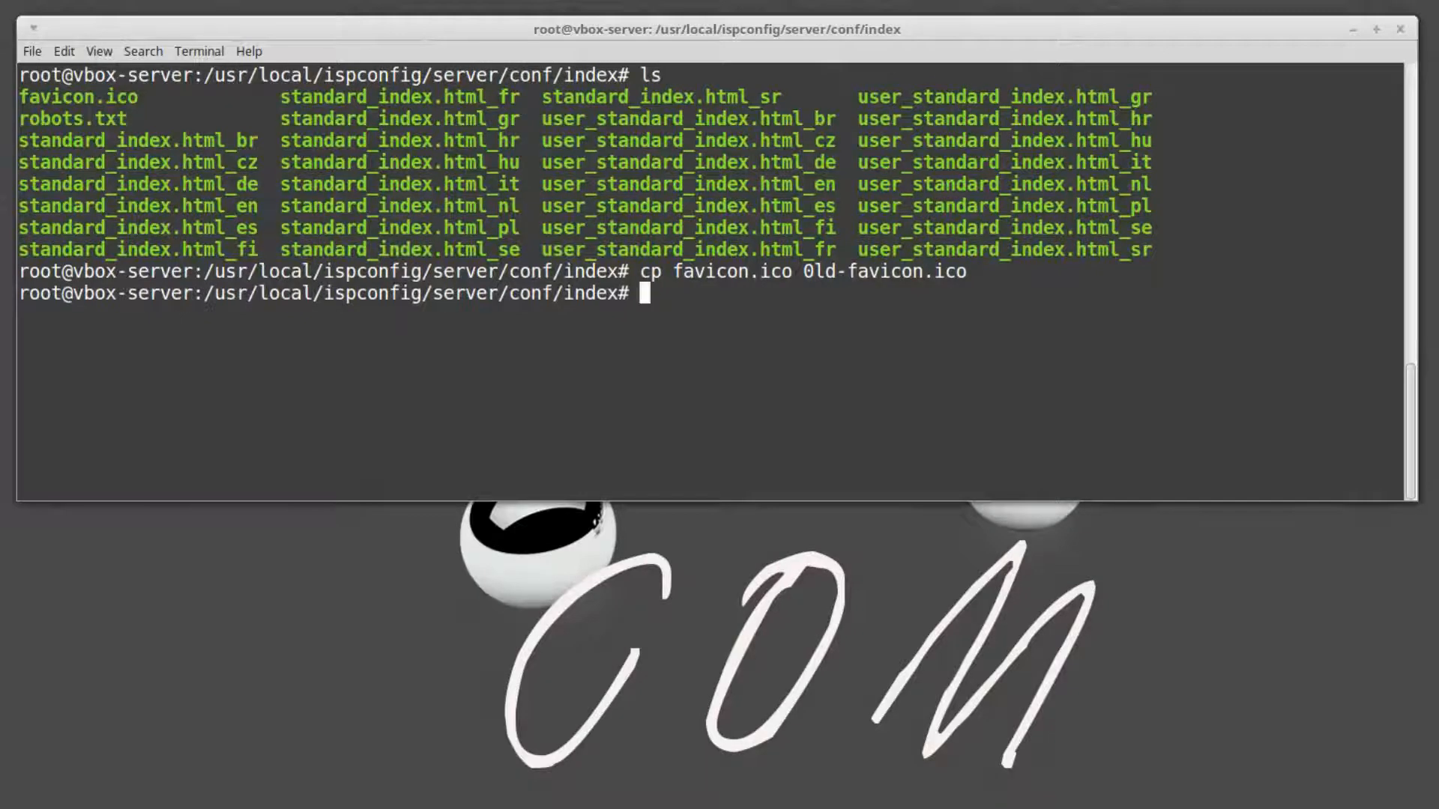
text(ls)
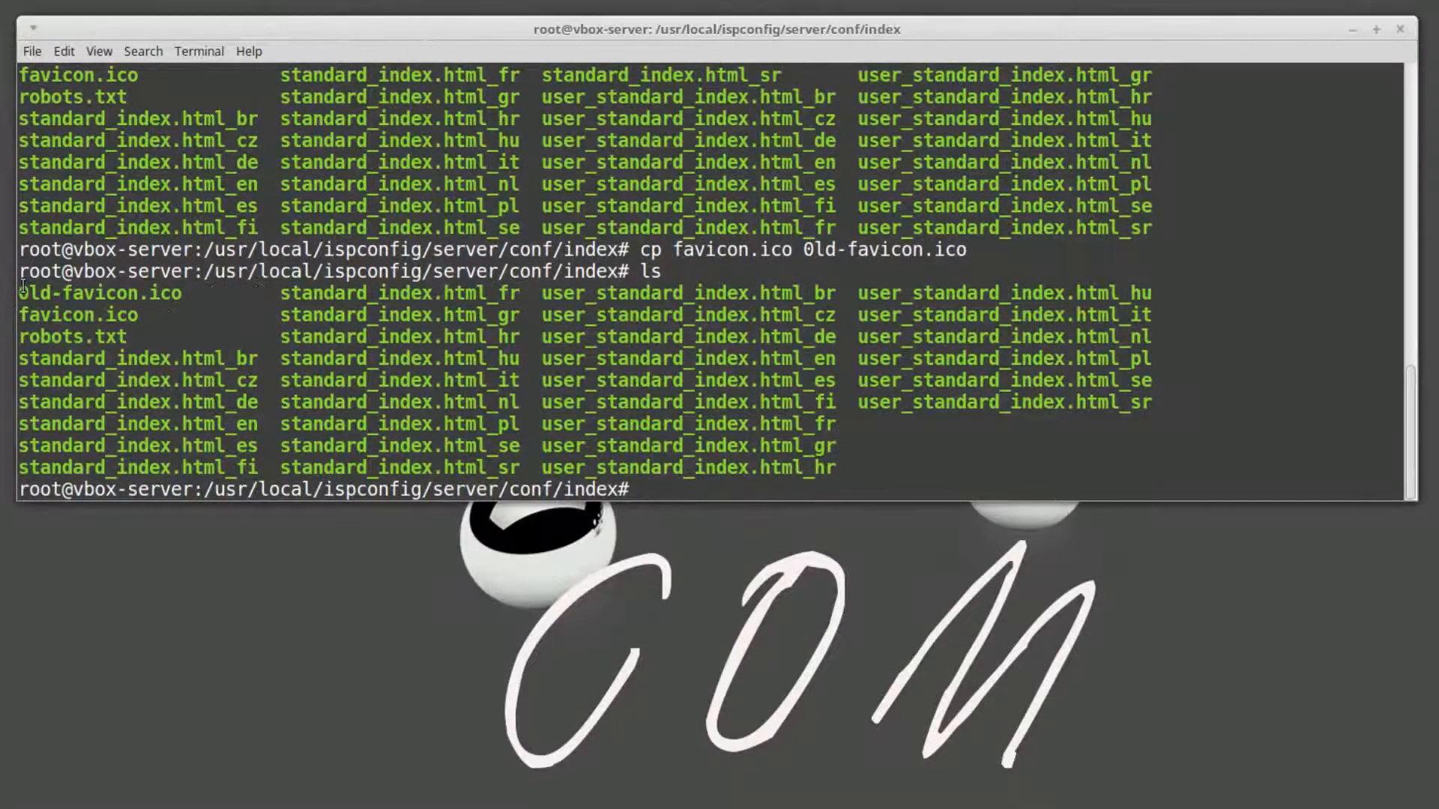
double_click(100, 293)
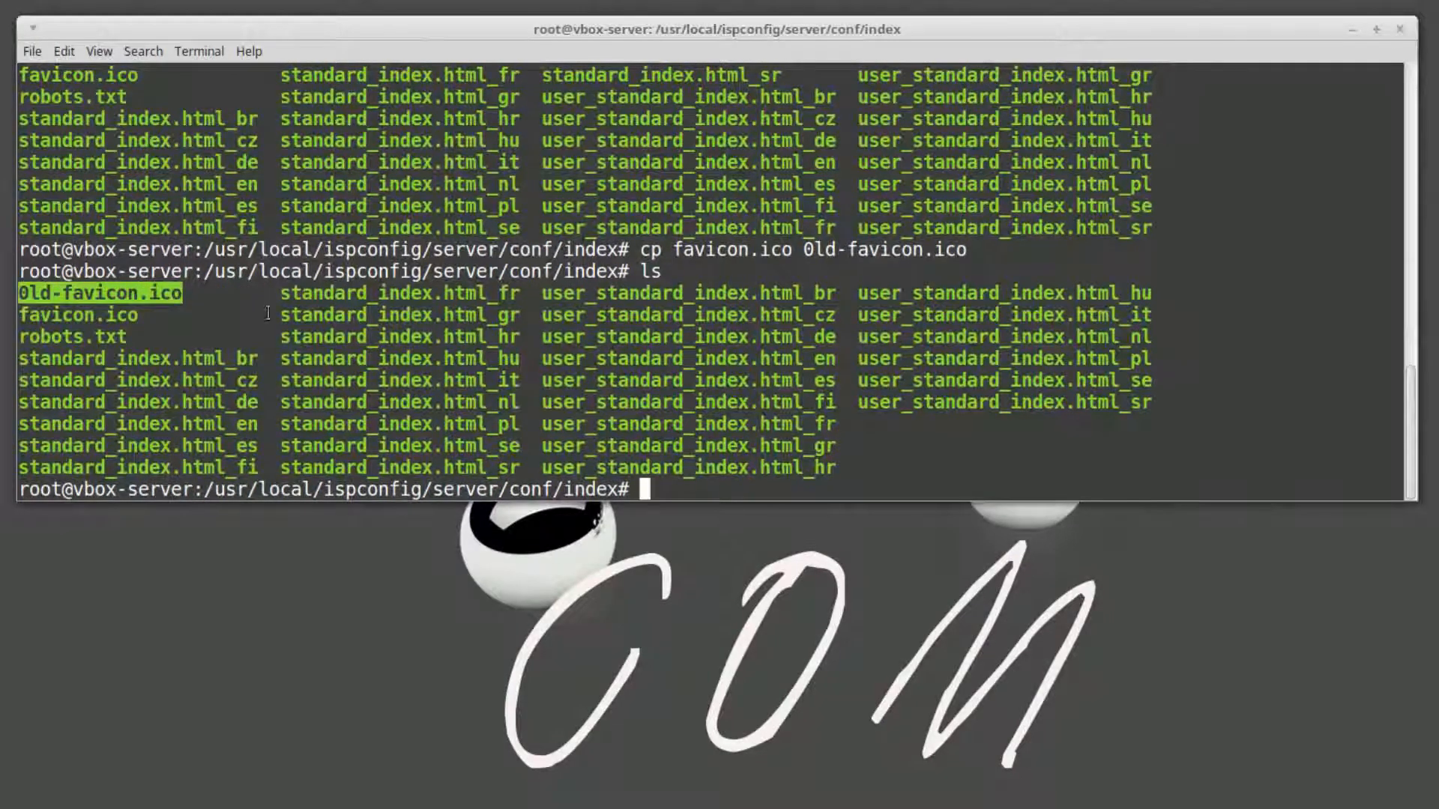
text(cle)
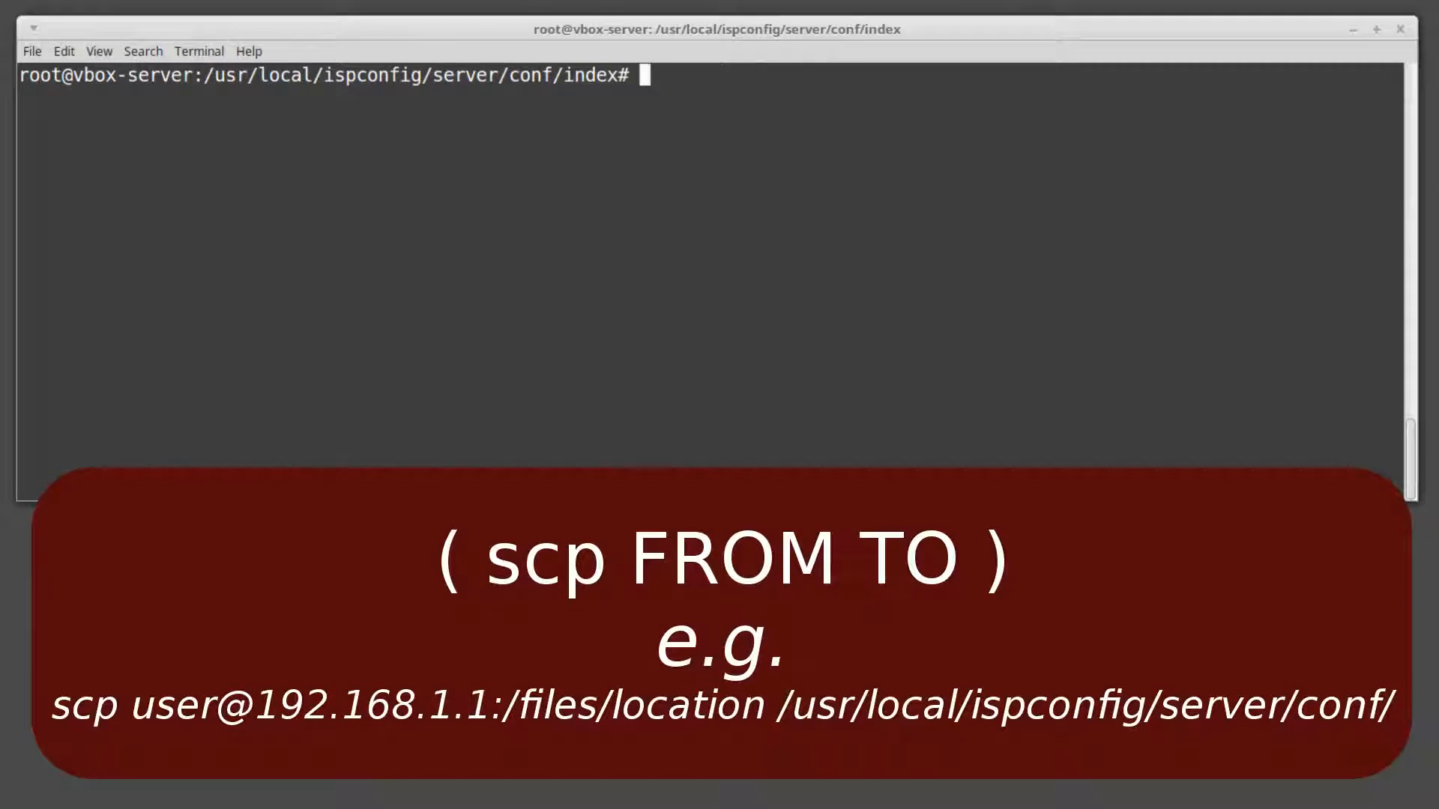
text(s)
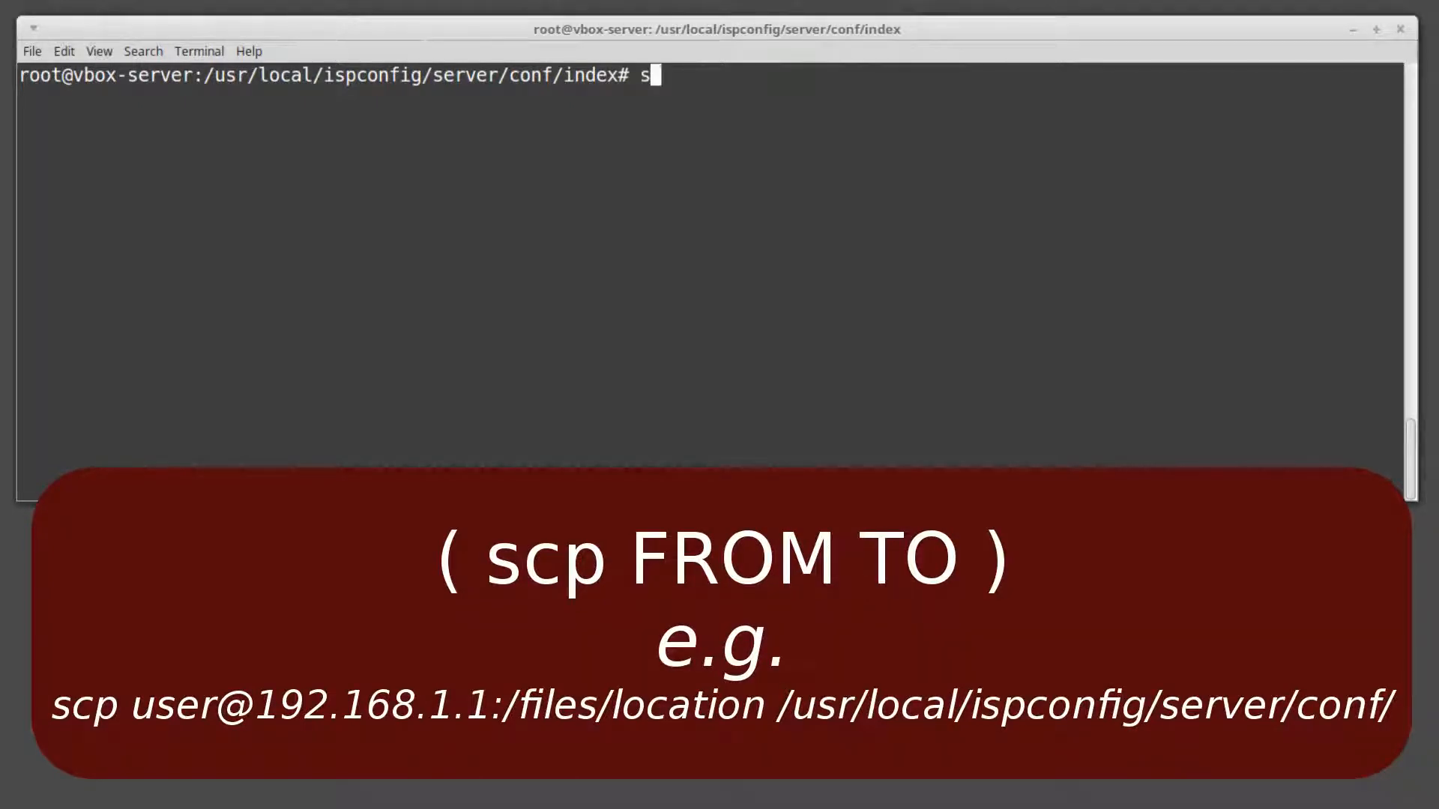
text(cp)
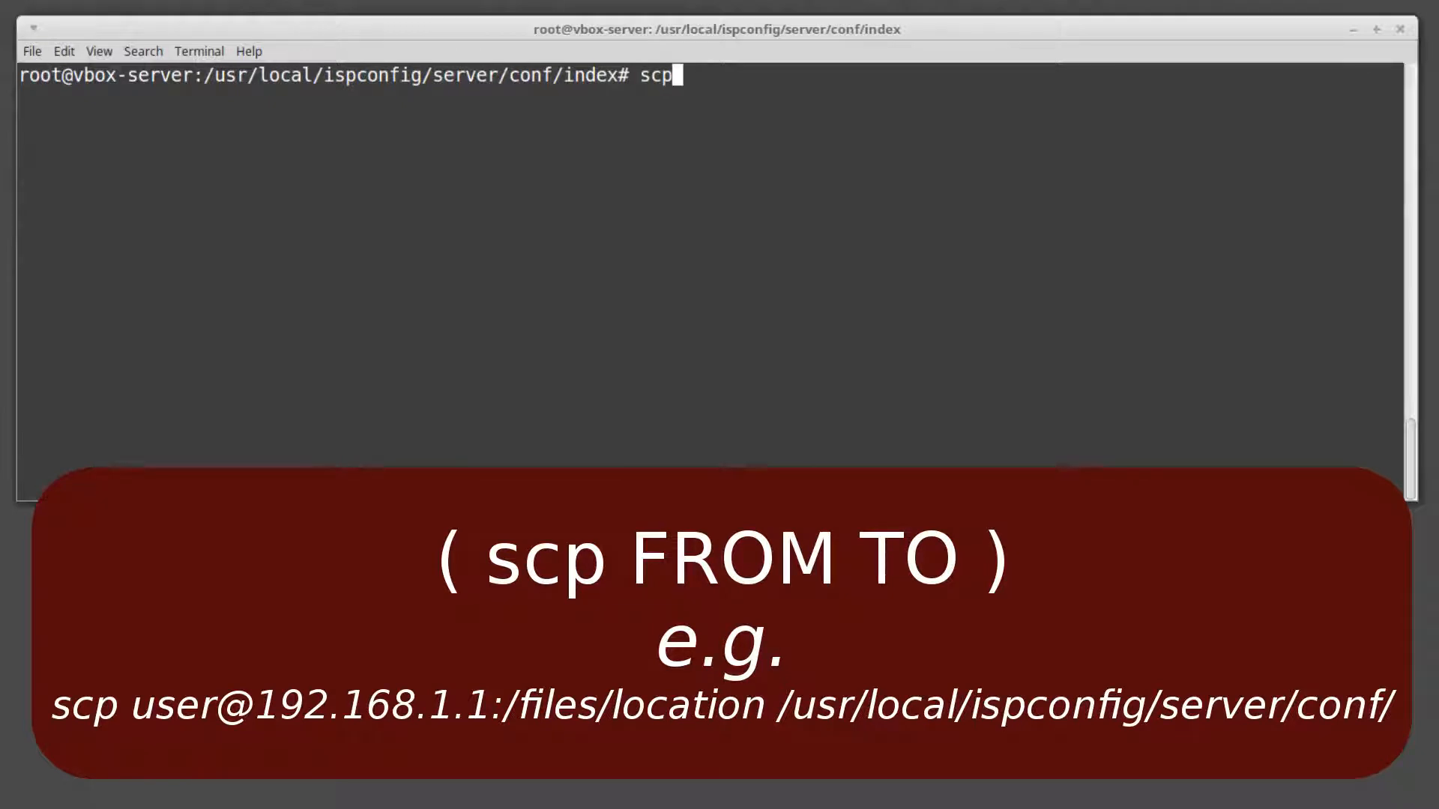
text(linuxmac@199.168.71.227:)
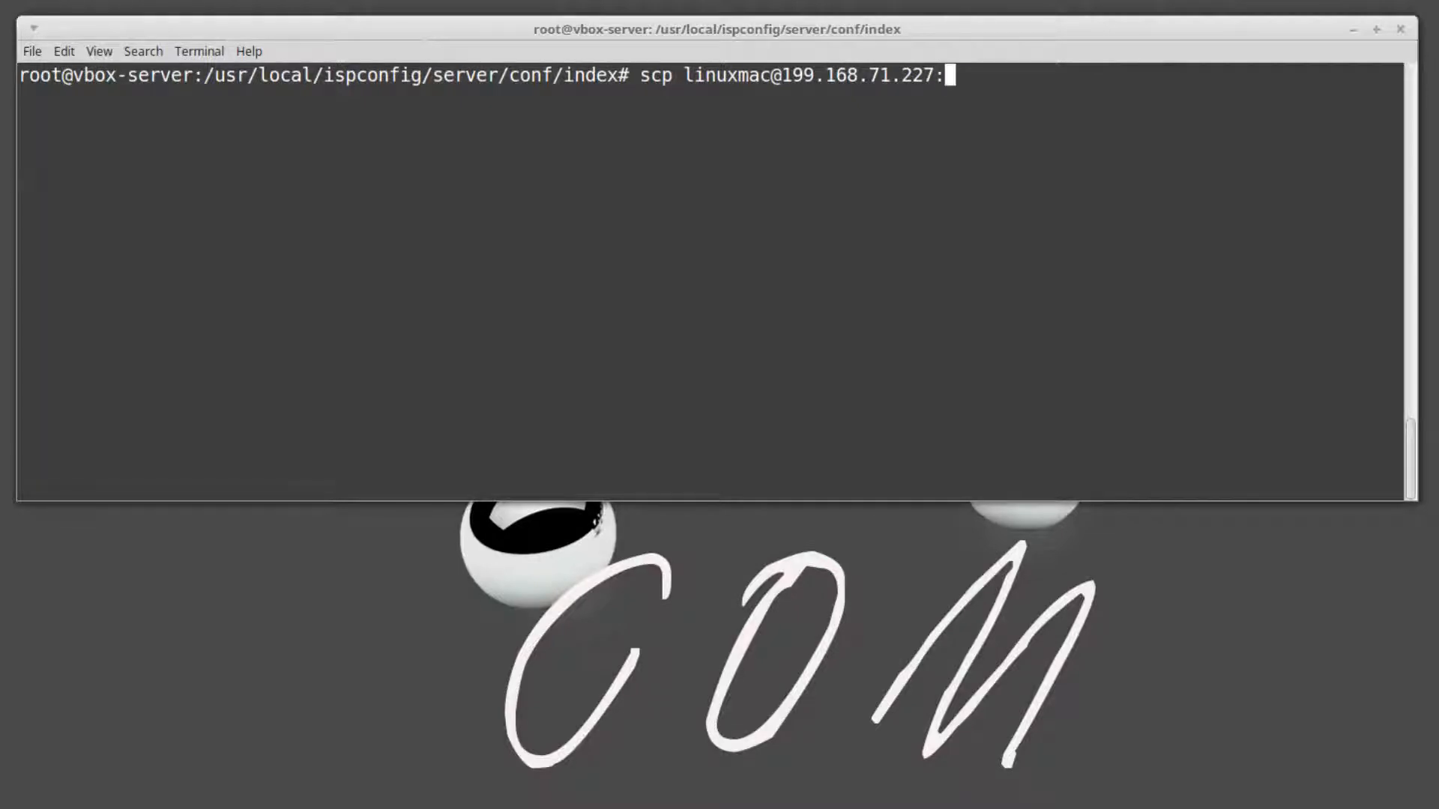
text(/home/linuxmac/Cl)
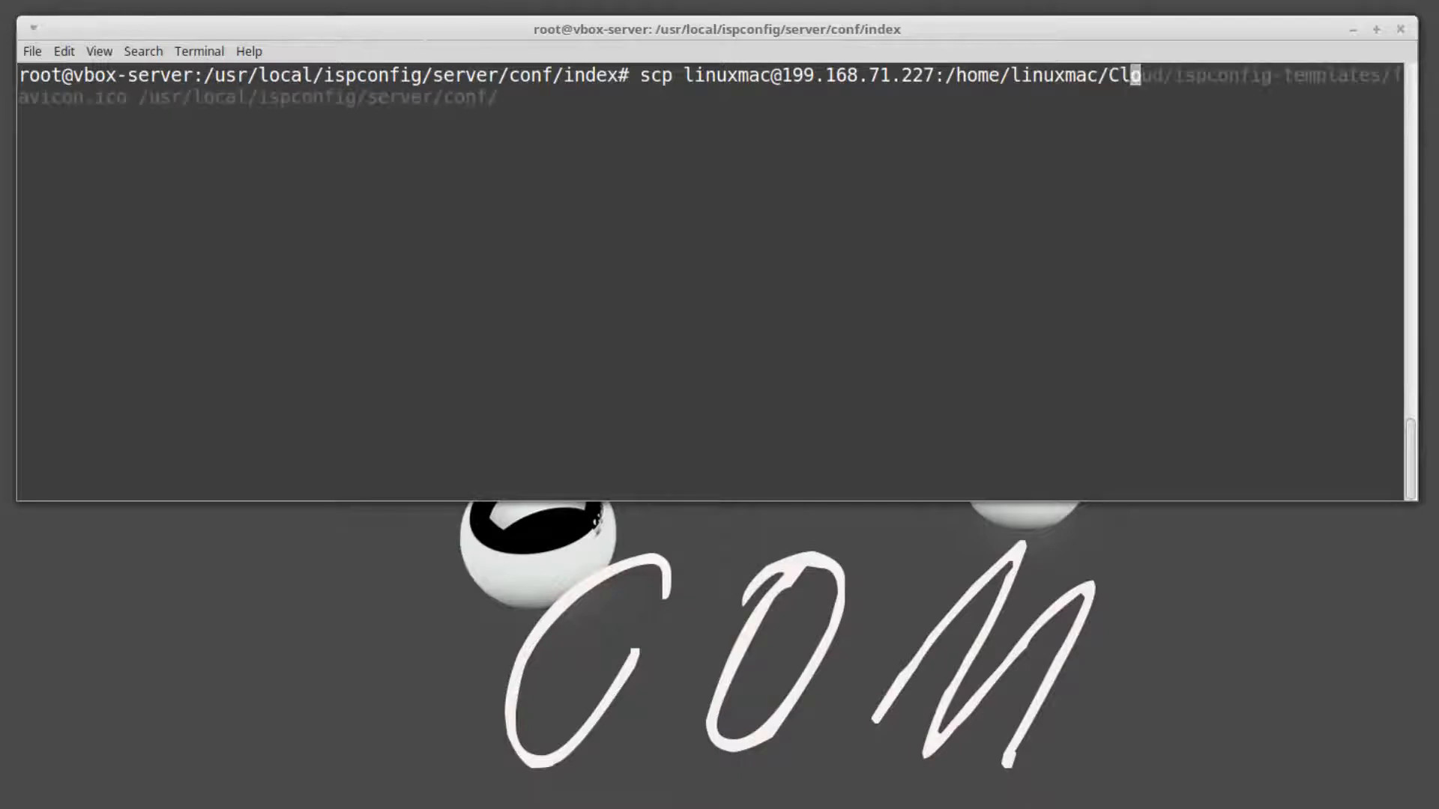
text(index/)
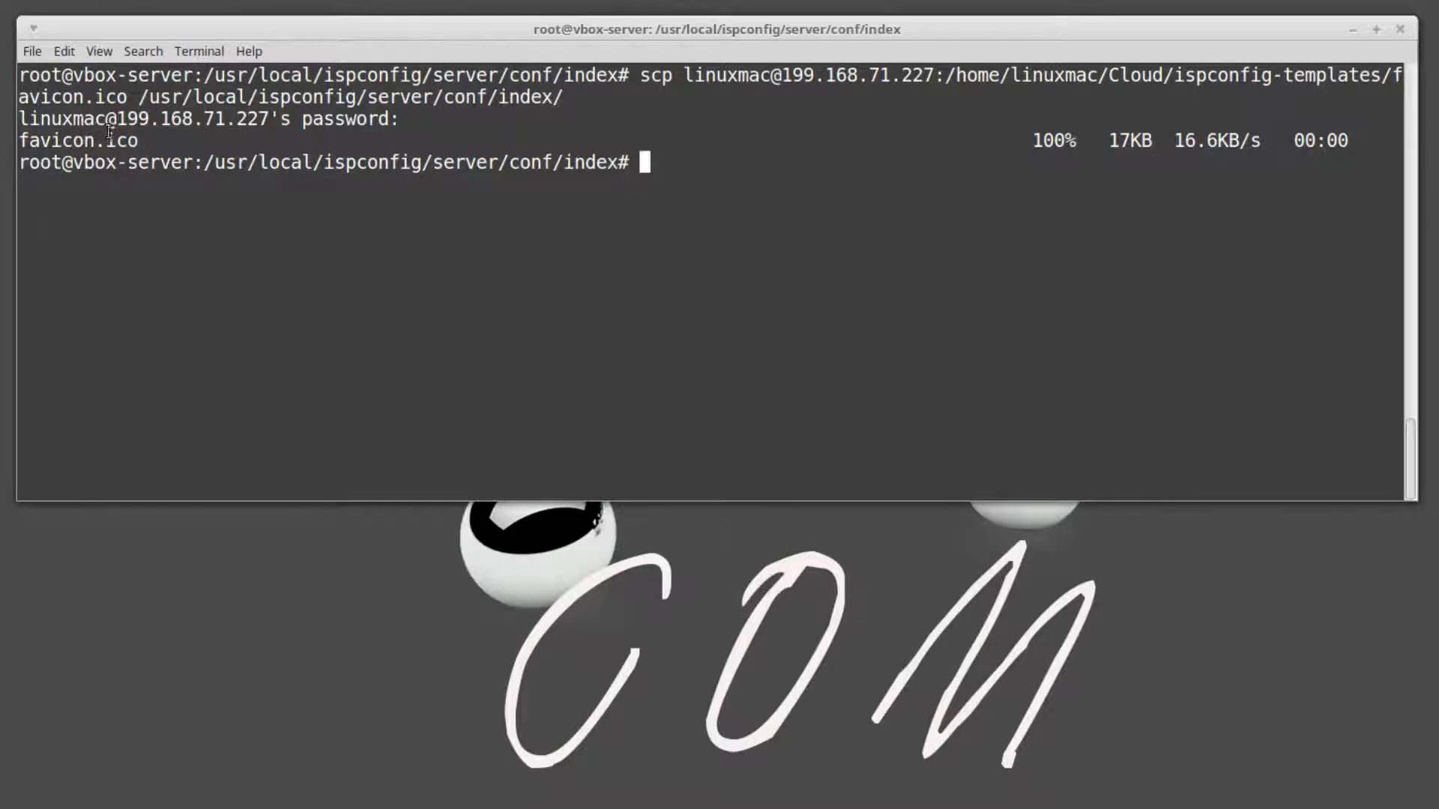
mouse_move(897, 196)
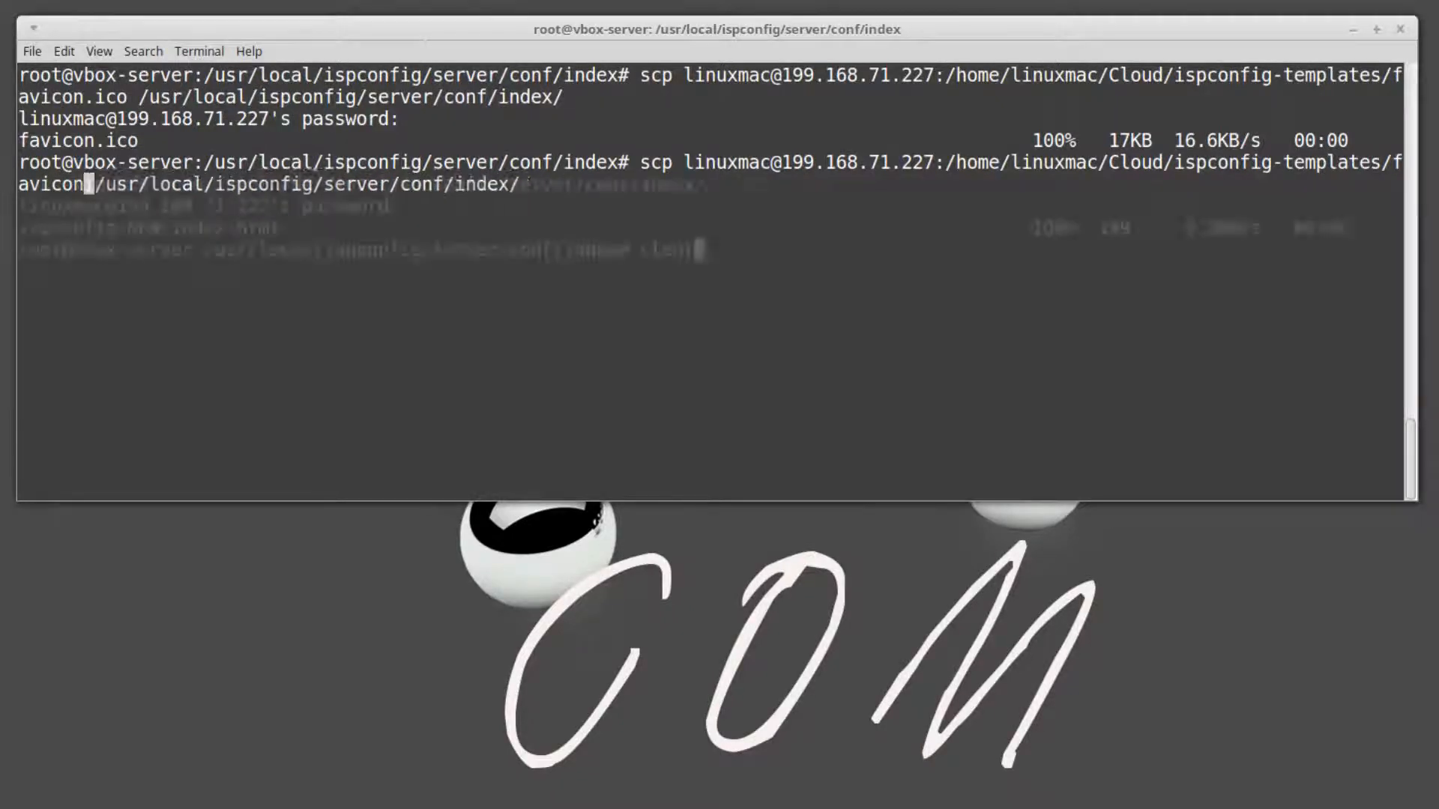
key(Return)
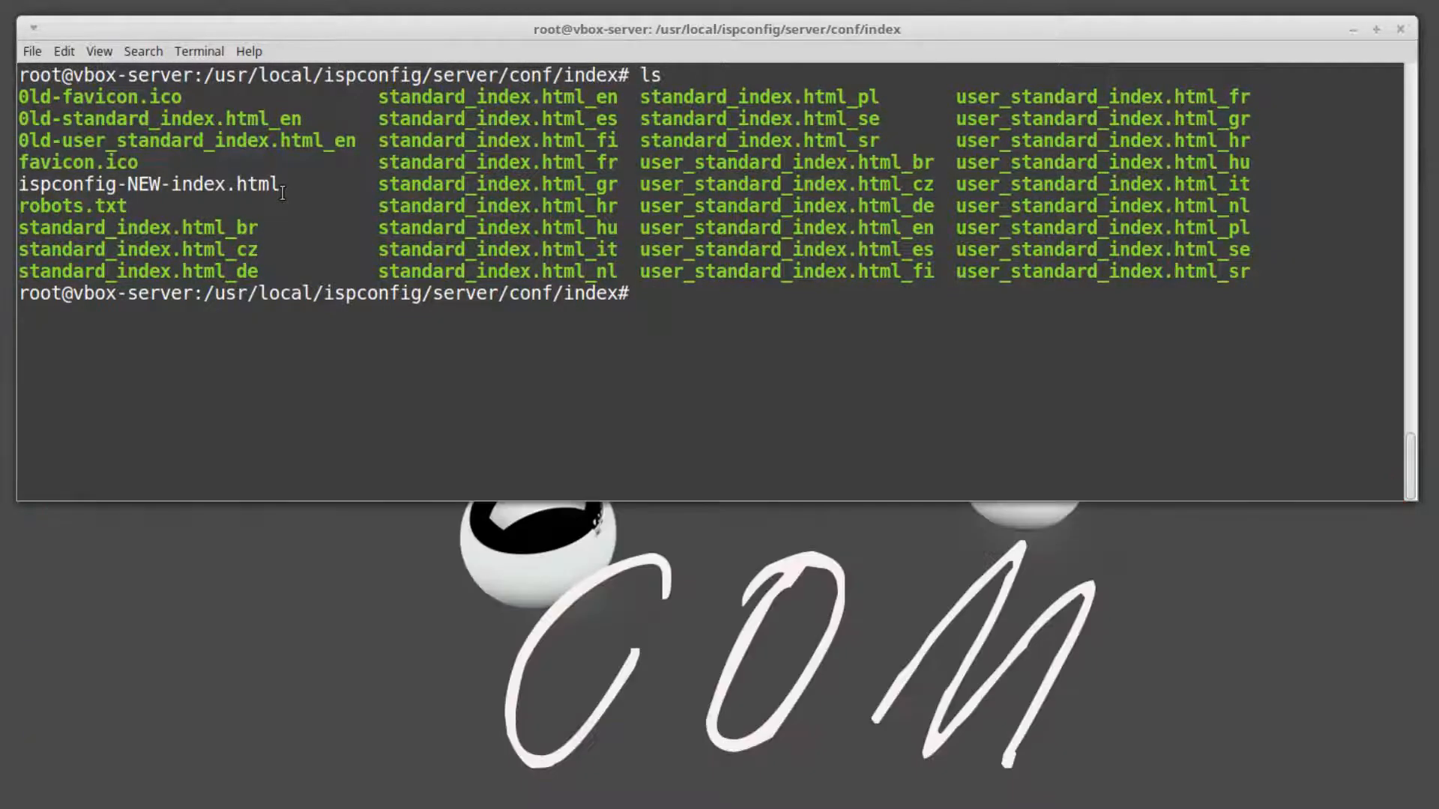
- Set ispconfig-NEW-index.html permissions to 777 and list the conf/index folder contents
text(cl)
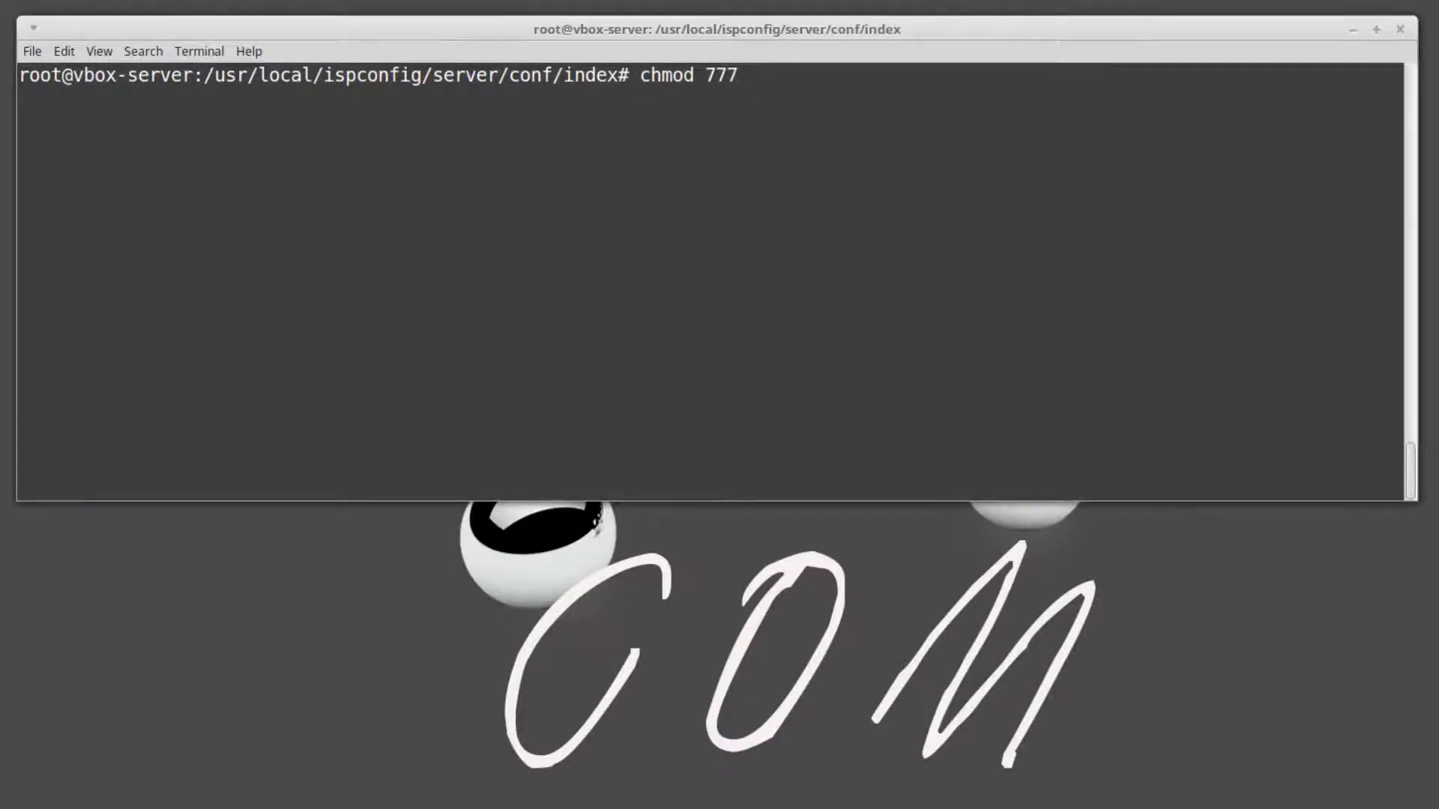
text(ispconfig-NEW-index.html)
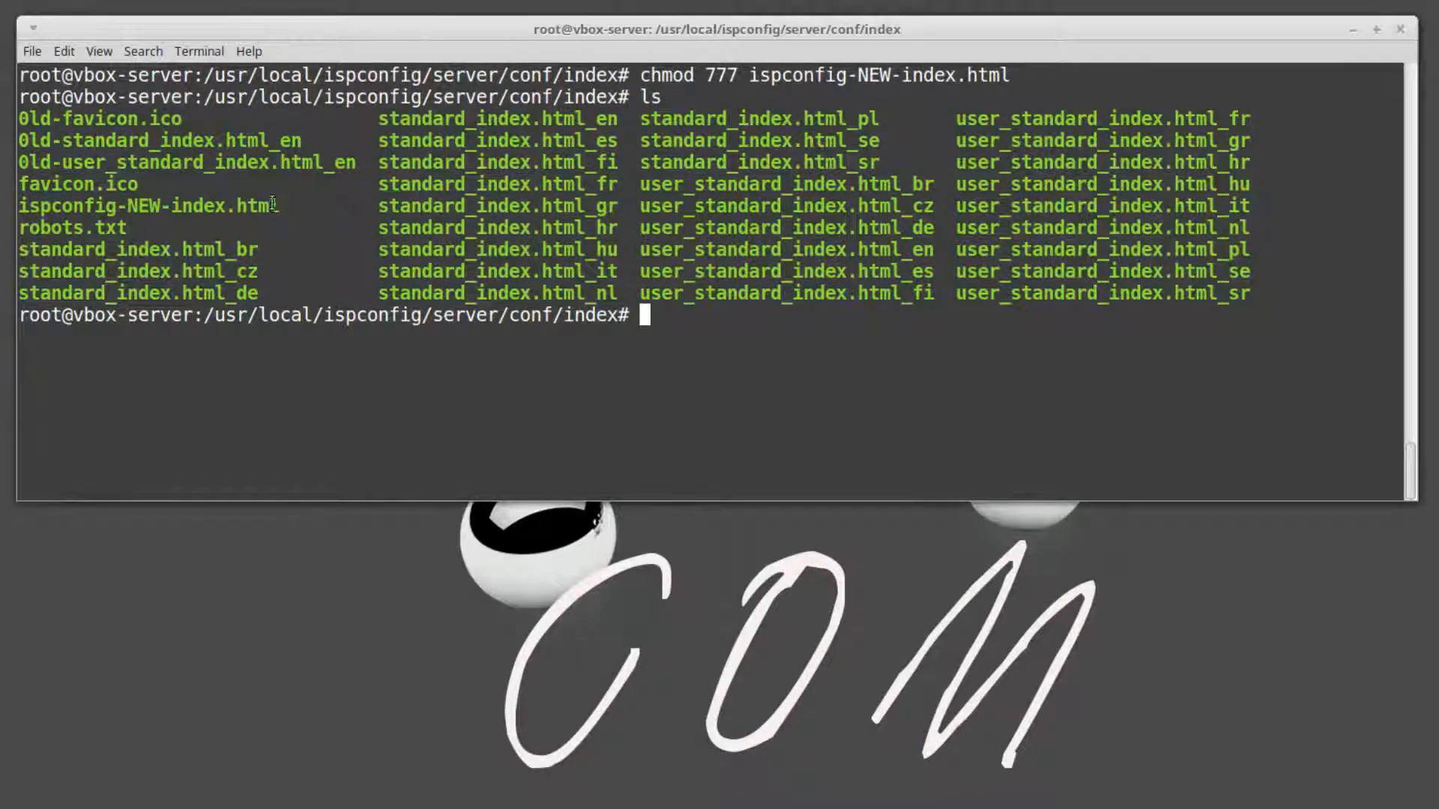
double_click(146, 205)
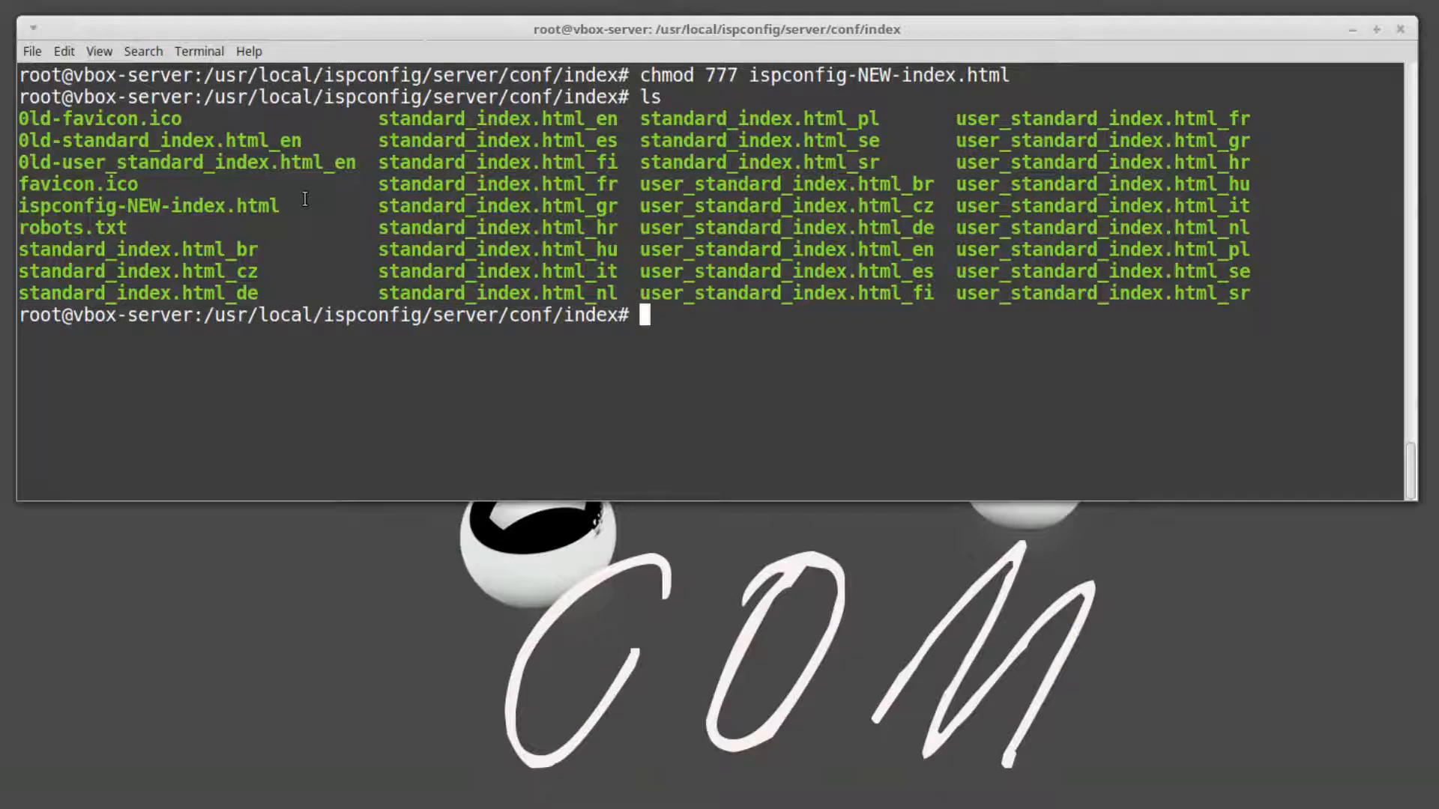
mouse_move(194, 212)
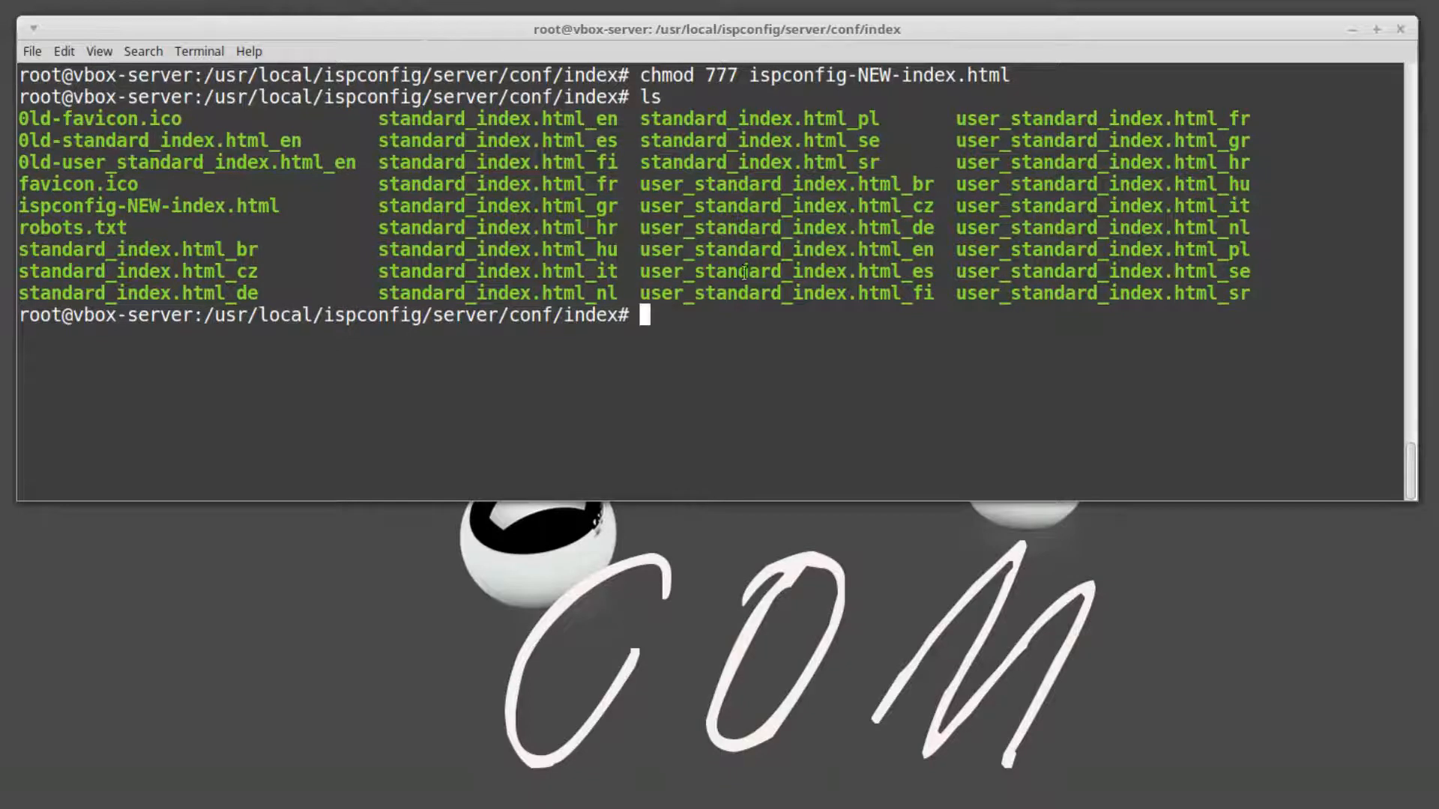
mouse_move(719, 276)
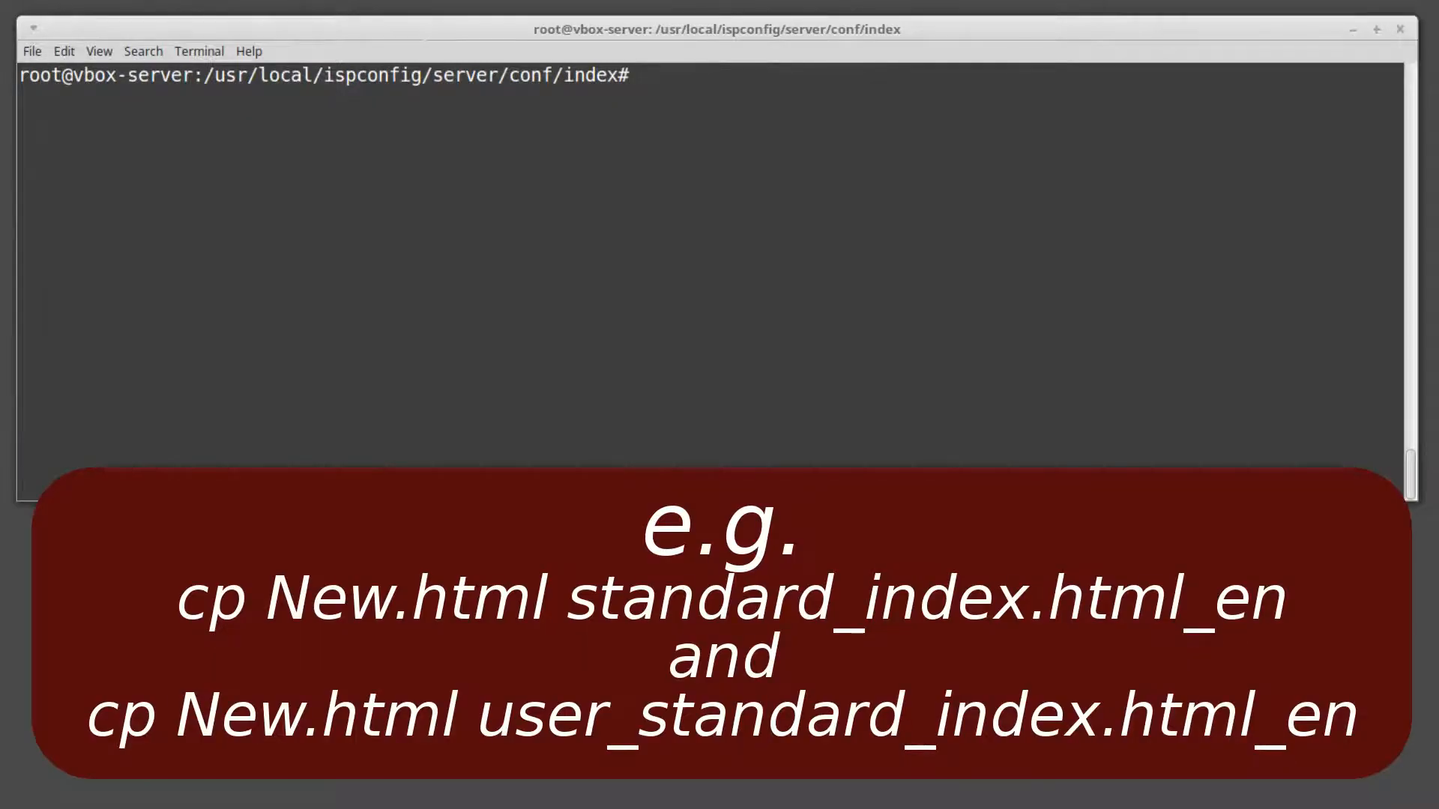
- Copy ispconfig-NEW-index.html over standard_index.html_en and user_standard_index.html_en
text(cp ispconfig-NEW-index.html)
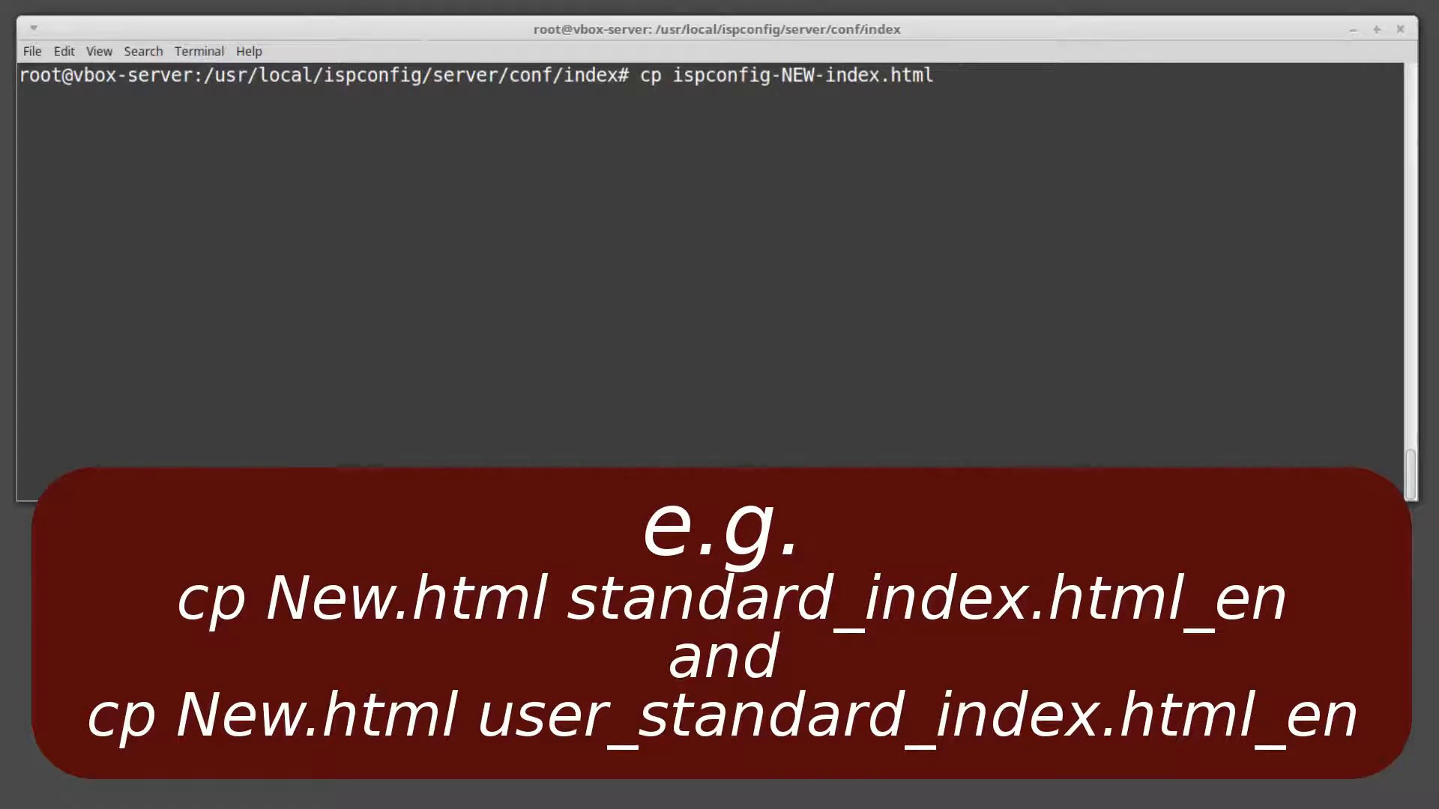
text(" ")
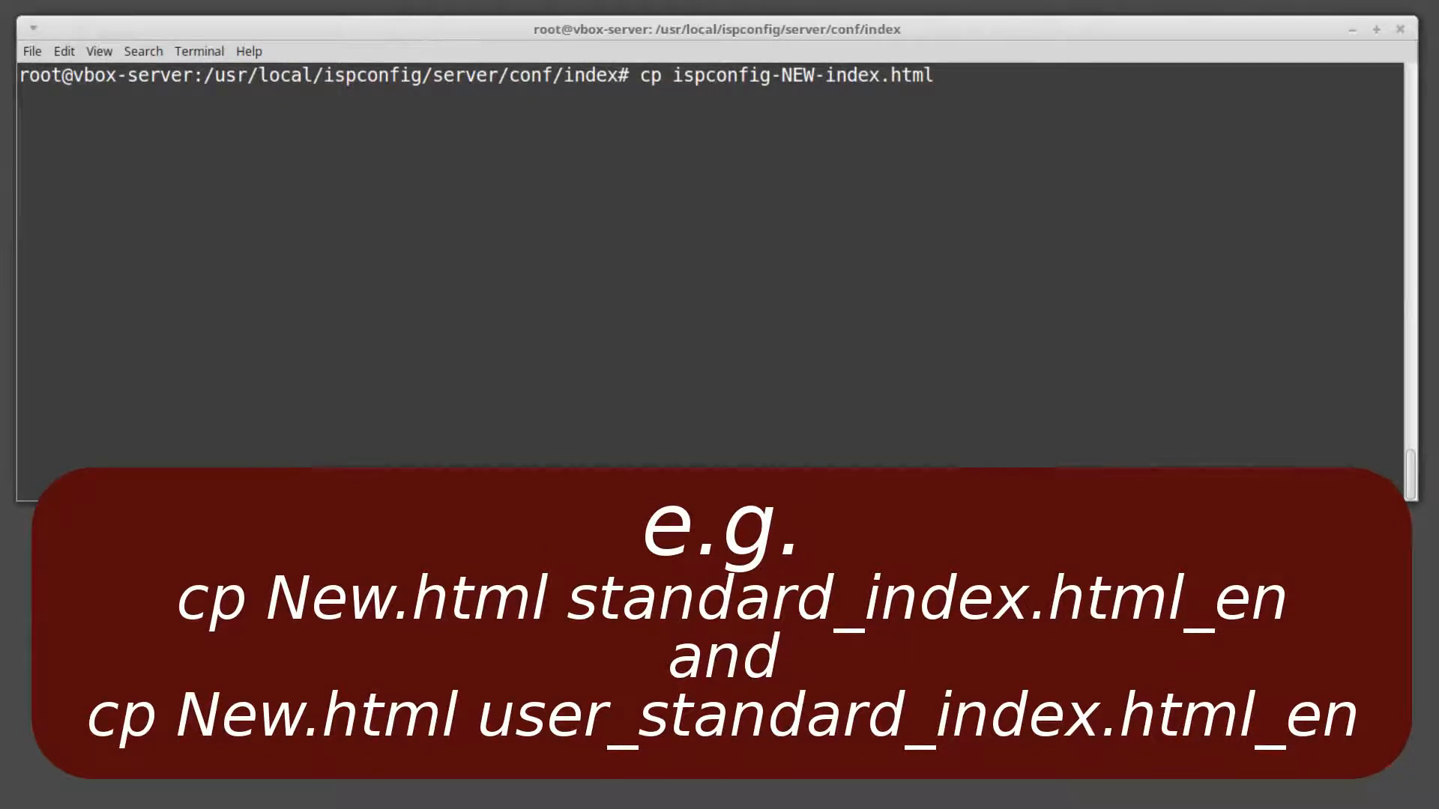
text(standard_index.html_)
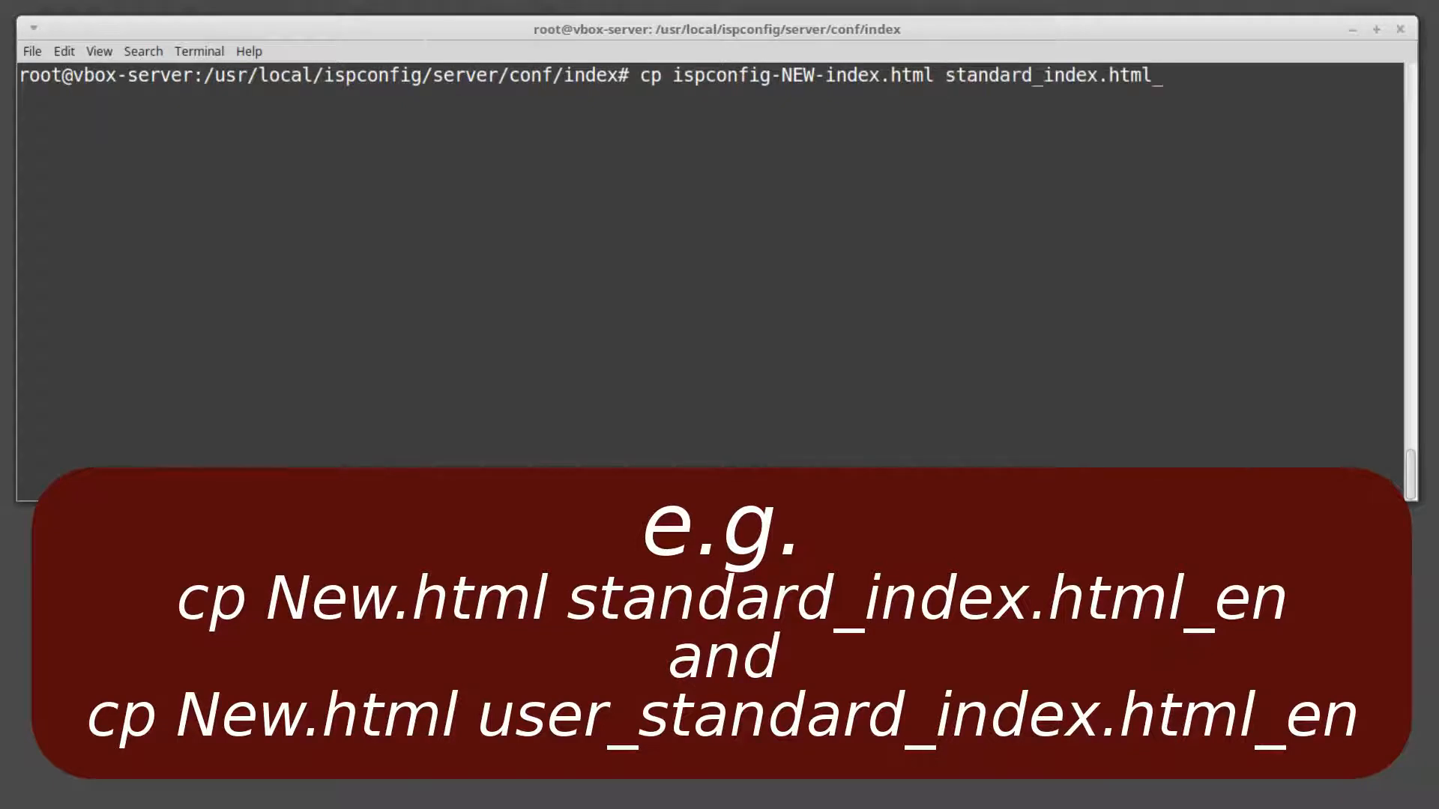
text(en)
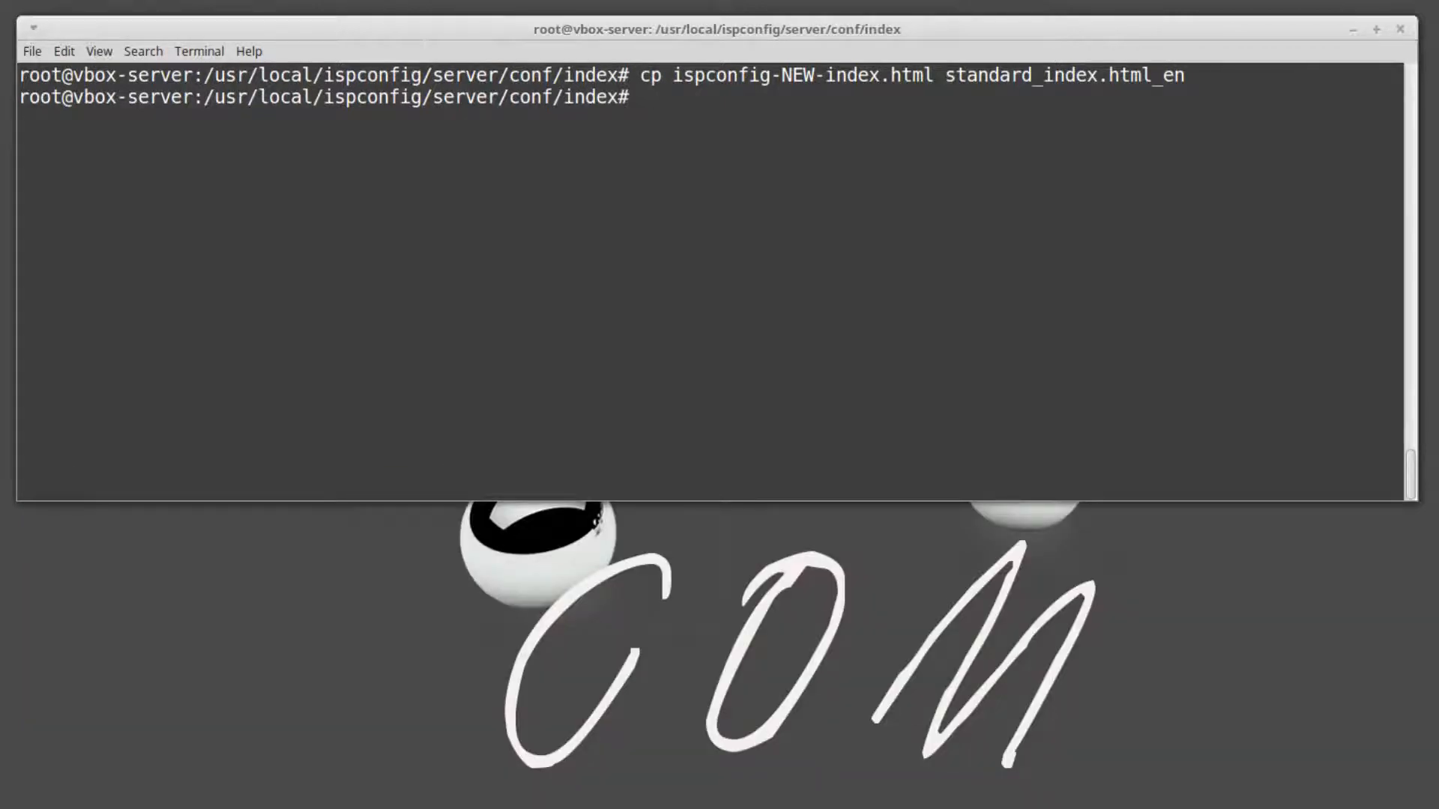
text(cp)
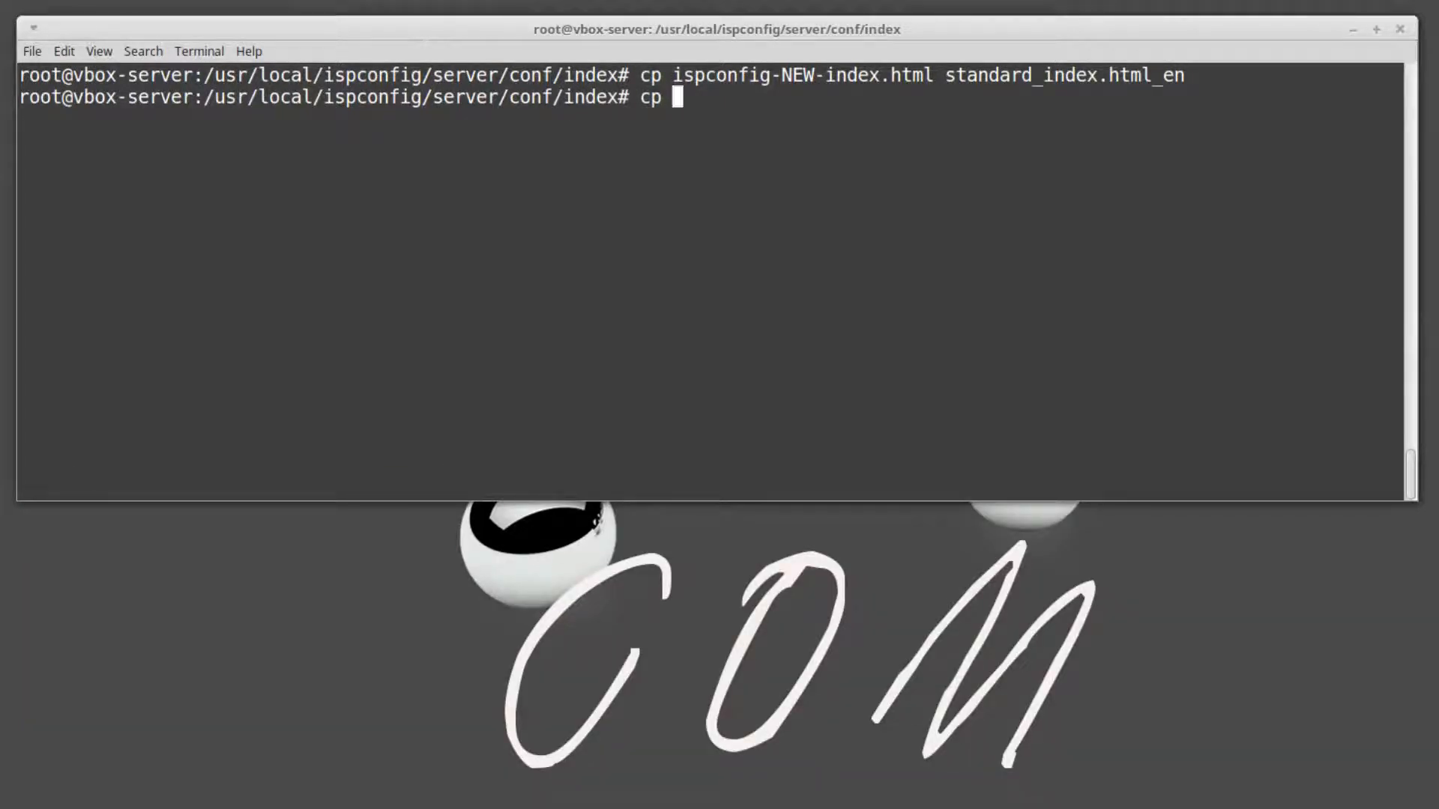
text(ispconfig-NEW-index.html)
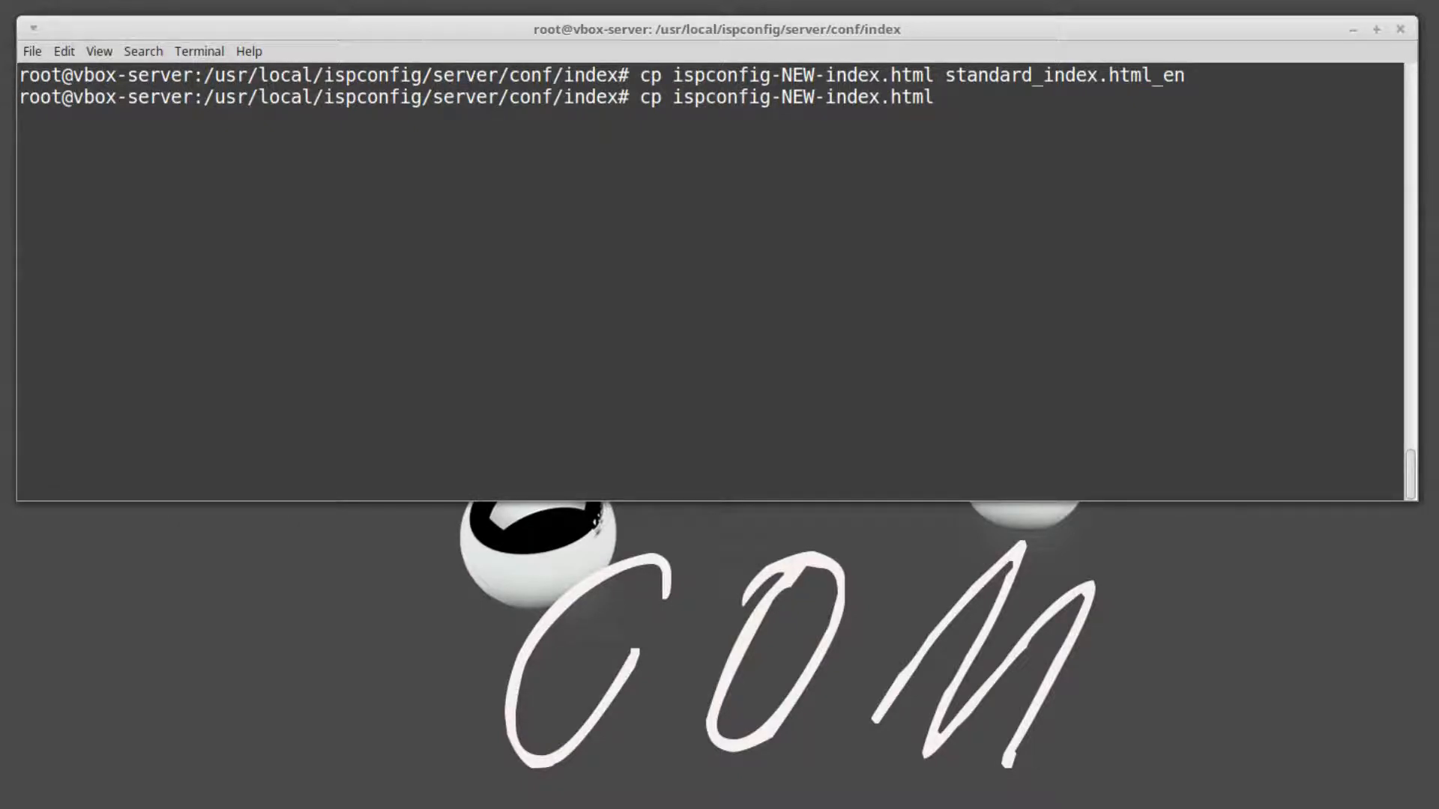
text(user_standard_index.html_)
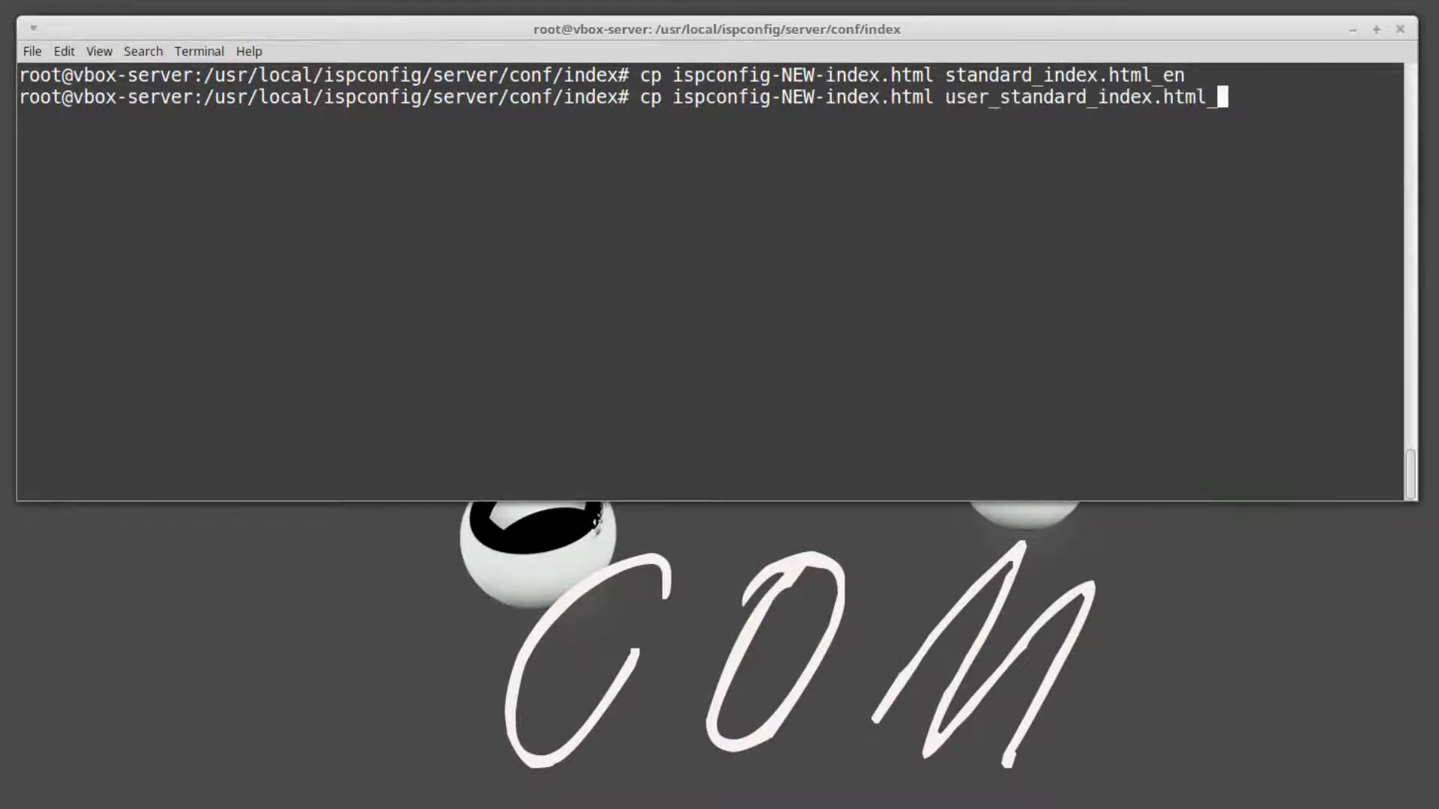
text(en)
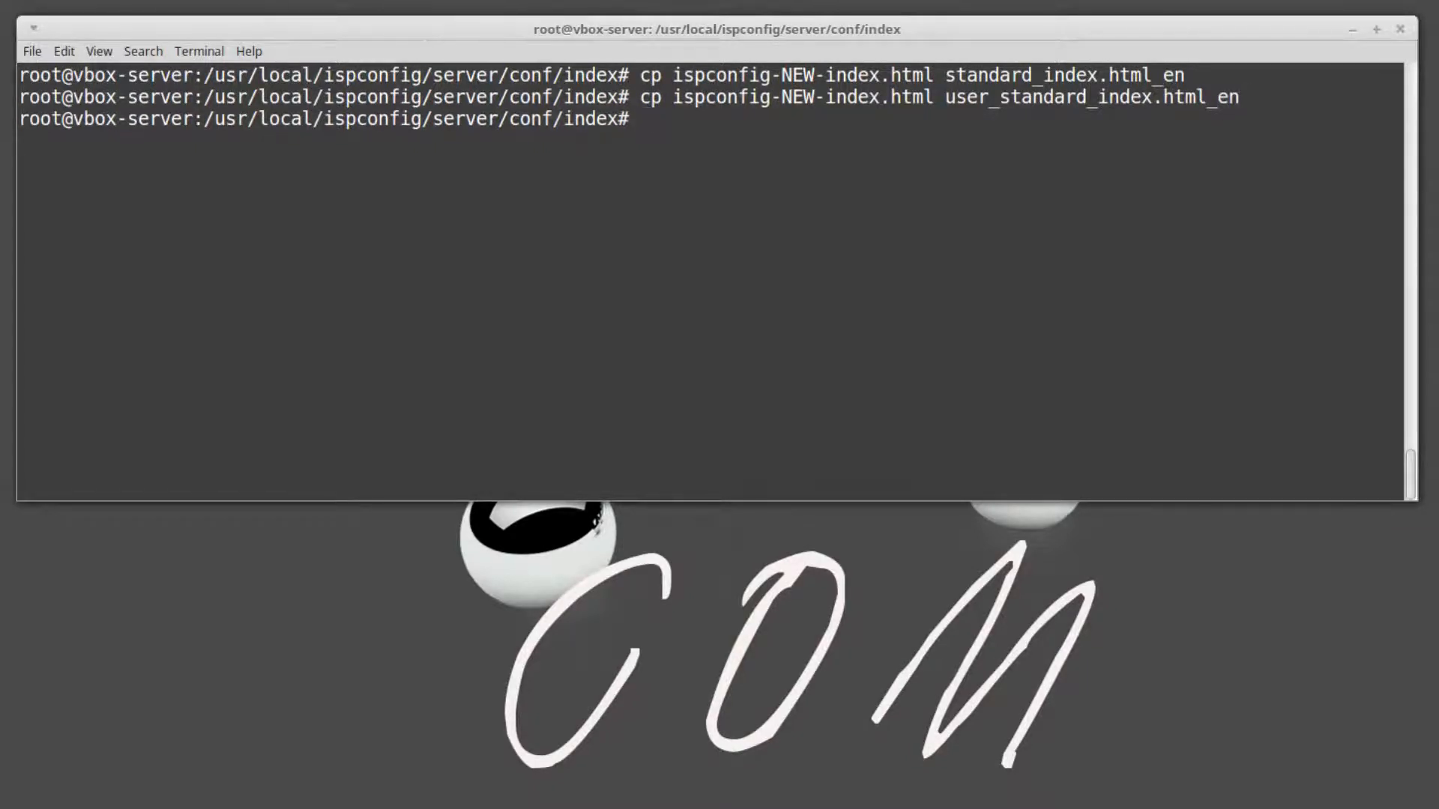
mouse_move(1139, 24)
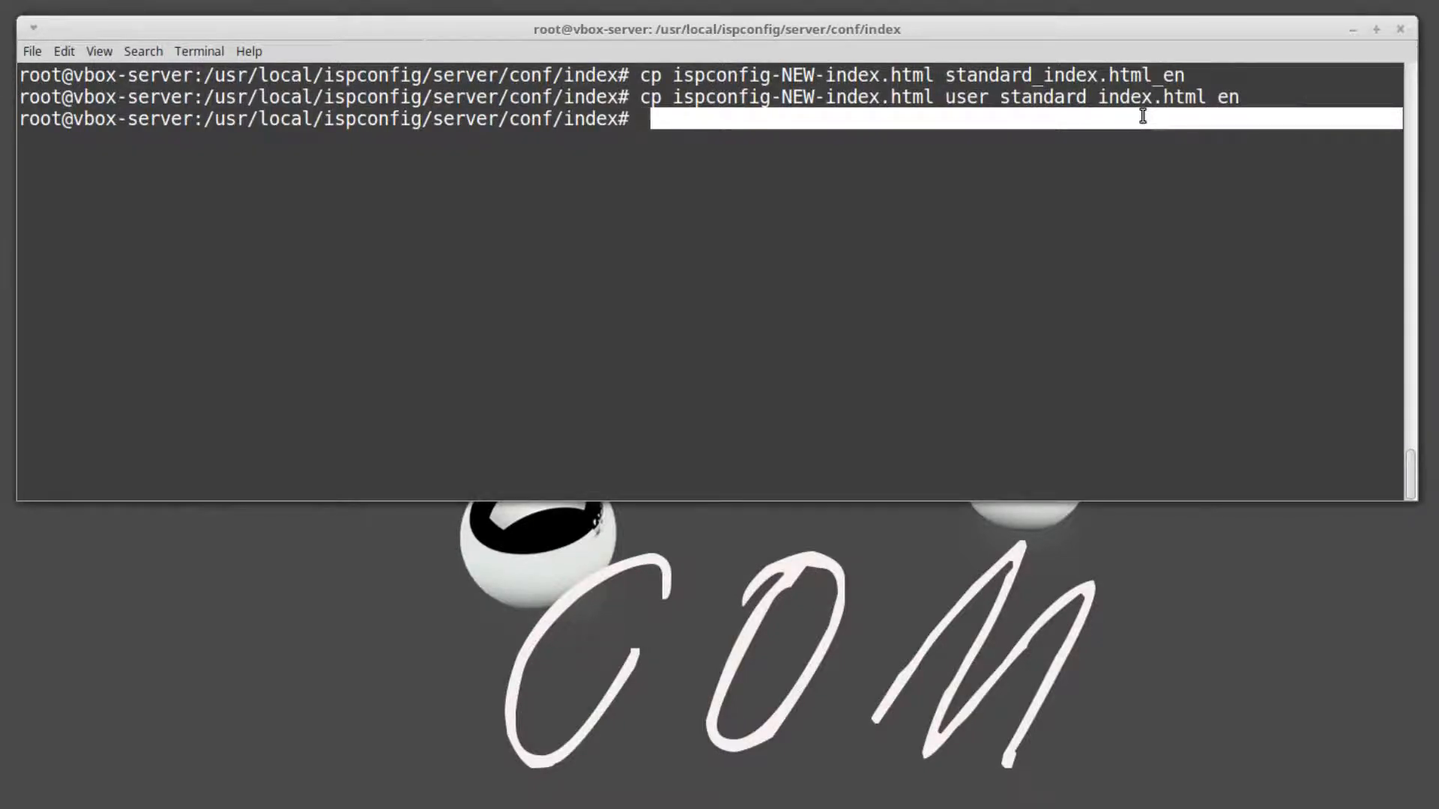
- Exit the SSH session, leaving the ISPConfig login page showing
text(exit)
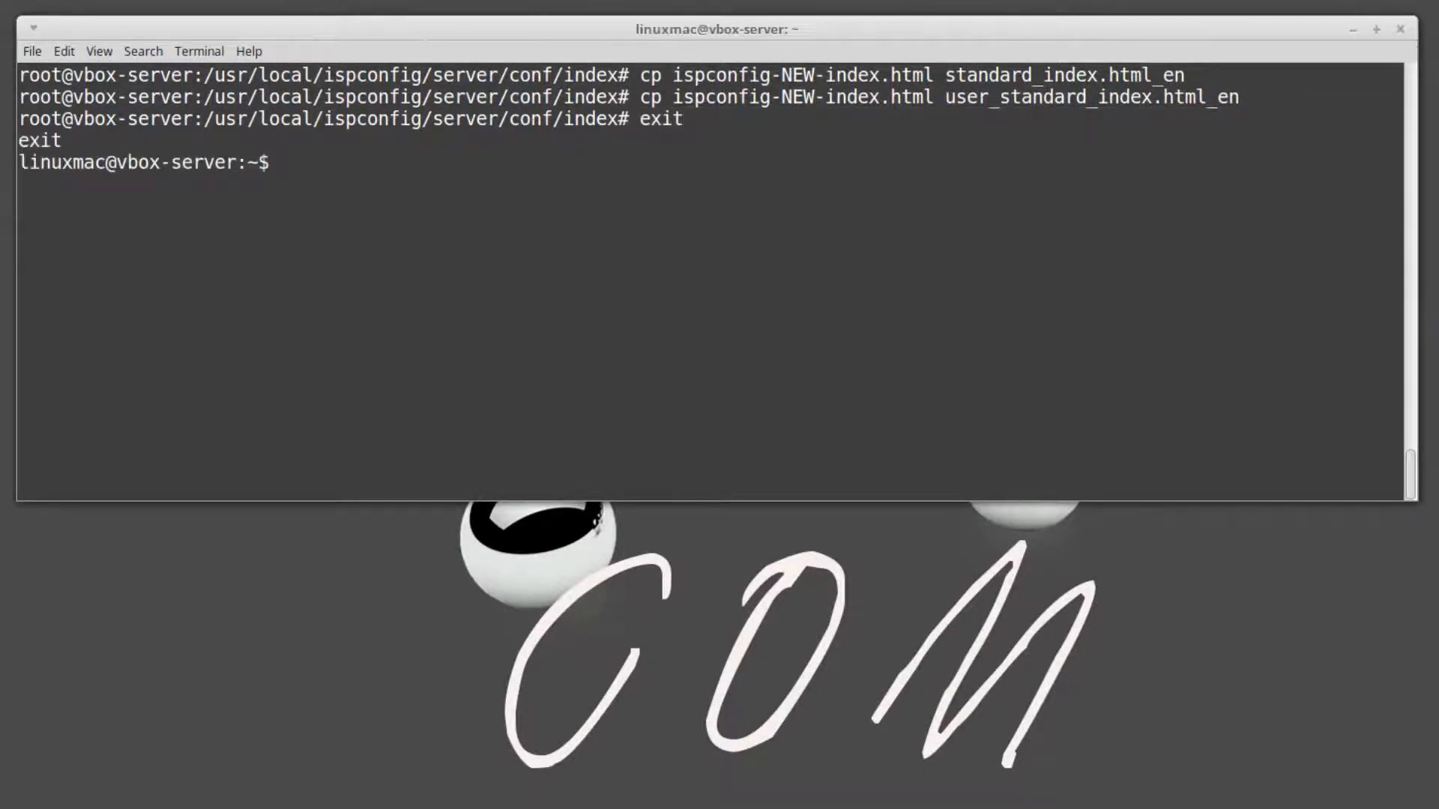
text(exit)
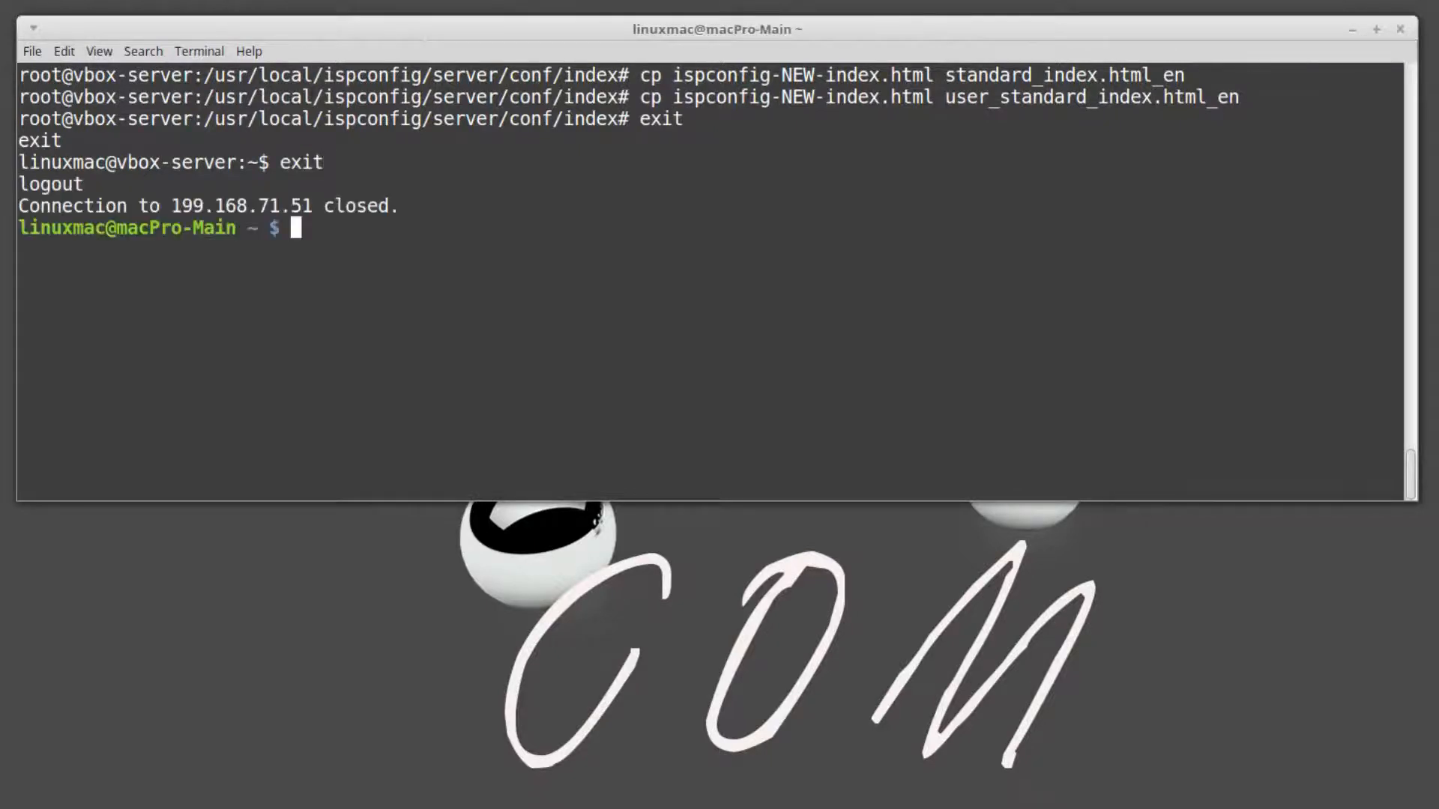
text(exi)
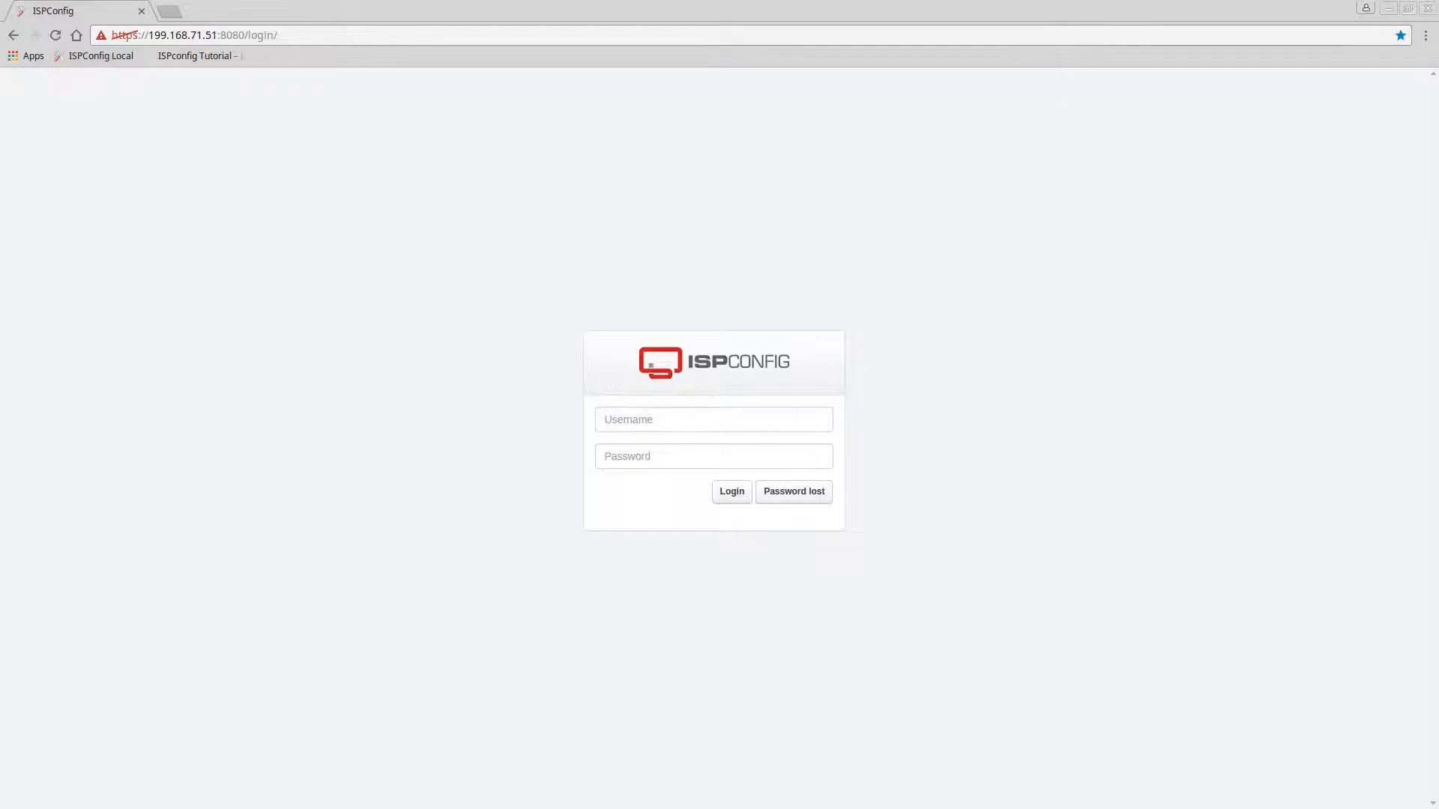
- Log in to ISPConfig as admin and open the Sites module
text(a)
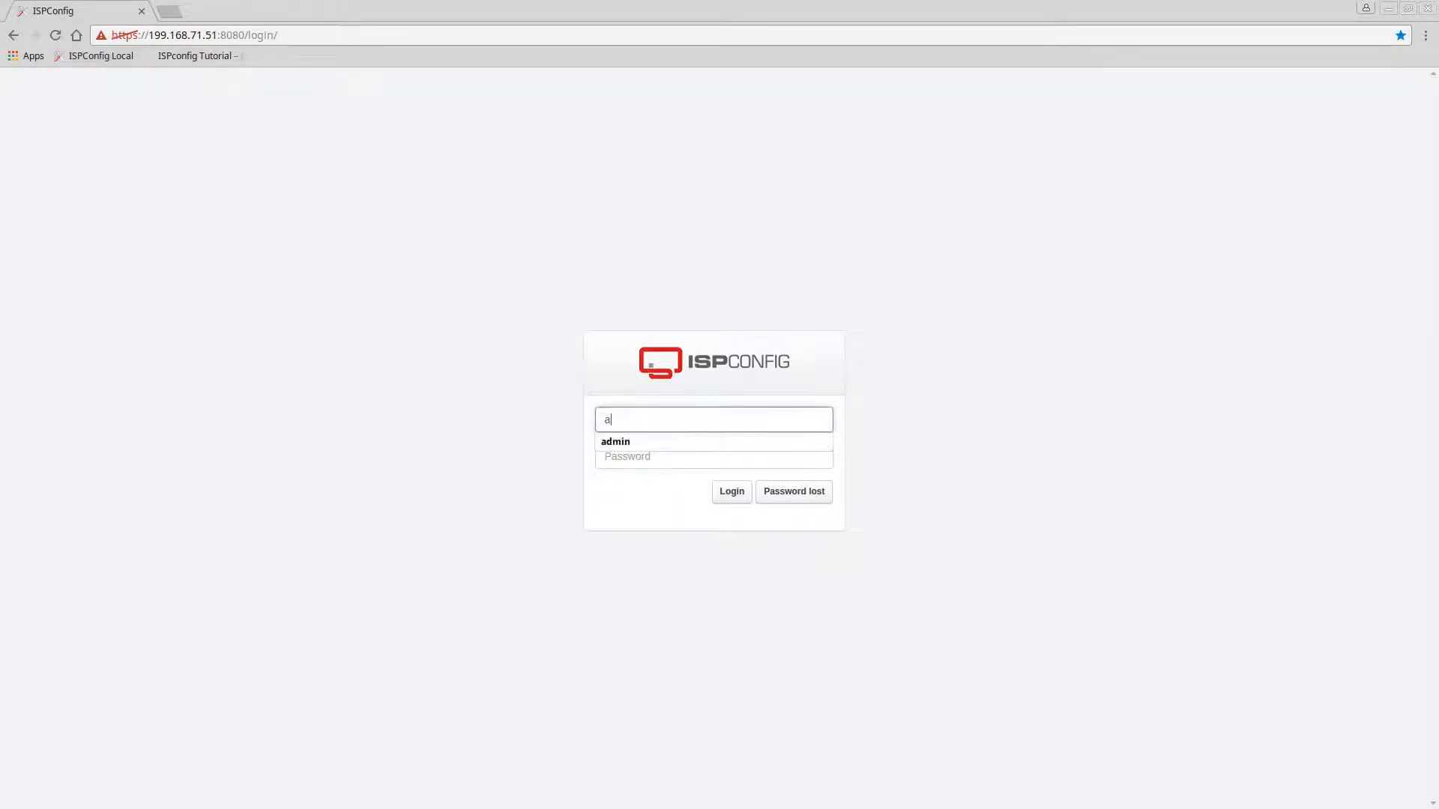
click(615, 441)
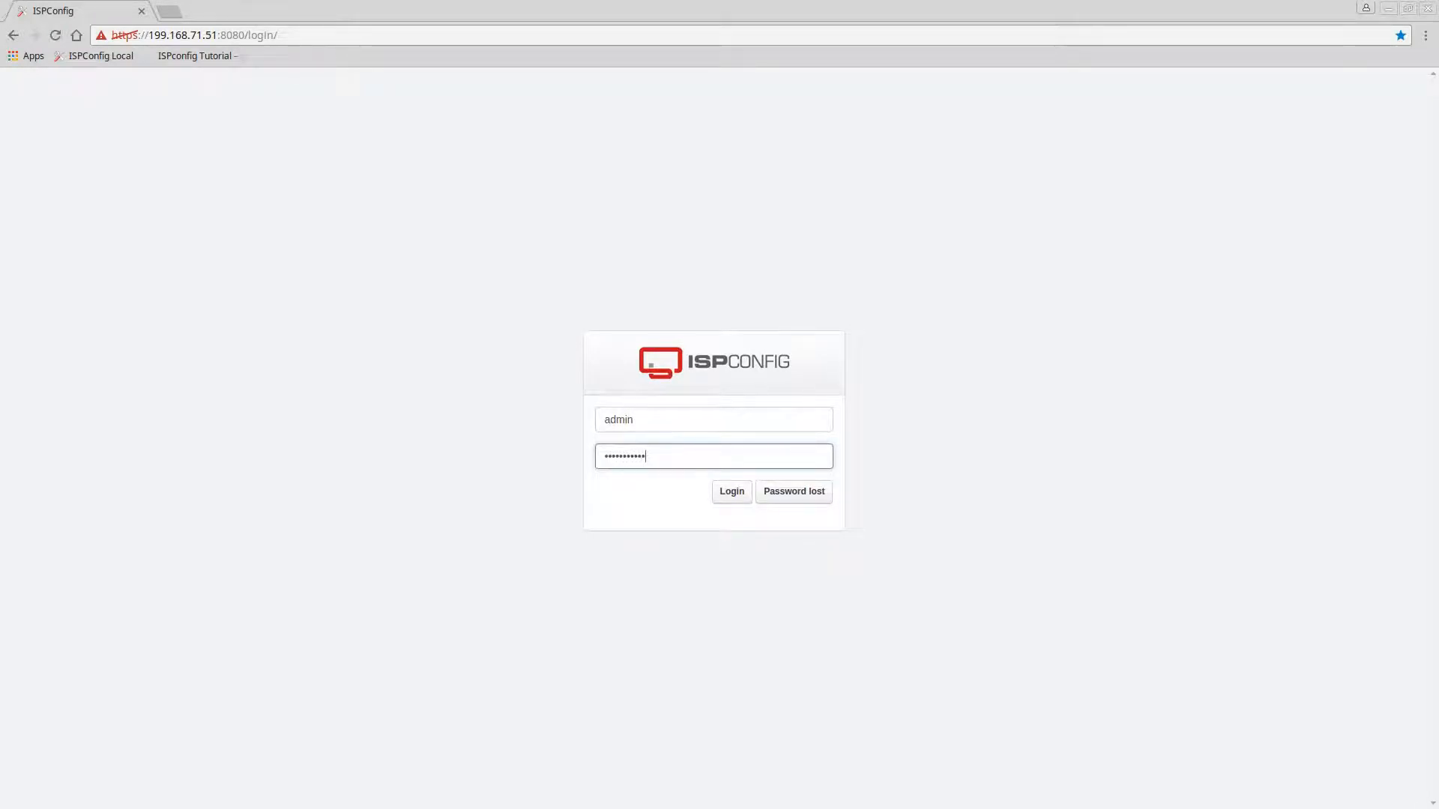
click(731, 491)
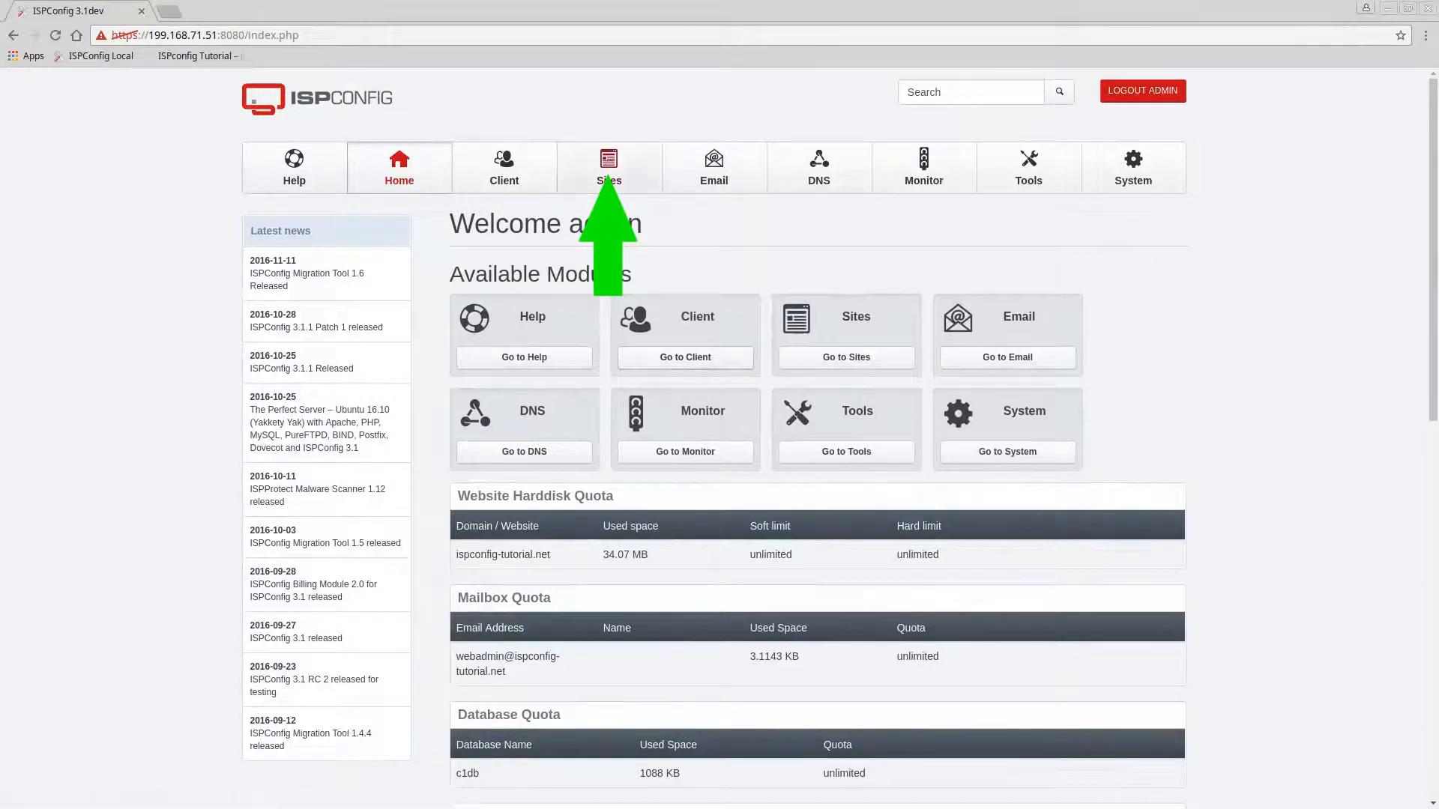
click(609, 166)
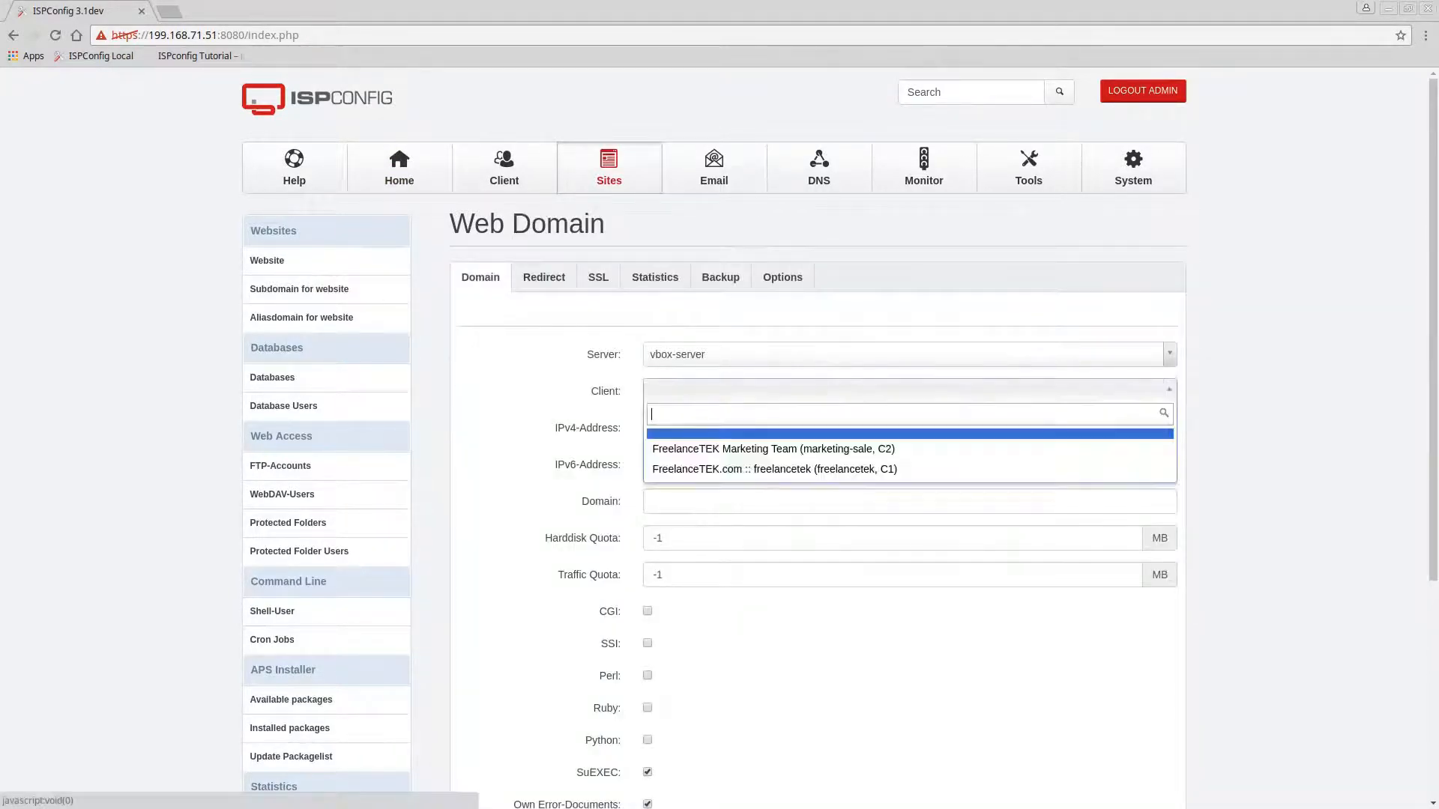
mouse_move(774, 469)
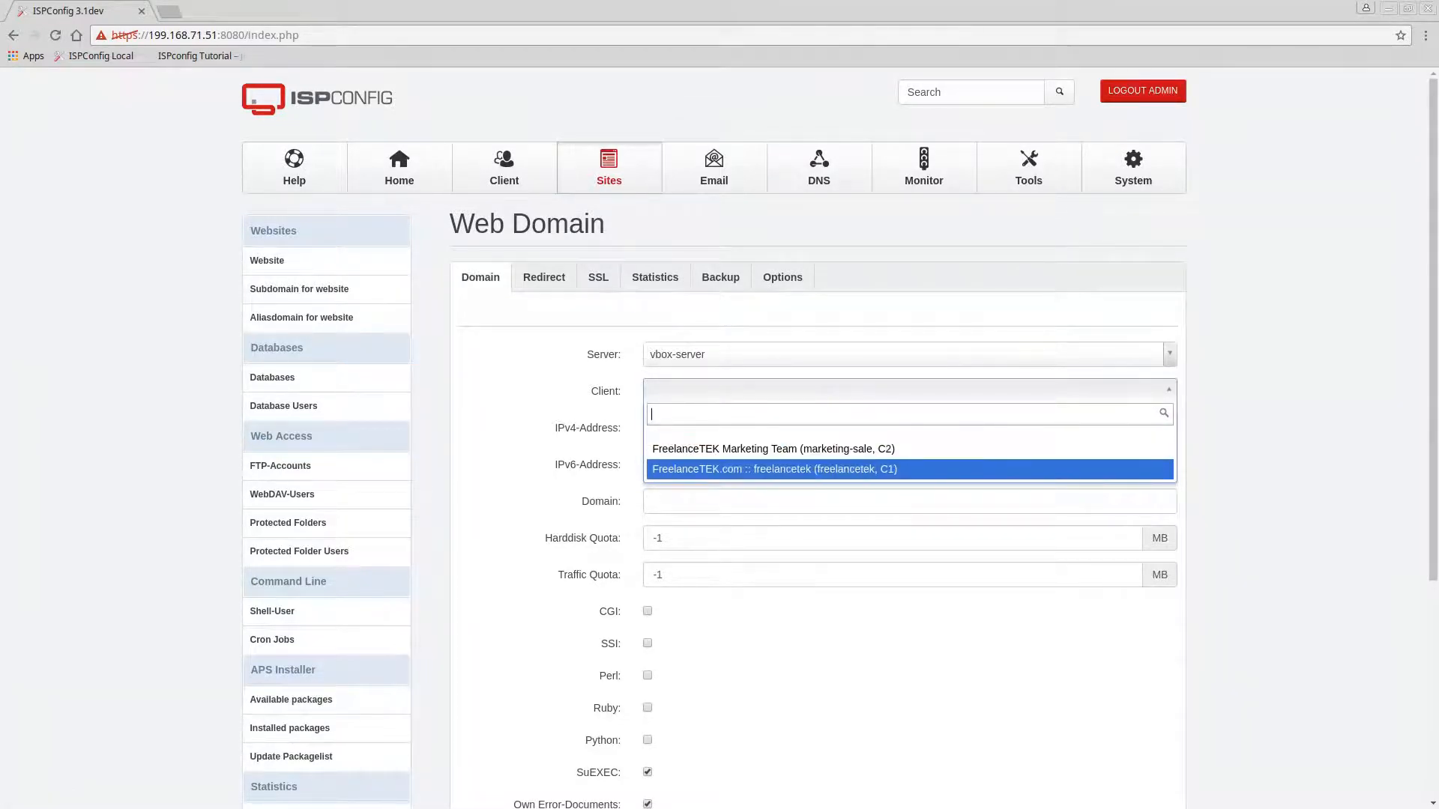
- Assign the new web domain to client FreelanceTEK.com with IPv4 address 199.168.71.51
click(775, 469)
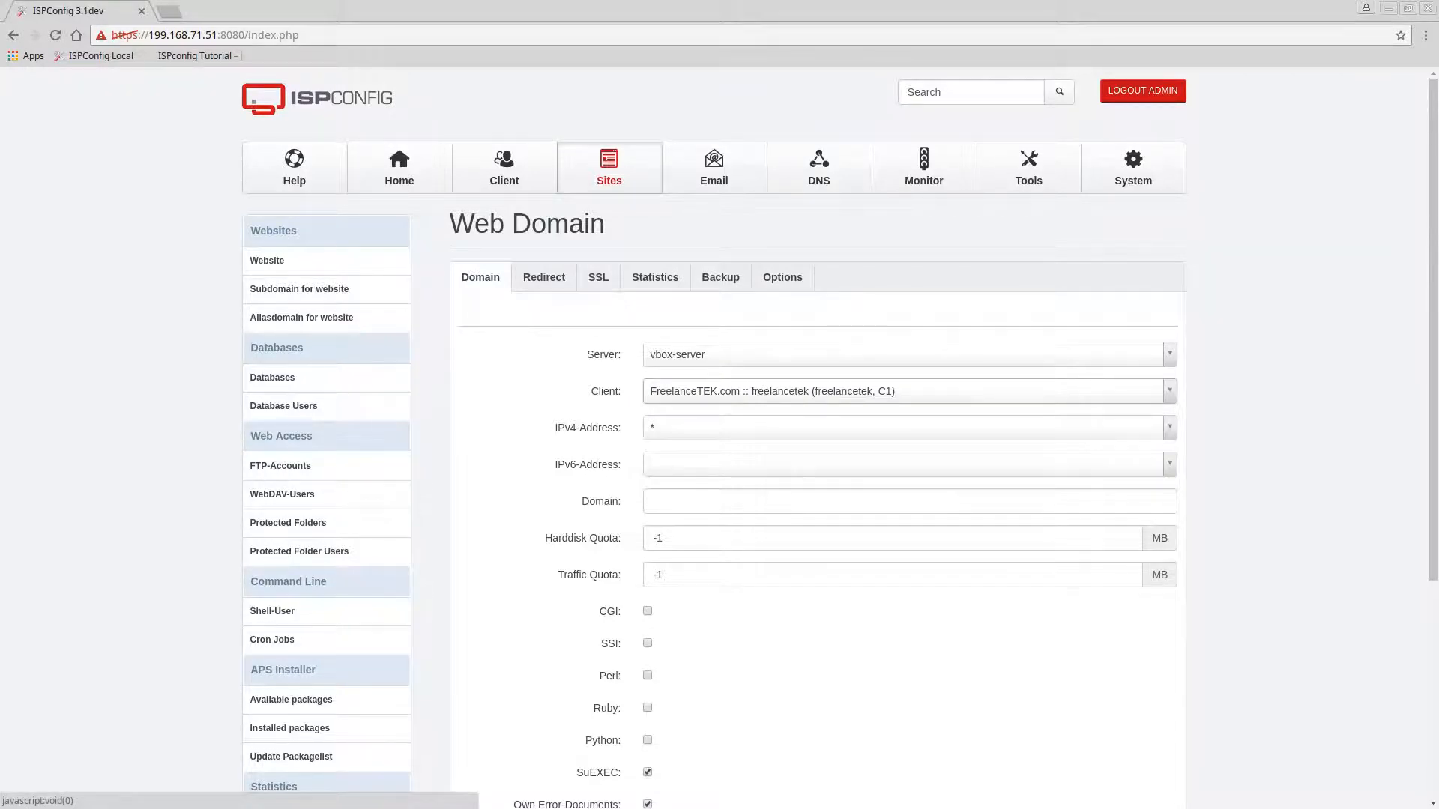
click(906, 427)
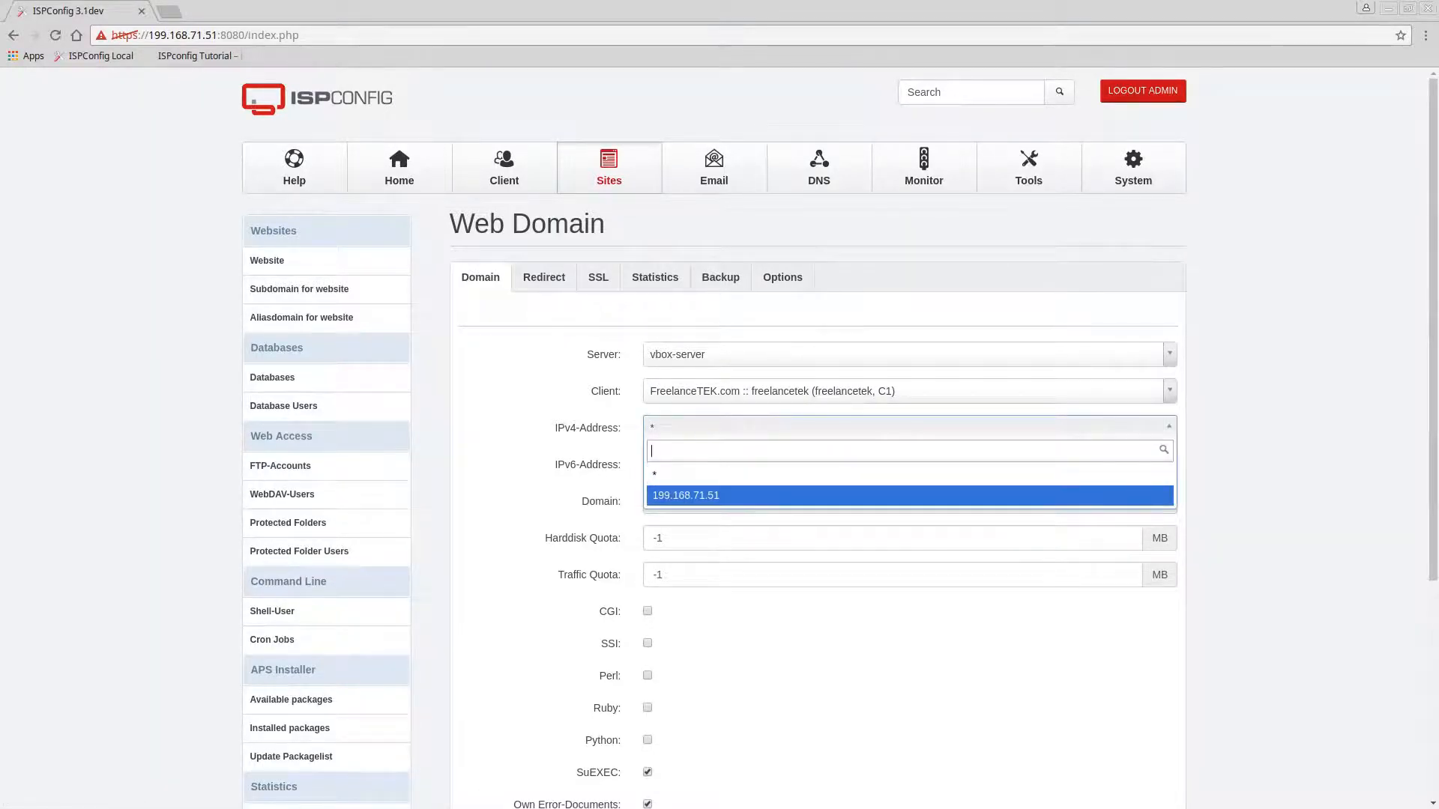
click(686, 495)
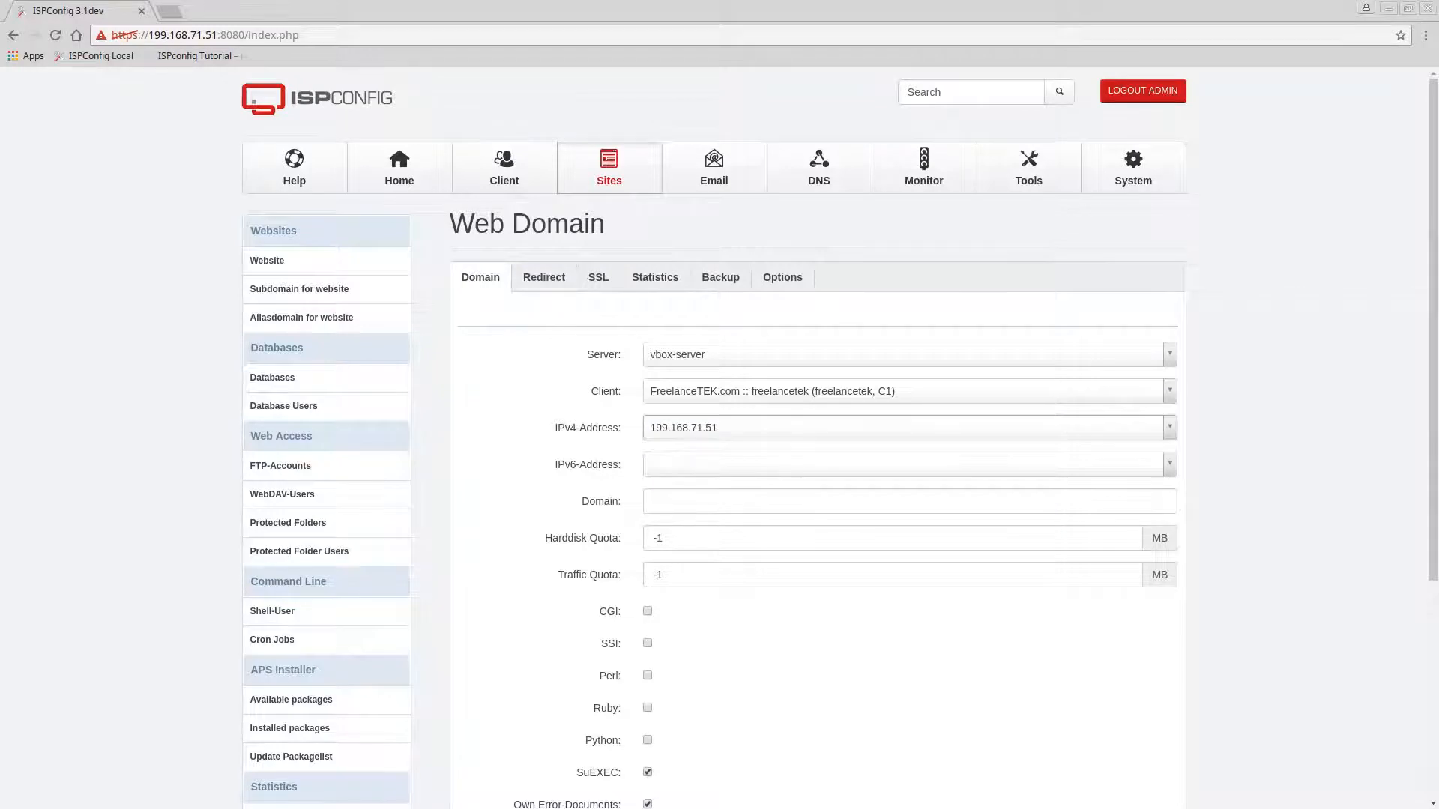
click(909, 501)
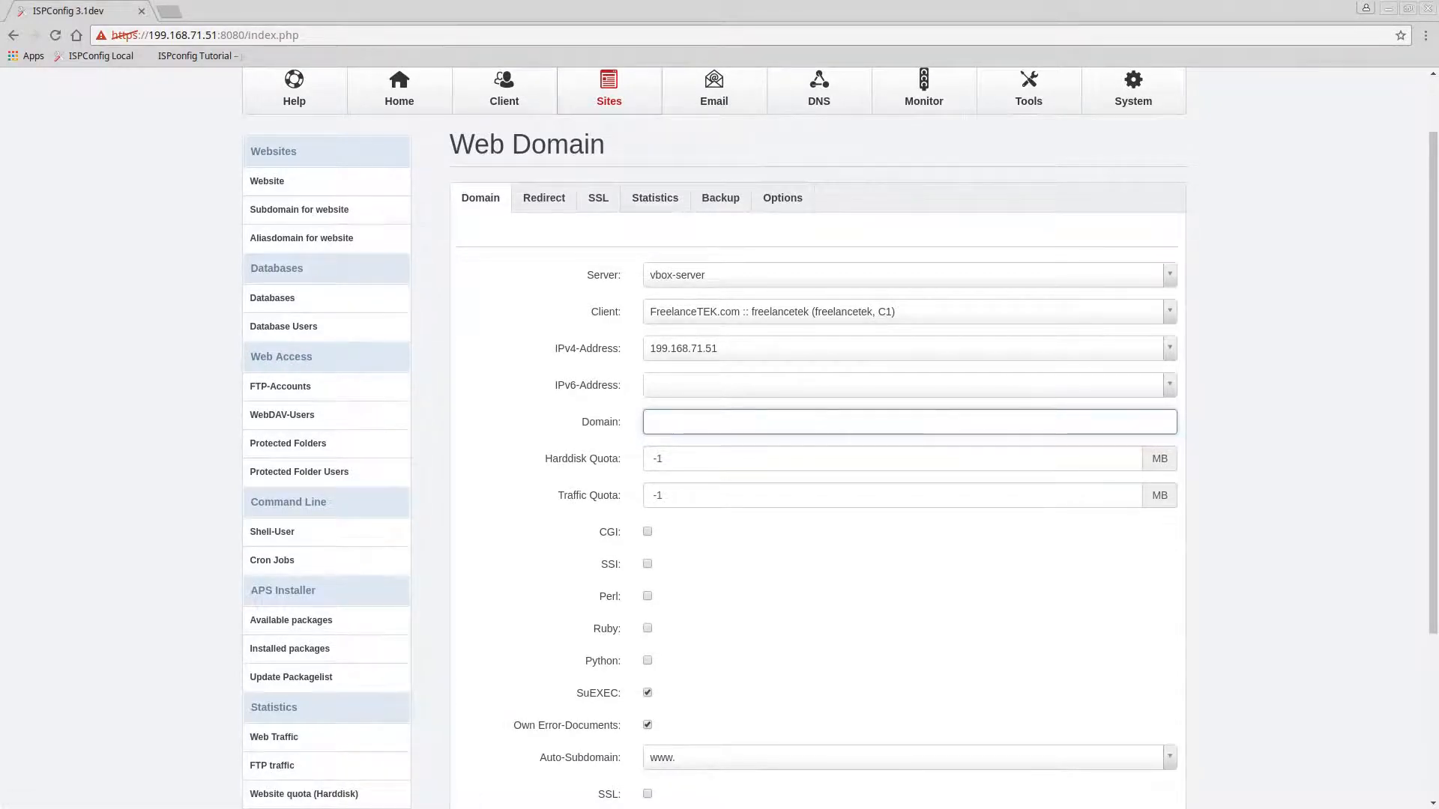
- Enter domain isp.tu, enable Ruby and SSL, choose Fast-CGI PHP, and save
click(908, 422)
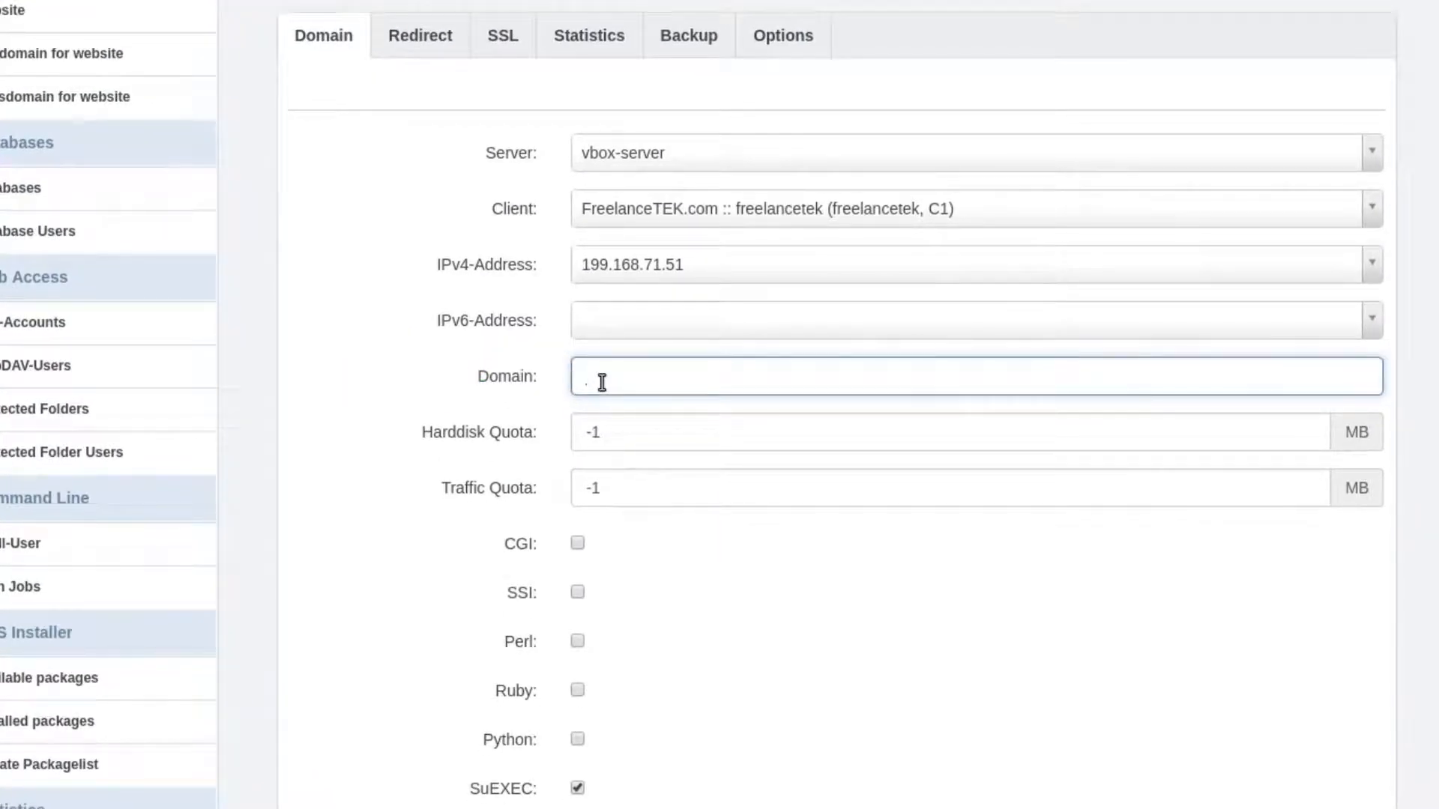
text(is)
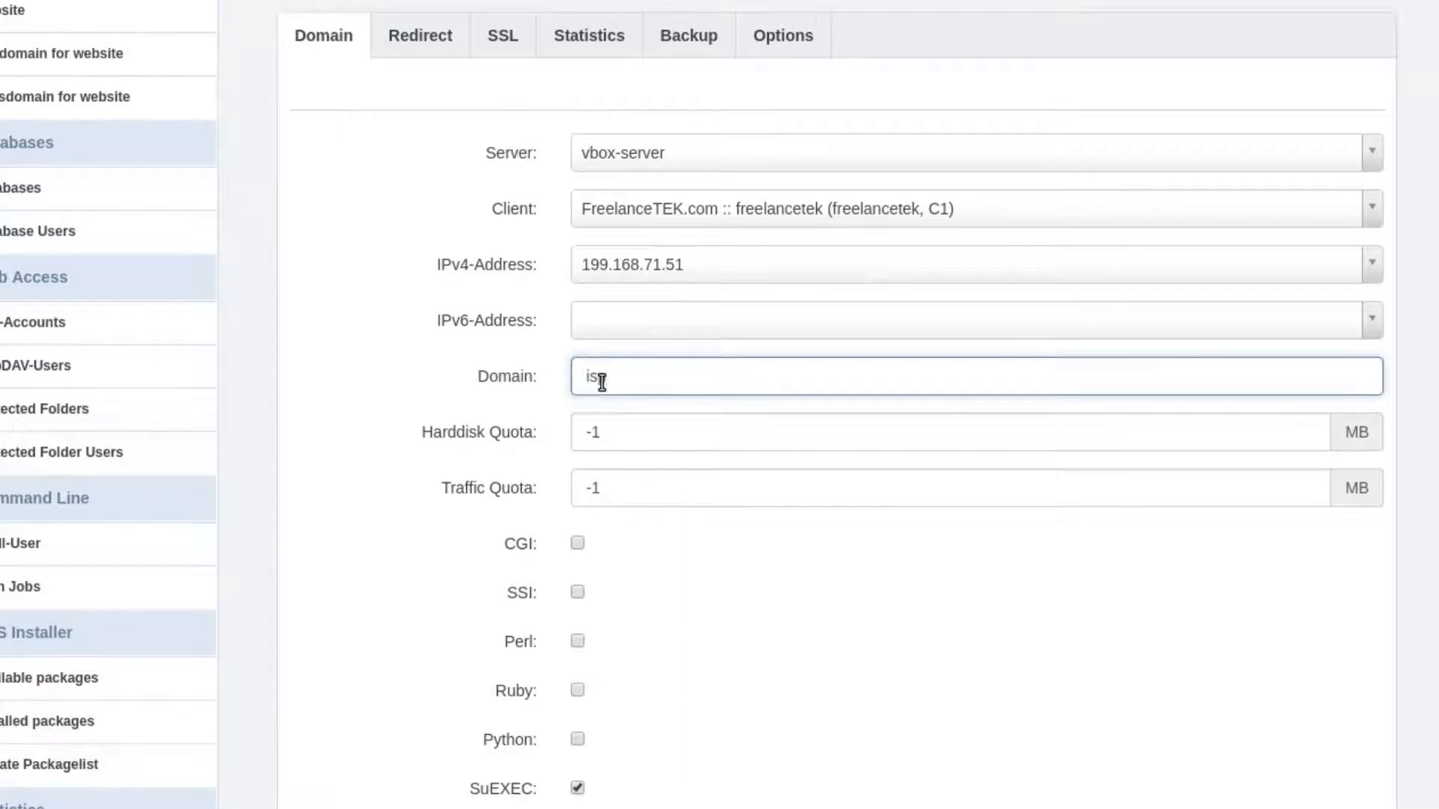
text(p.tu)
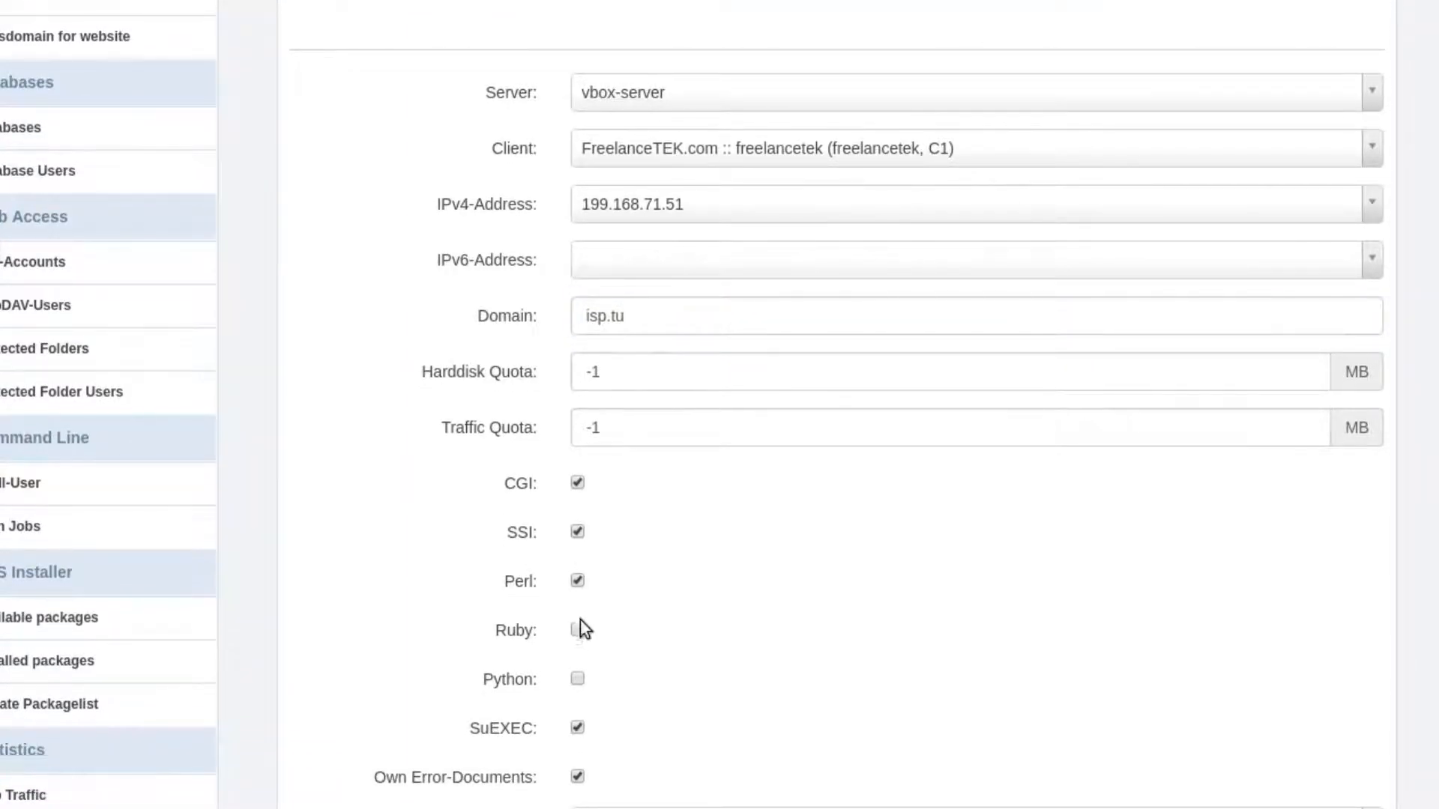
click(576, 629)
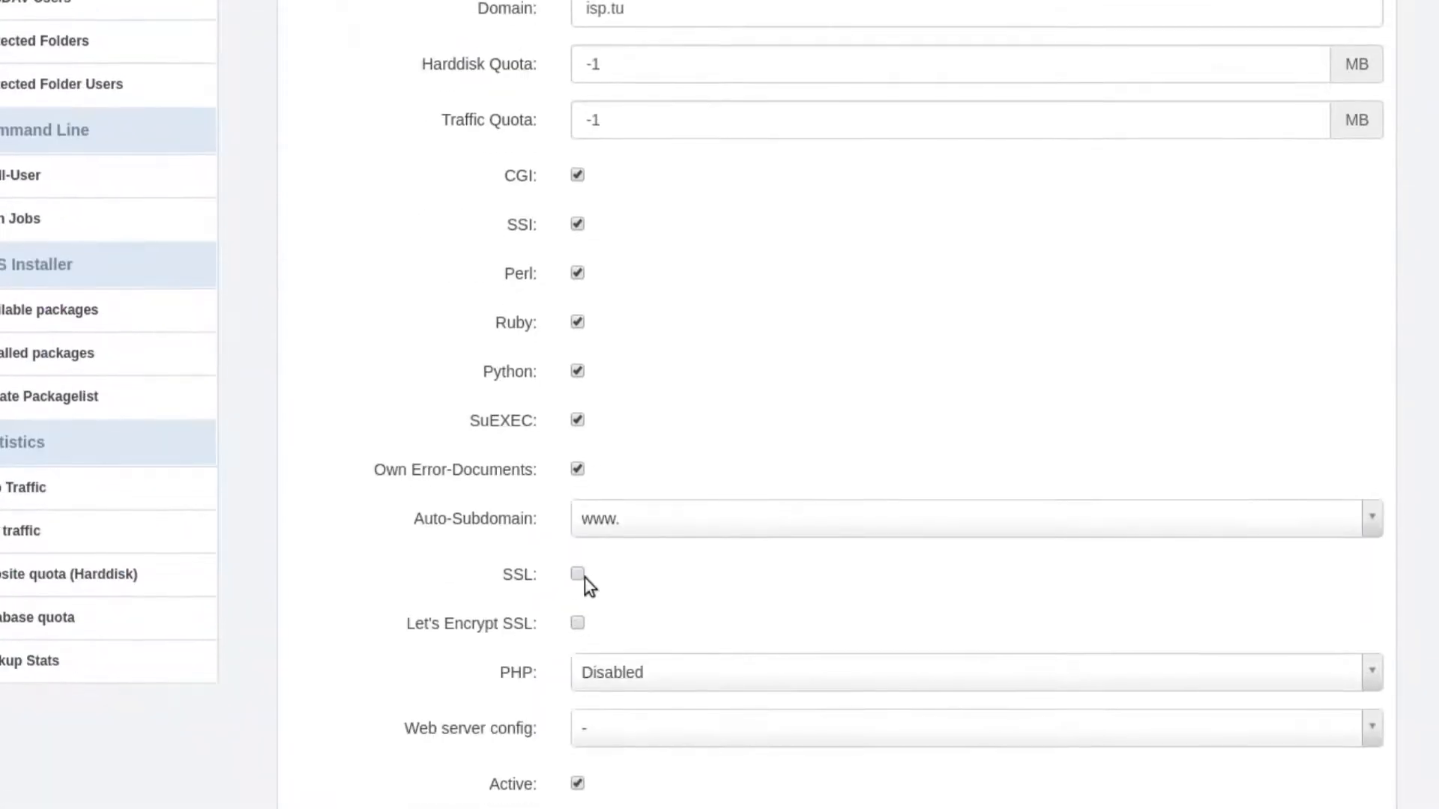
click(576, 574)
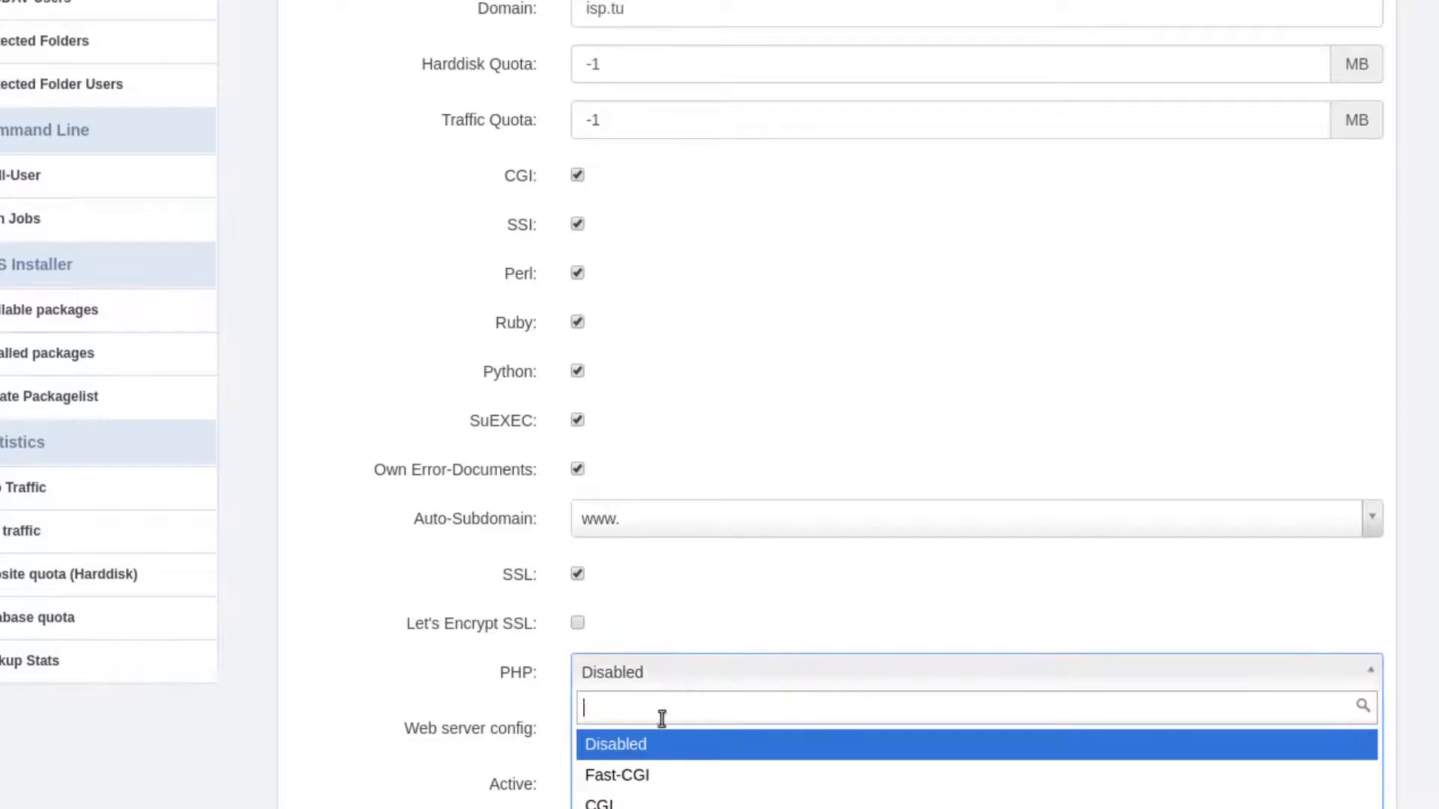
click(616, 775)
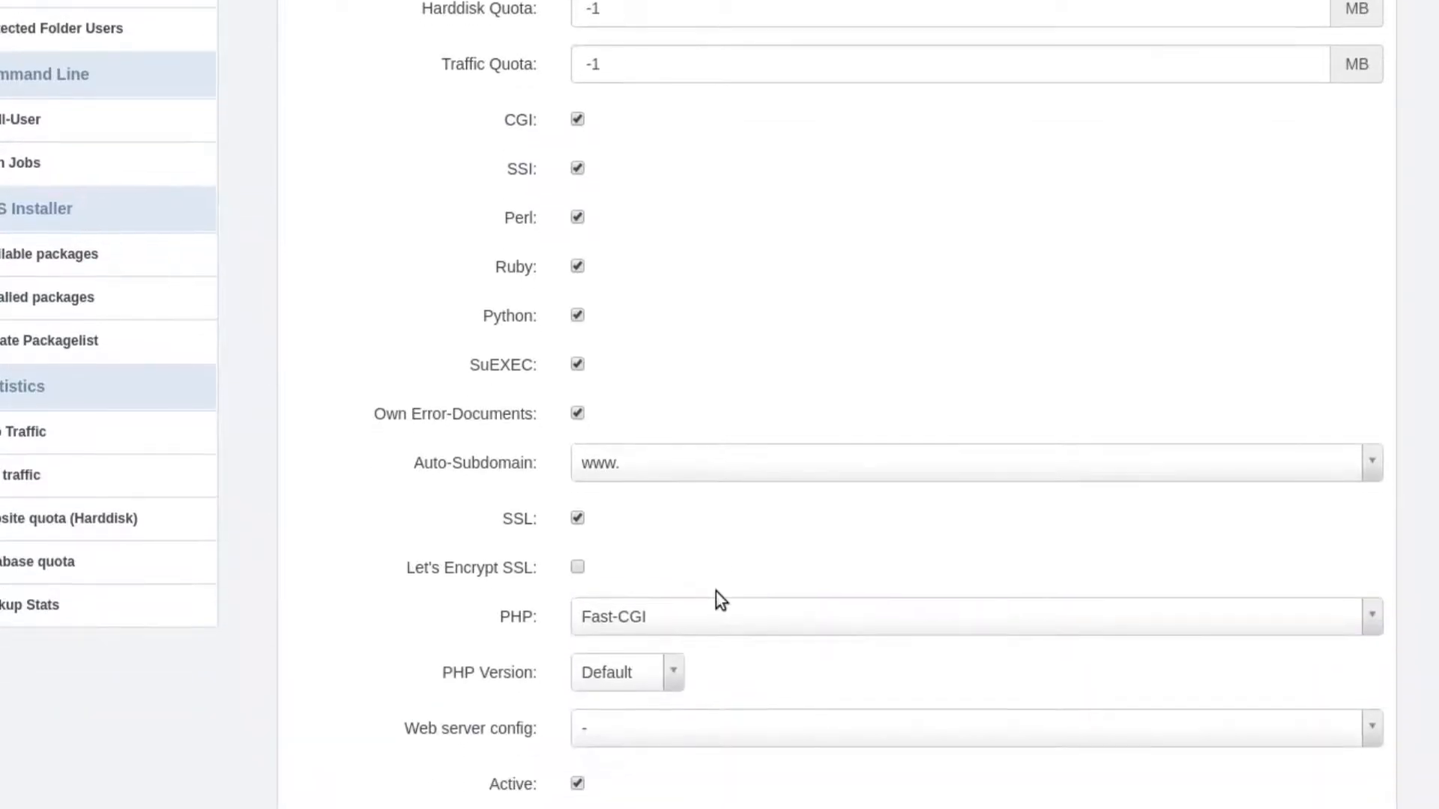
click(627, 673)
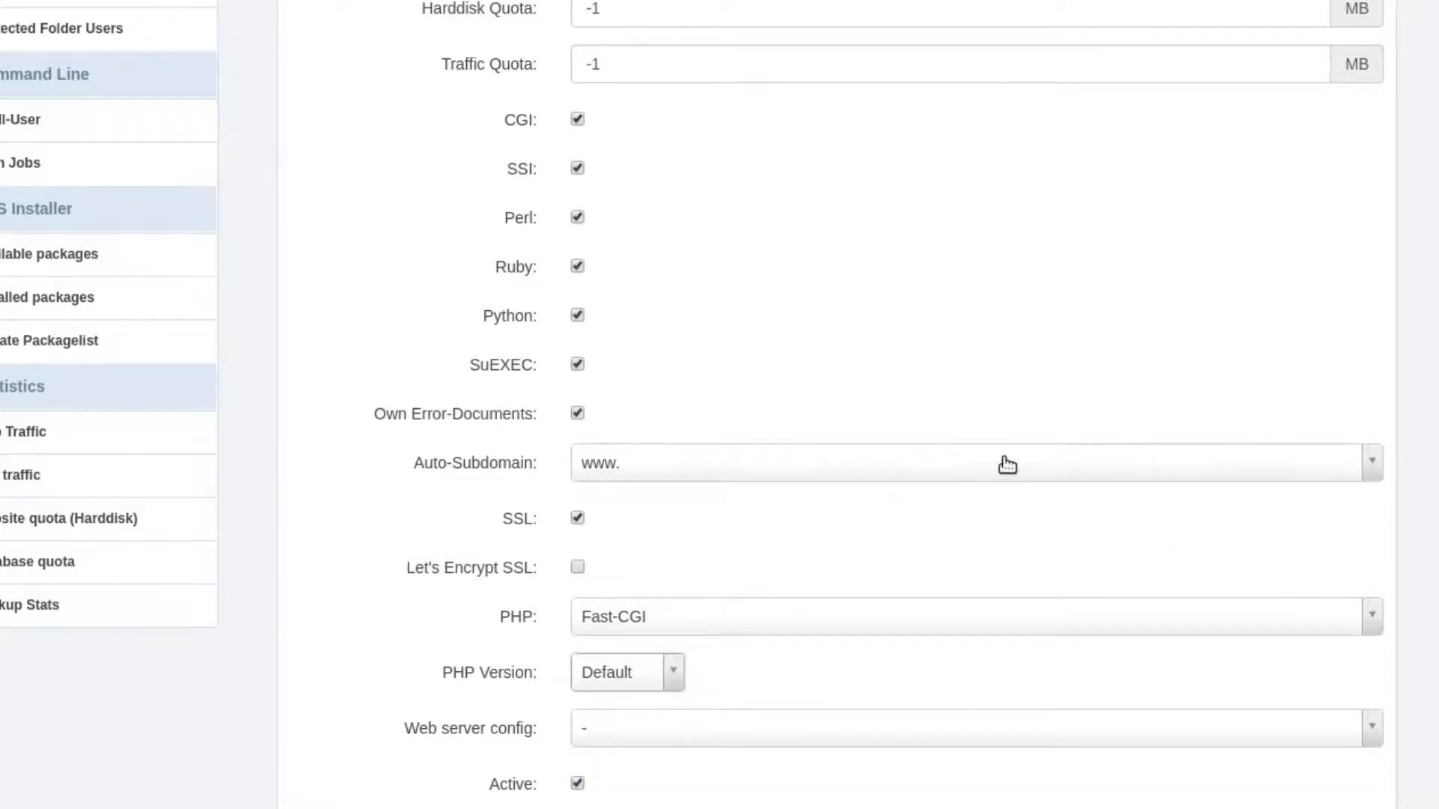
mouse_move(976, 471)
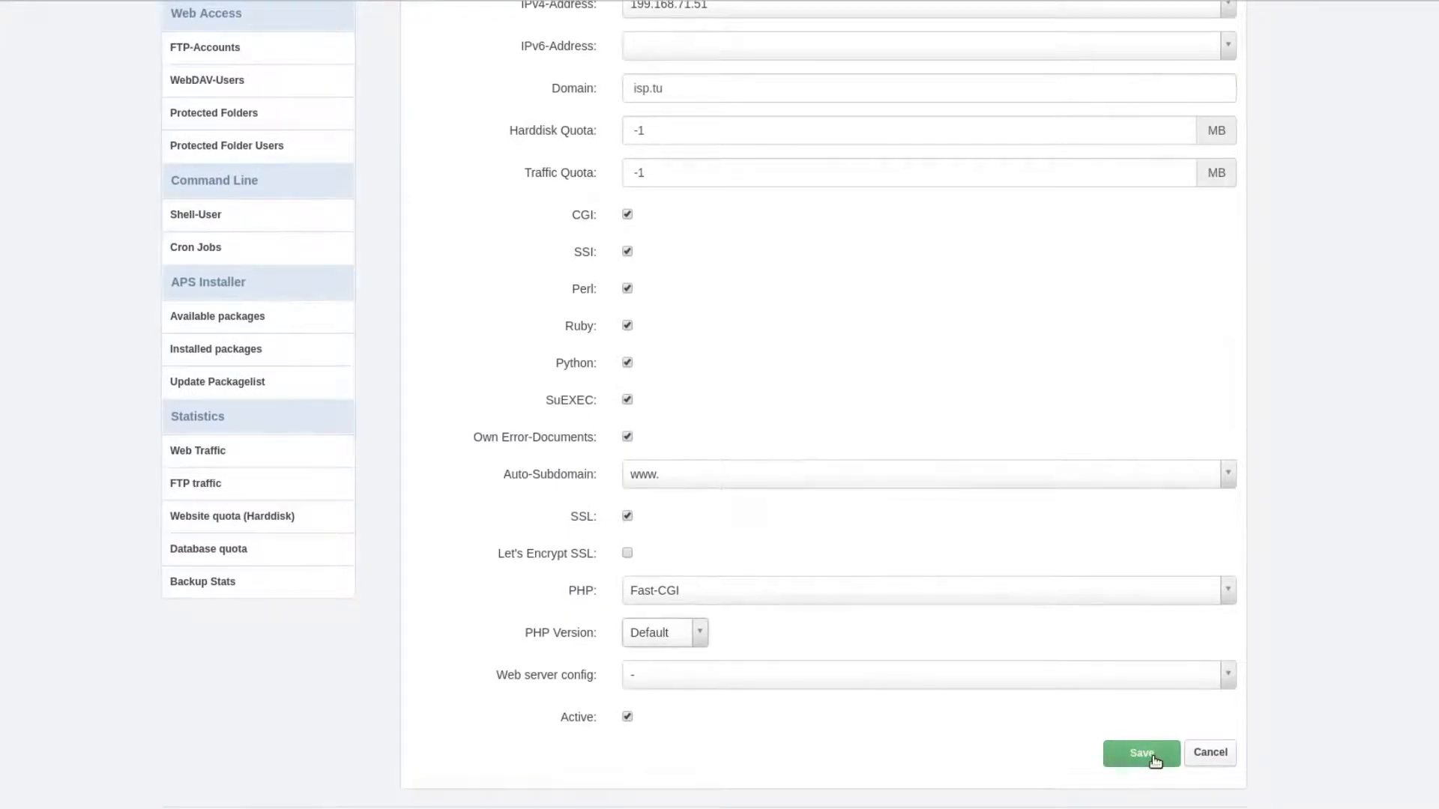
click(1141, 753)
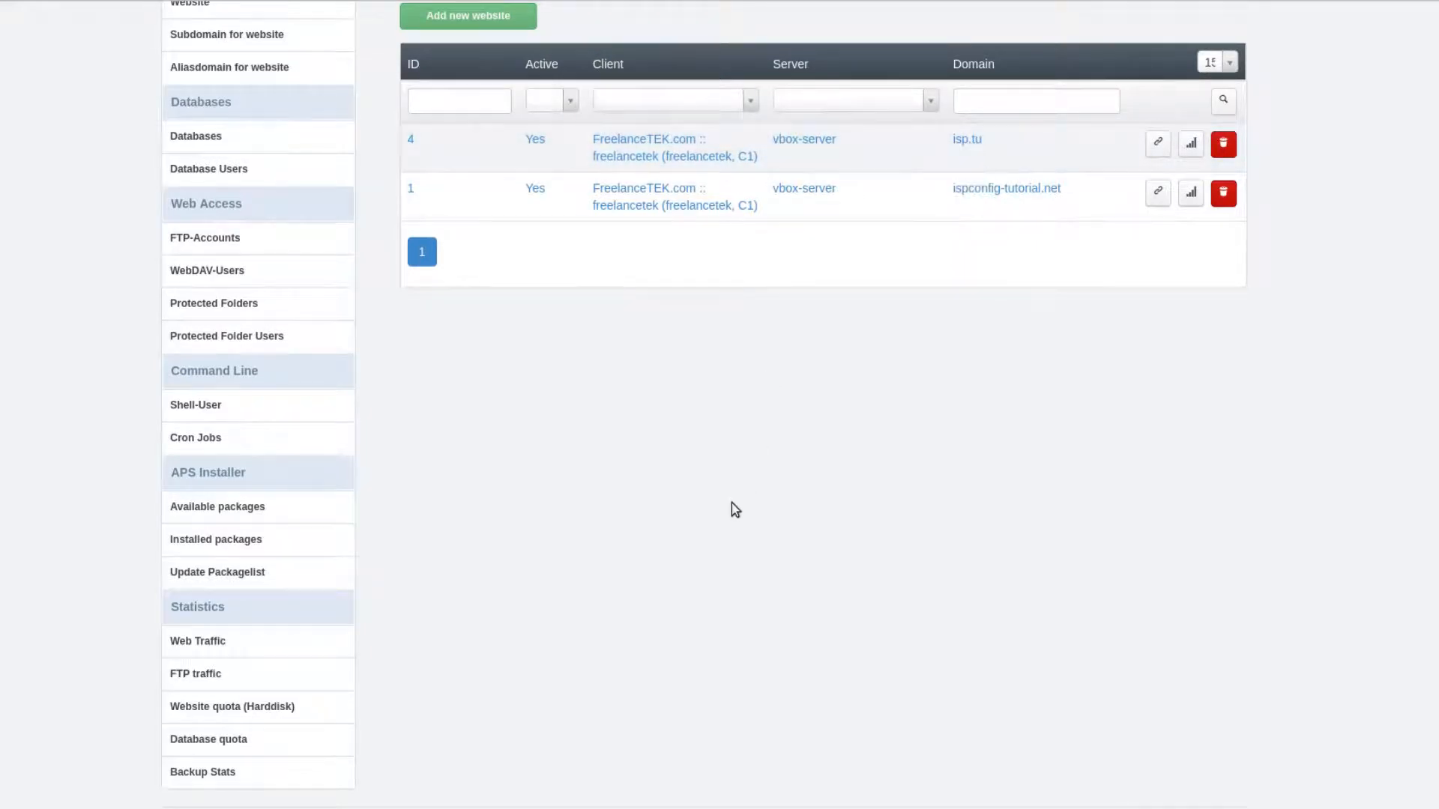
mouse_move(932, 366)
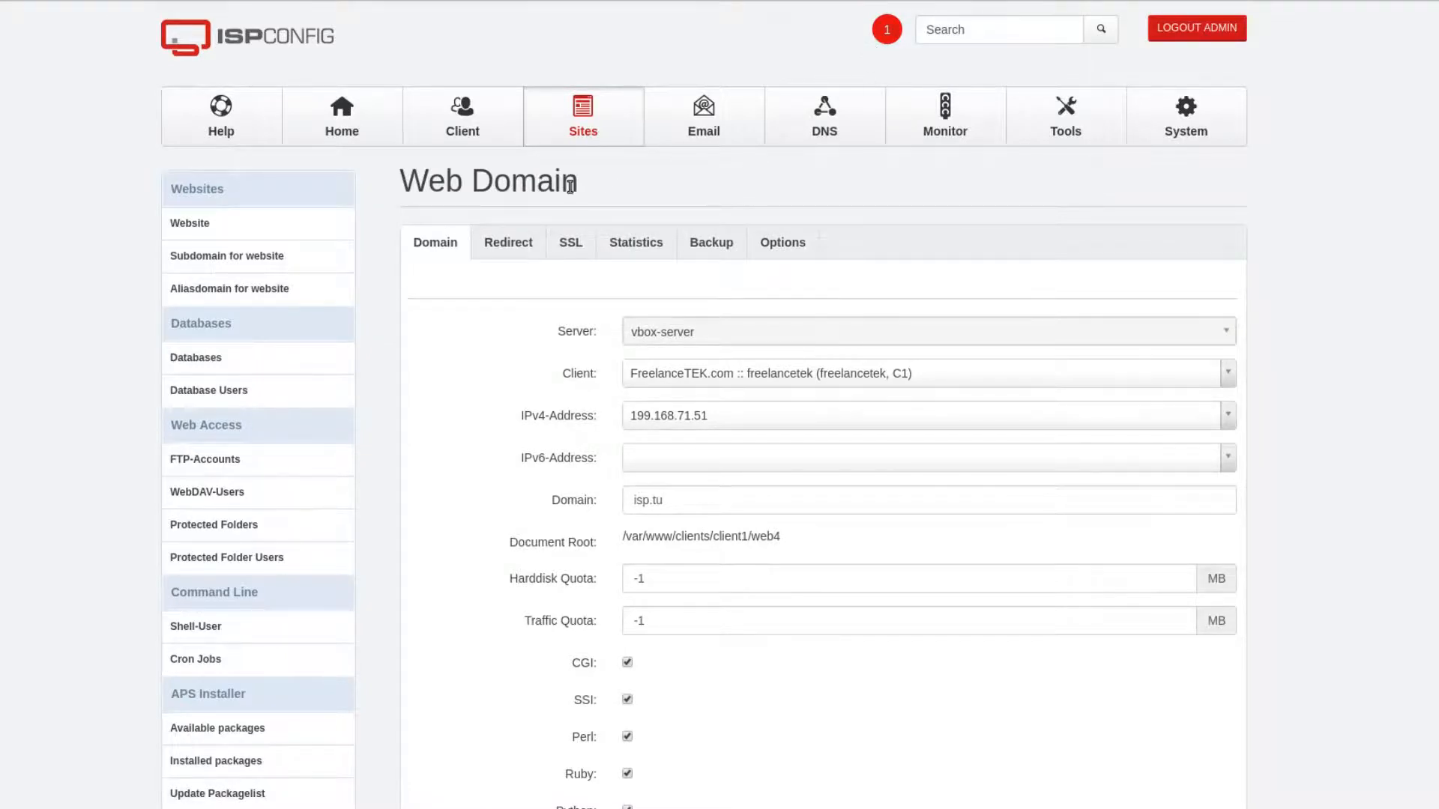
mouse_move(919, 138)
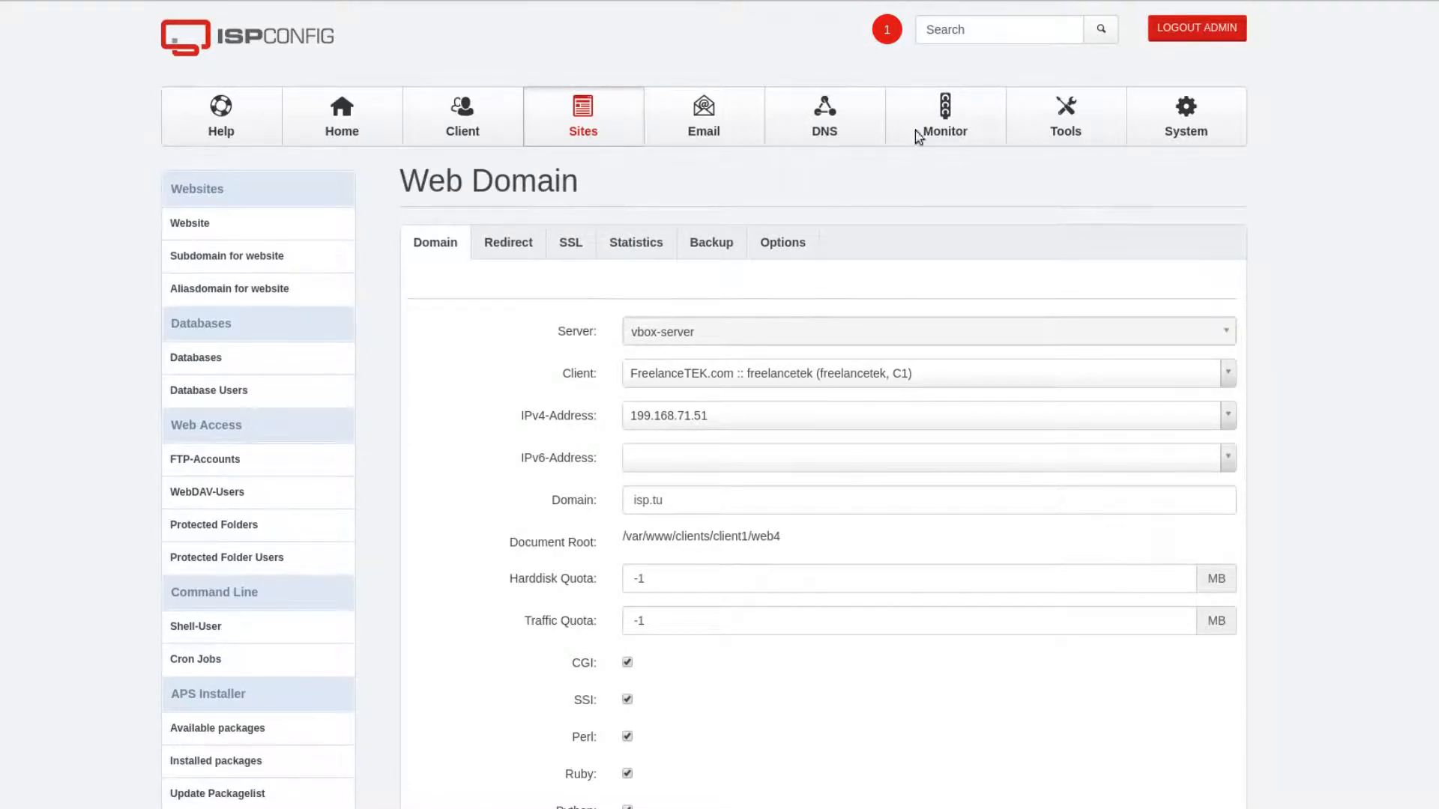
mouse_move(603, 216)
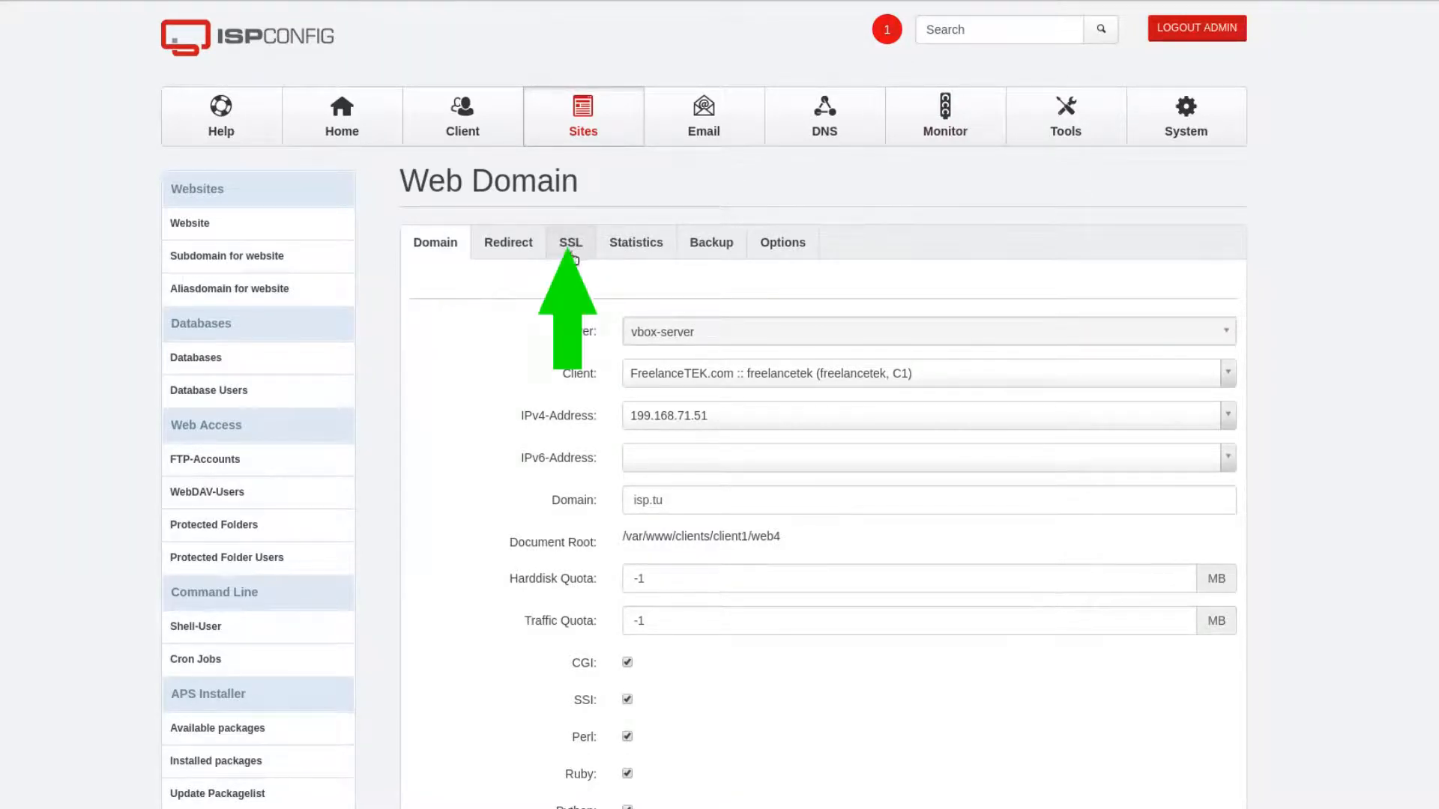
- Fill isp.tu's SSL details with state Texas, then save to create the certificate
click(571, 242)
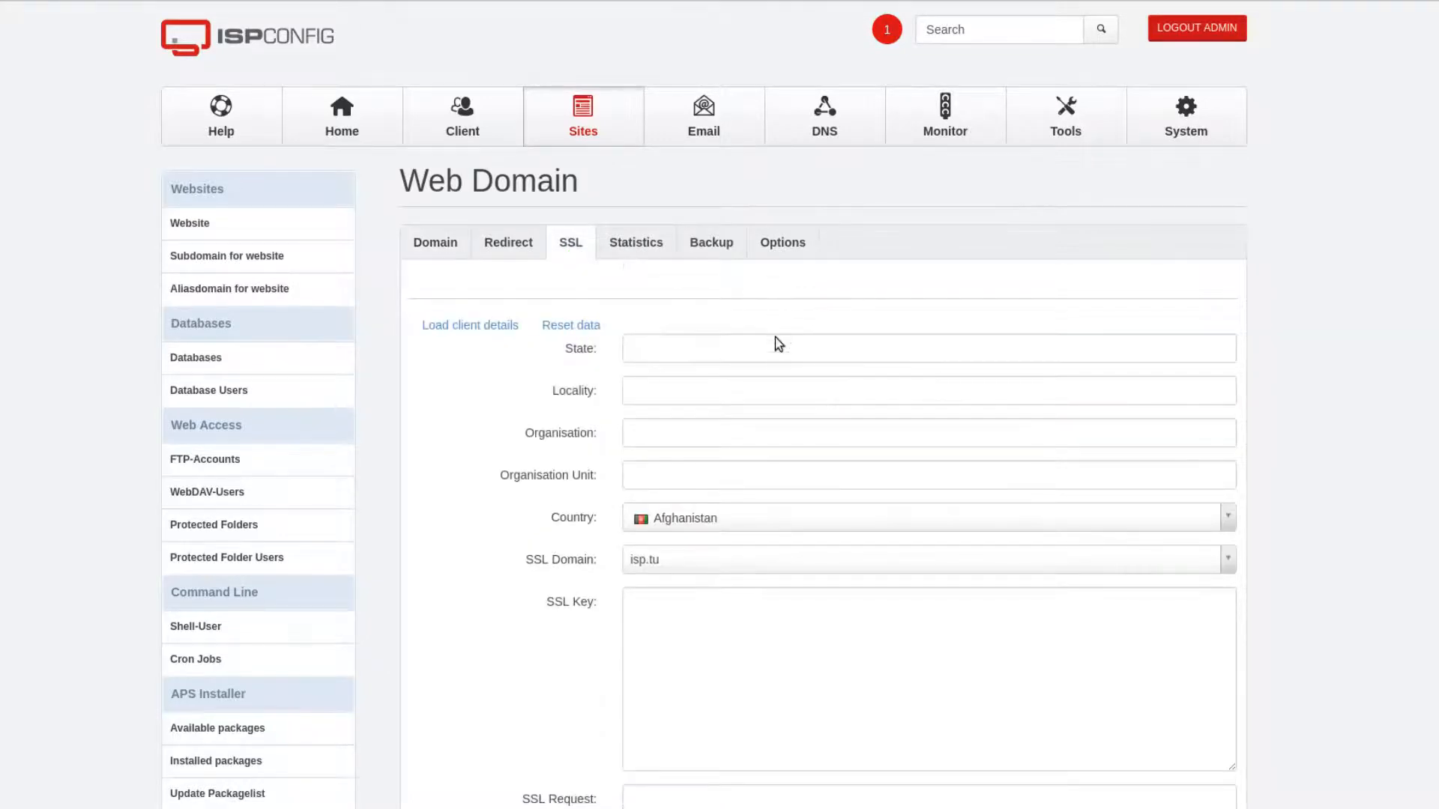
text(T)
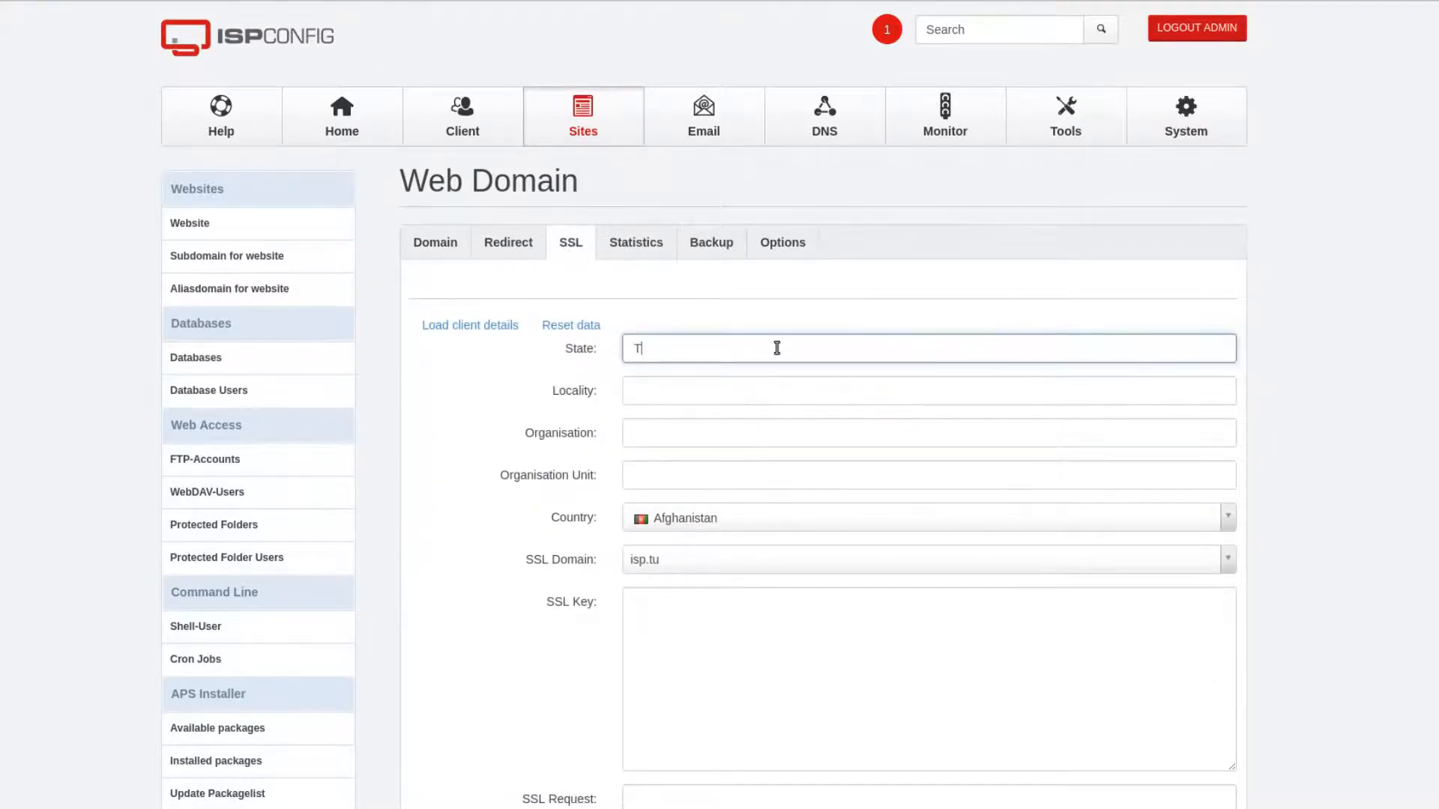
text(exas)
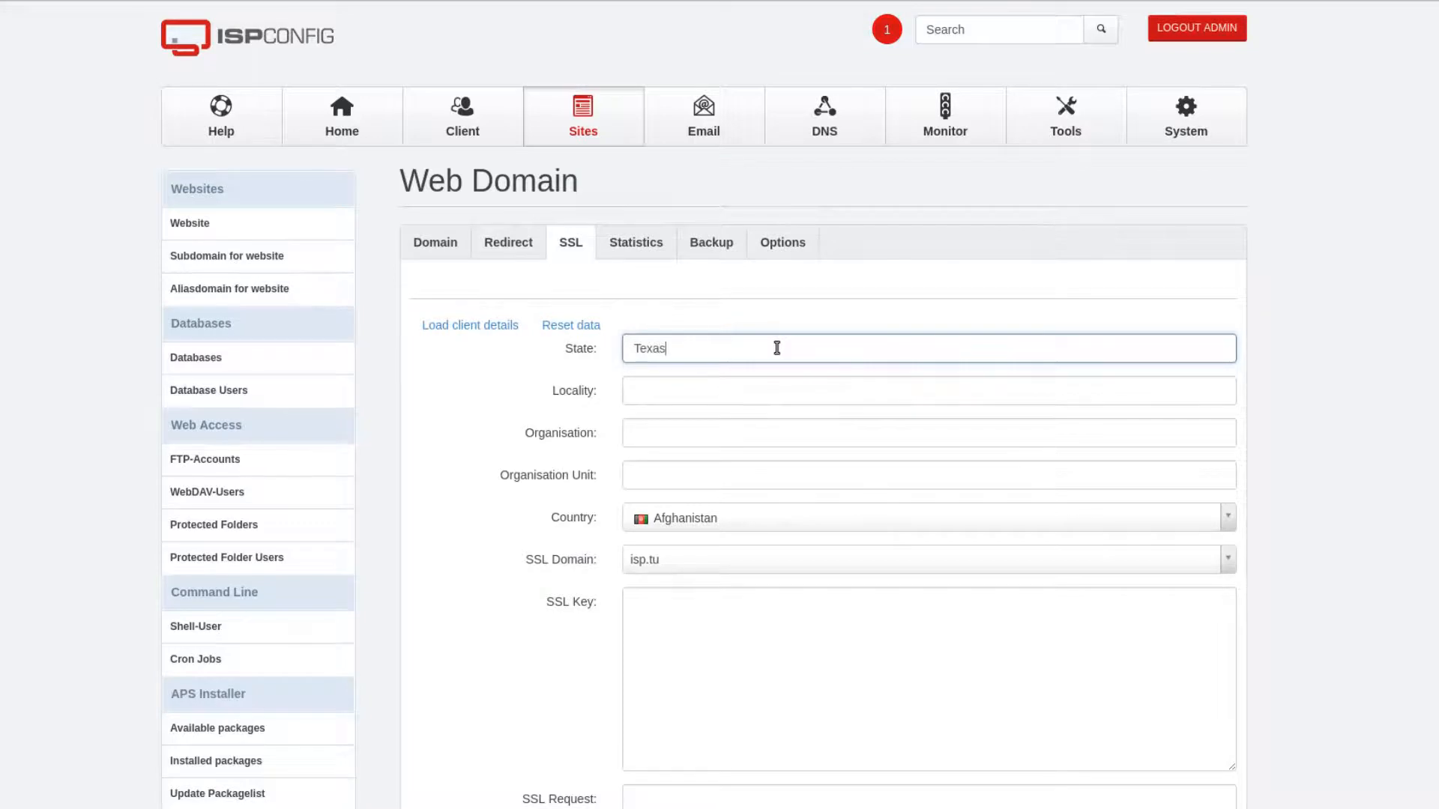
text(Ho)
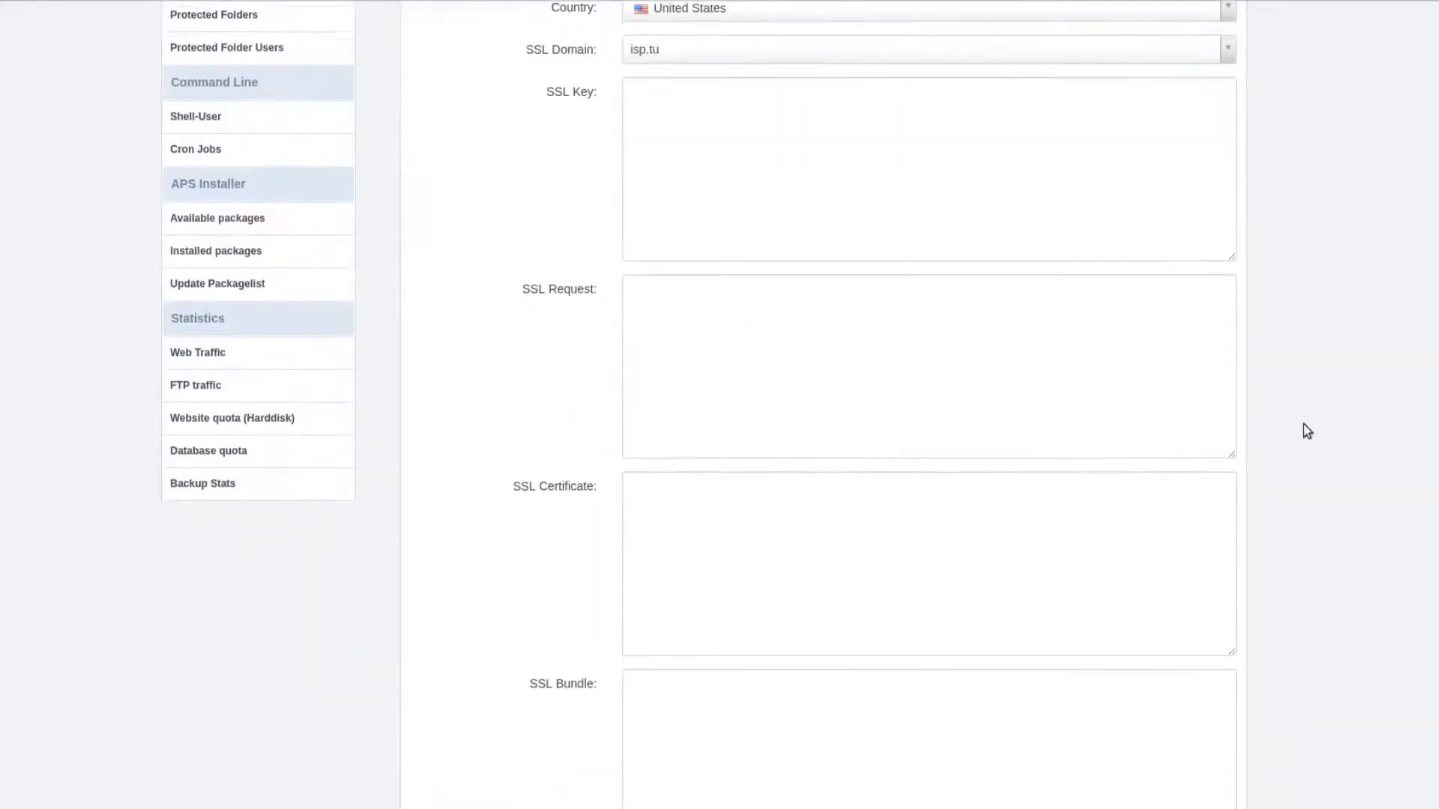
scroll(down, 3)
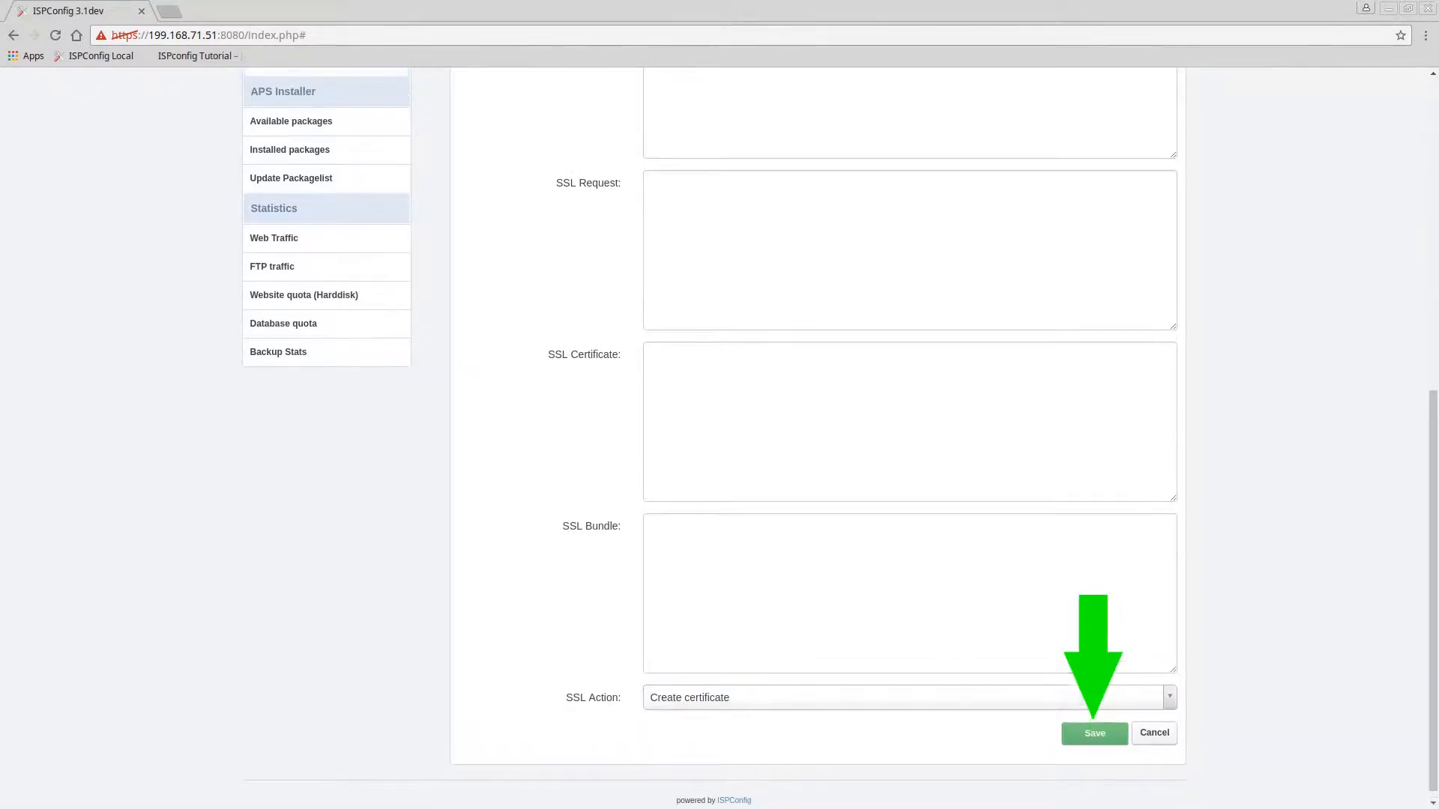
click(1094, 733)
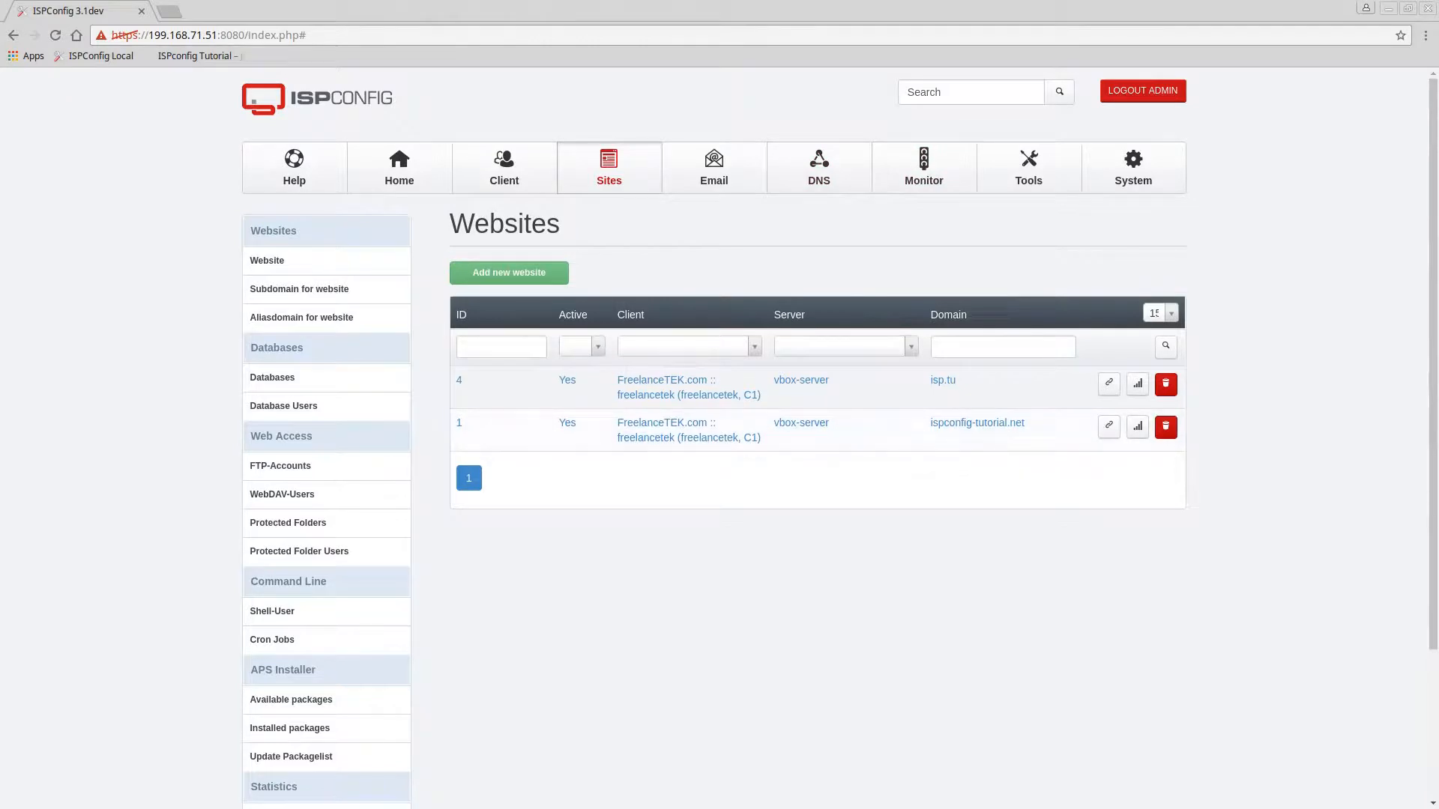
click(943, 379)
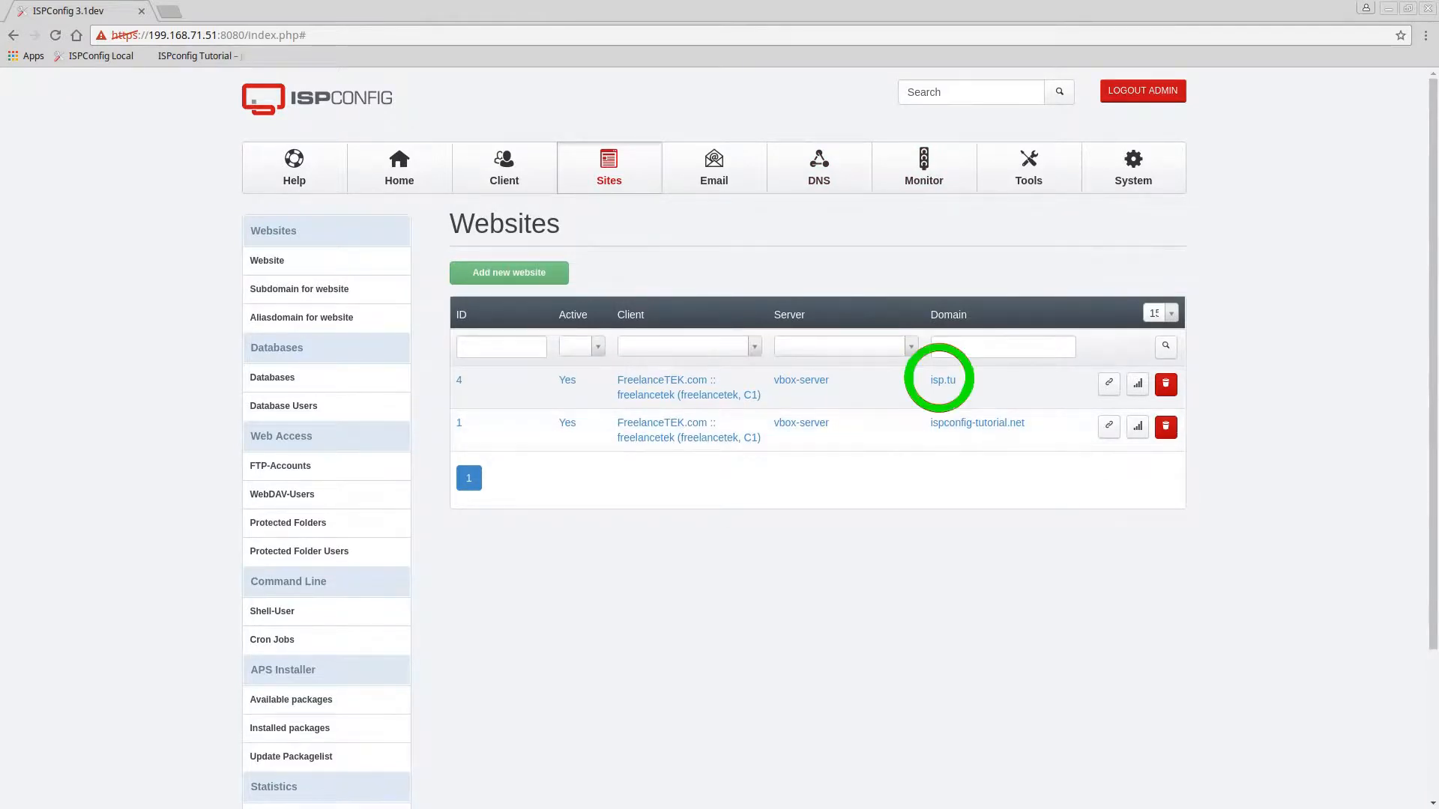
mouse_move(943, 380)
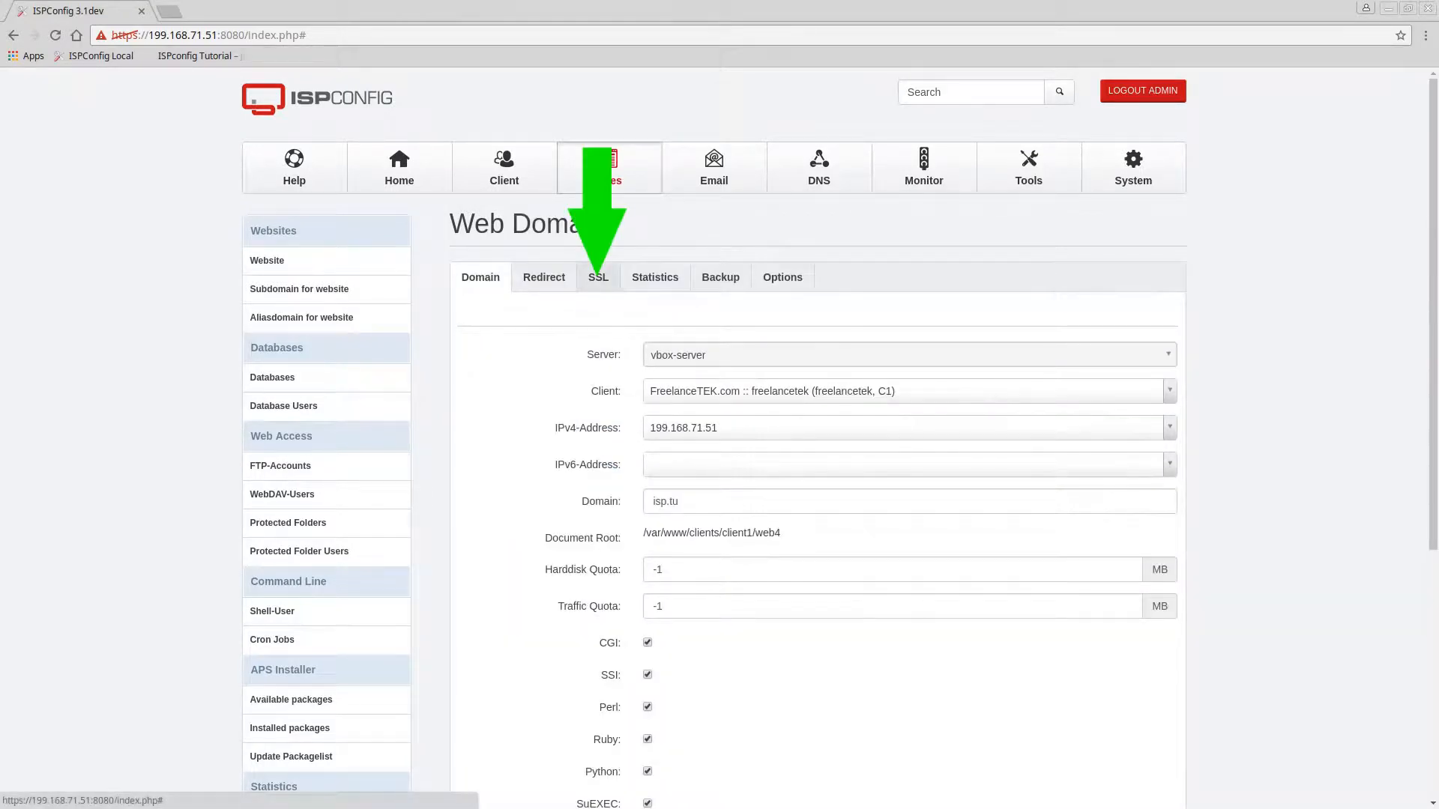
click(598, 277)
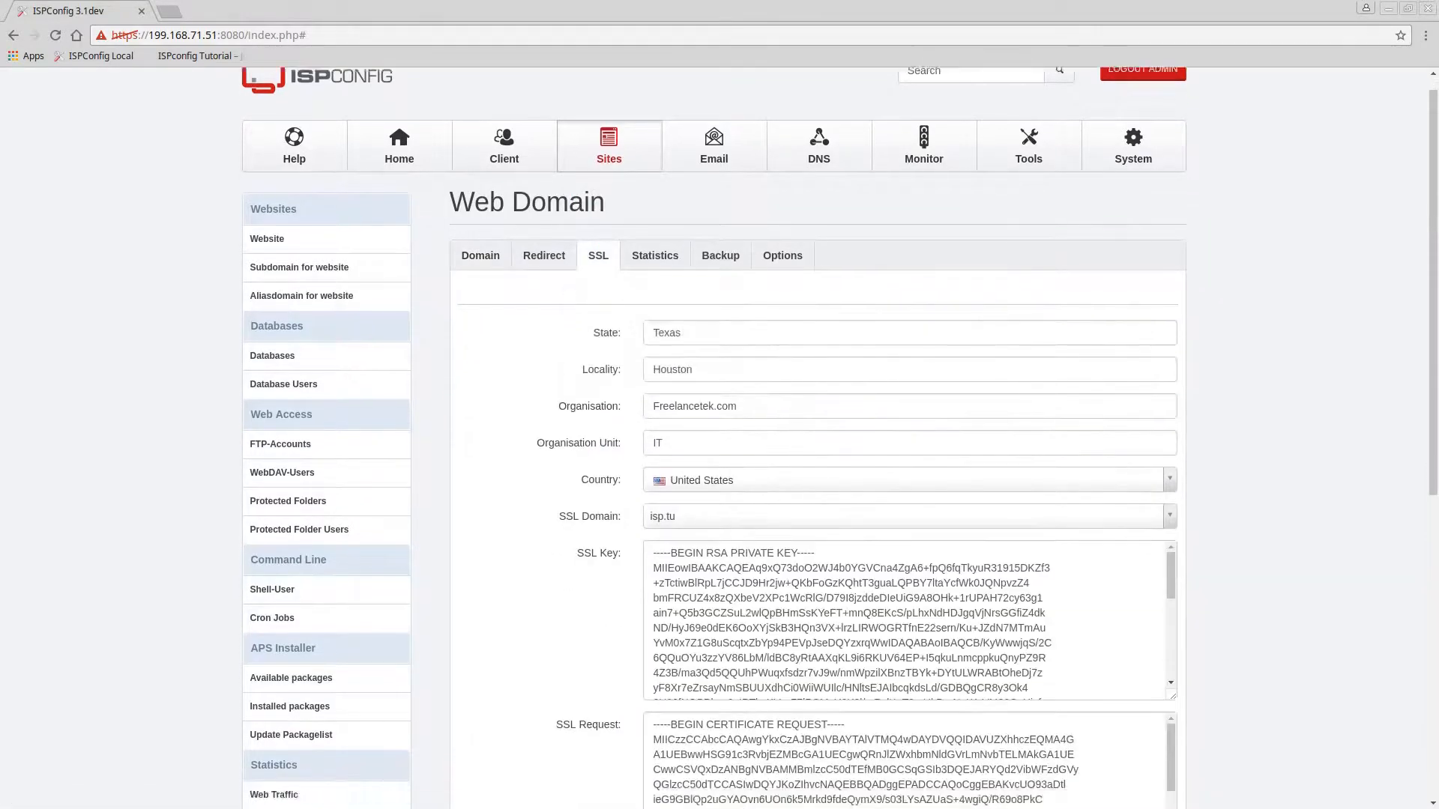
click(908, 685)
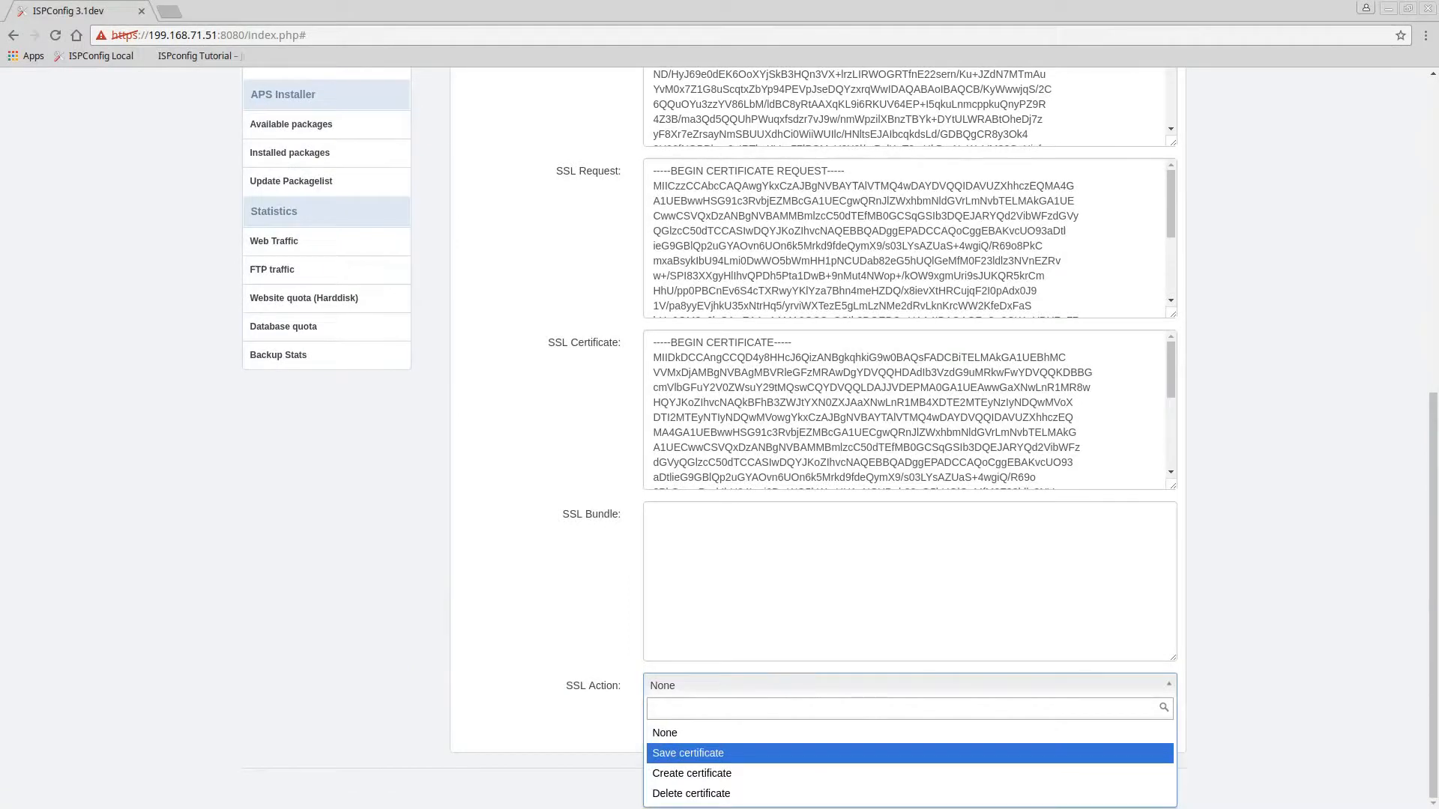
click(687, 753)
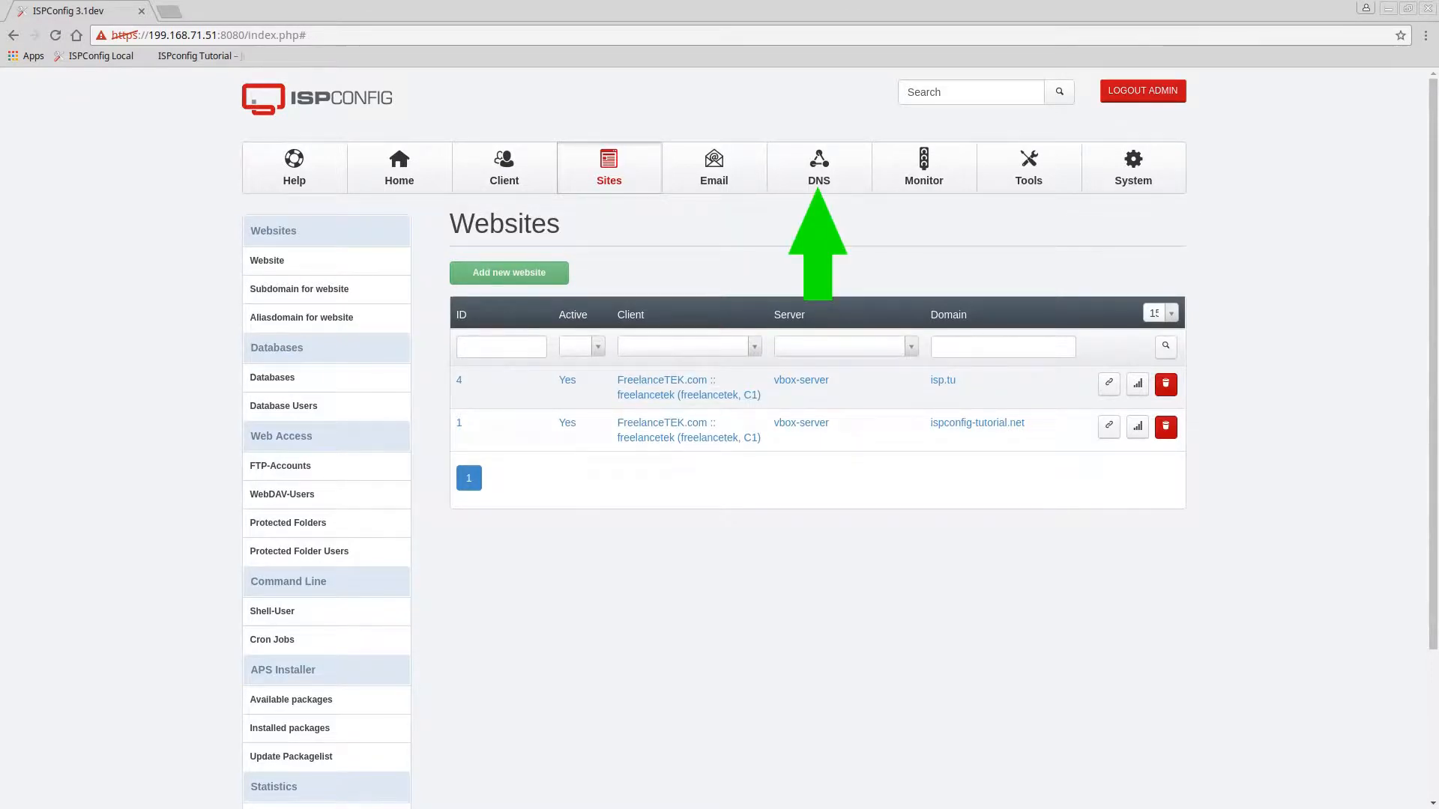
- Open the DNS Zone Wizard from the DNS section
click(819, 168)
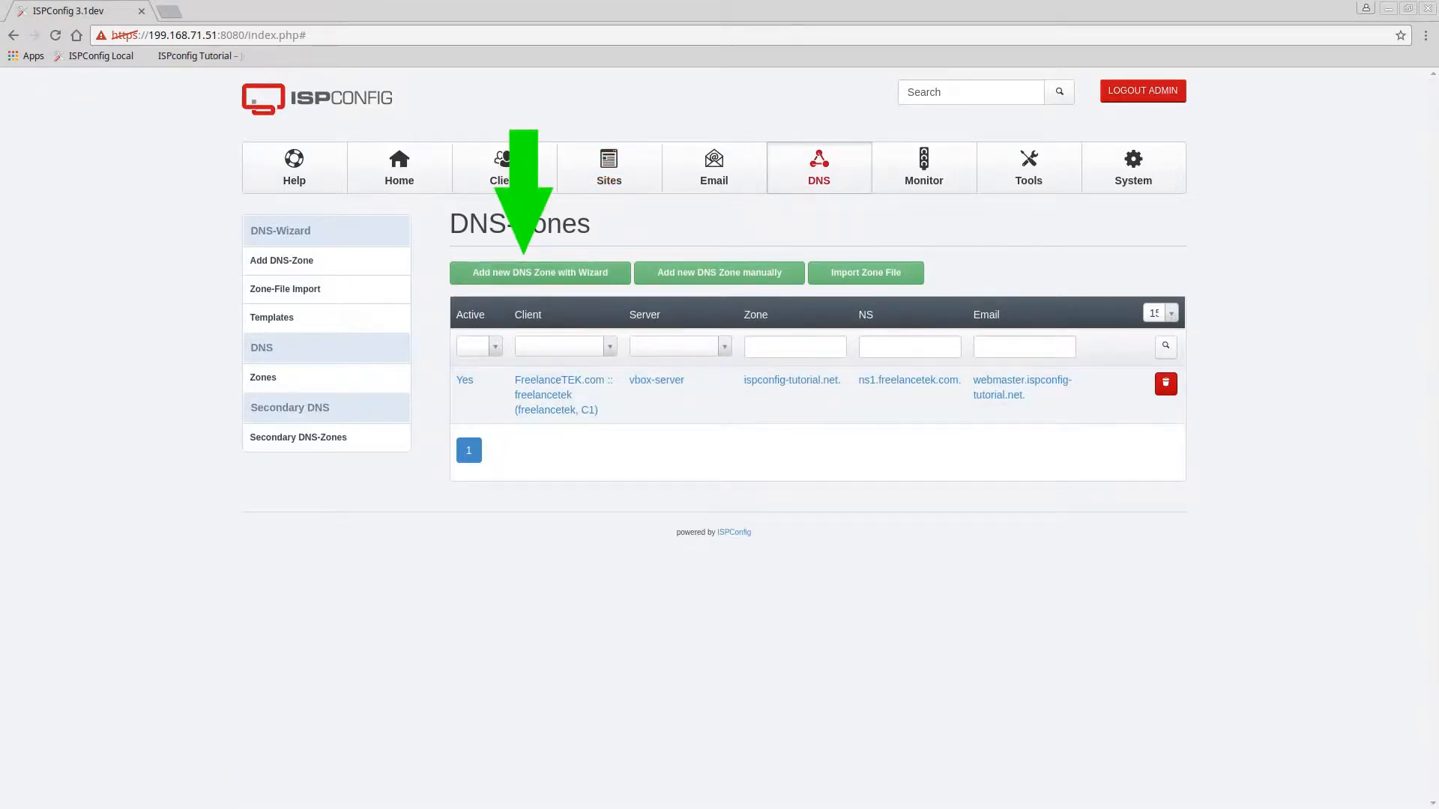
click(540, 273)
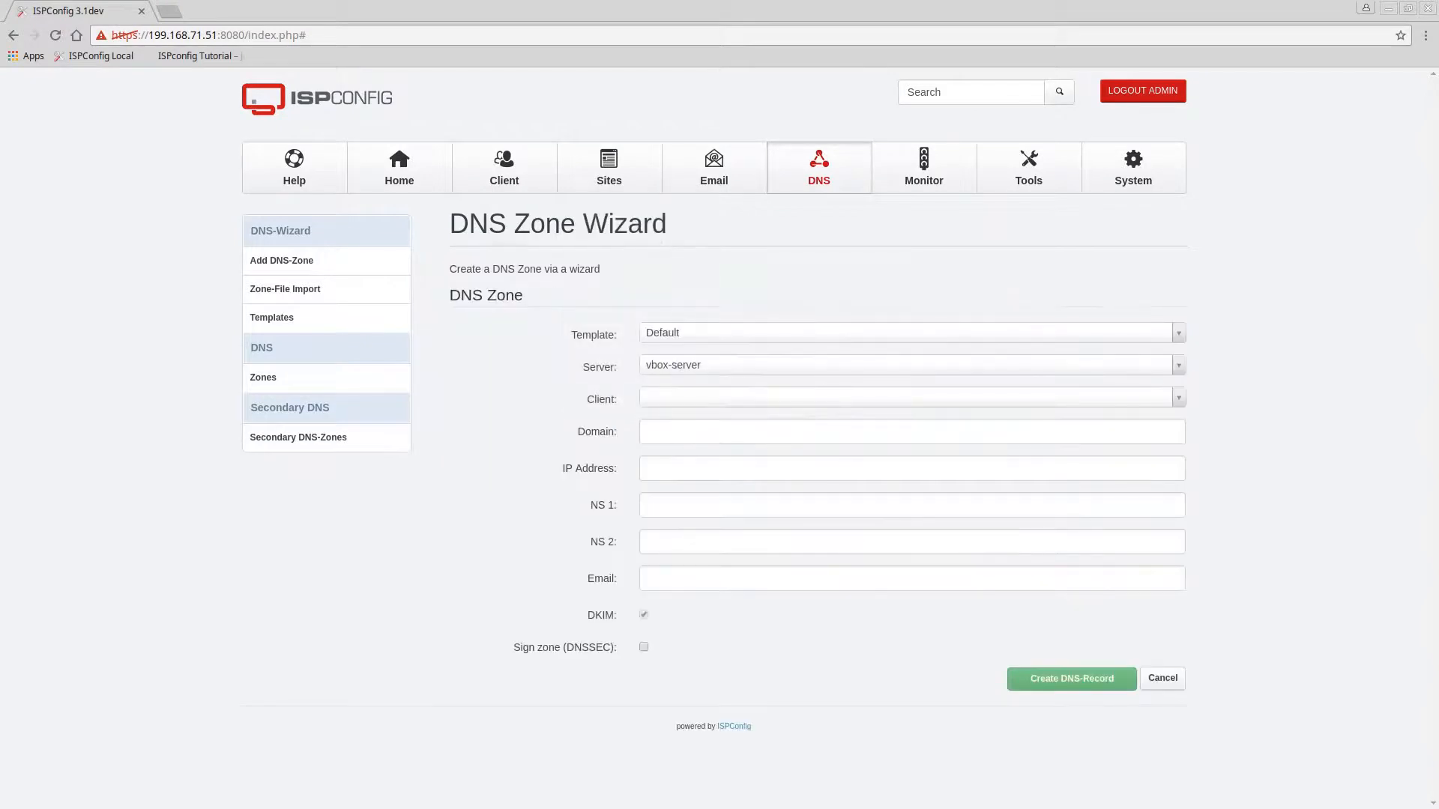
- Assign the zone to FreelanceTEK.com with domain isp.tu and IP 199.168.71.51
click(909, 397)
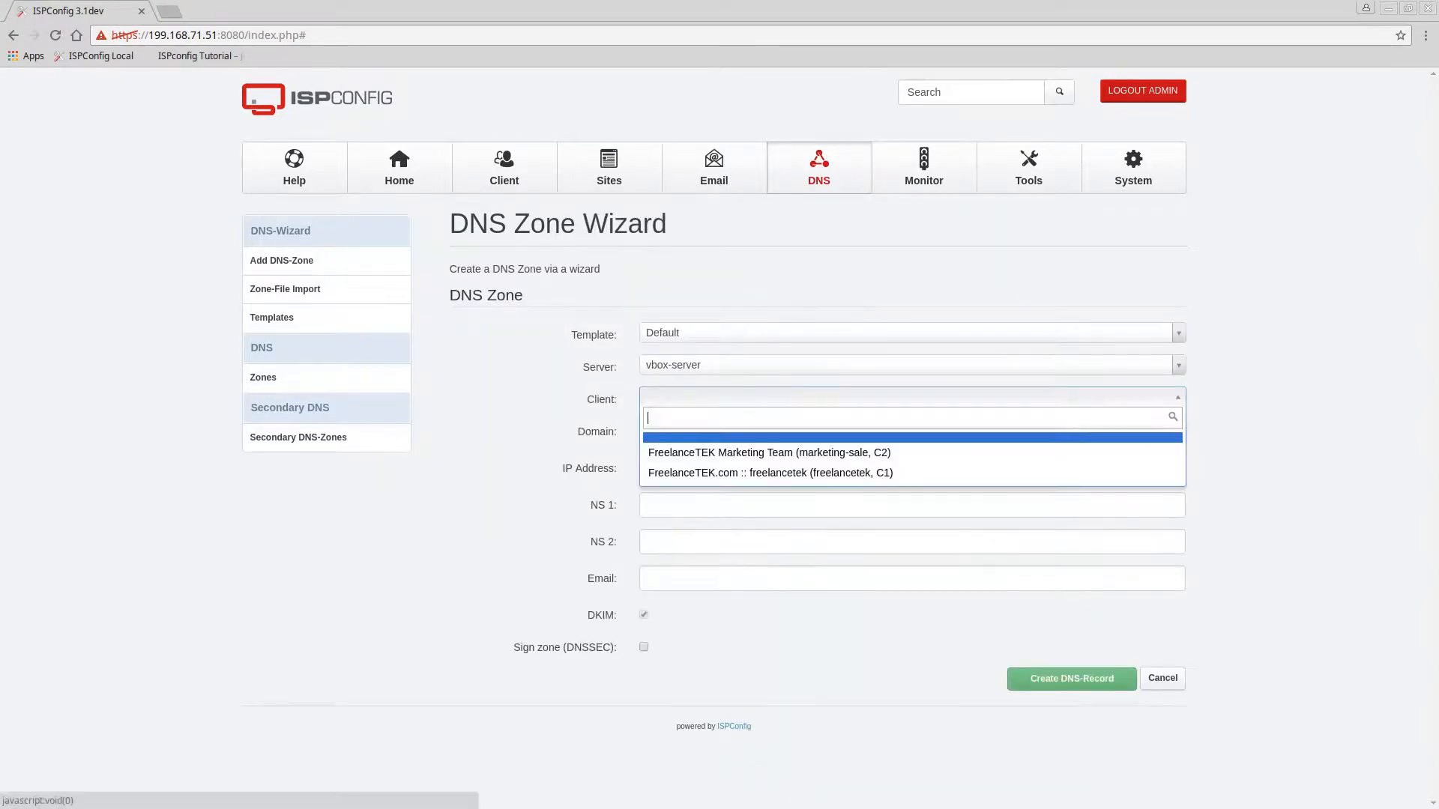
click(771, 473)
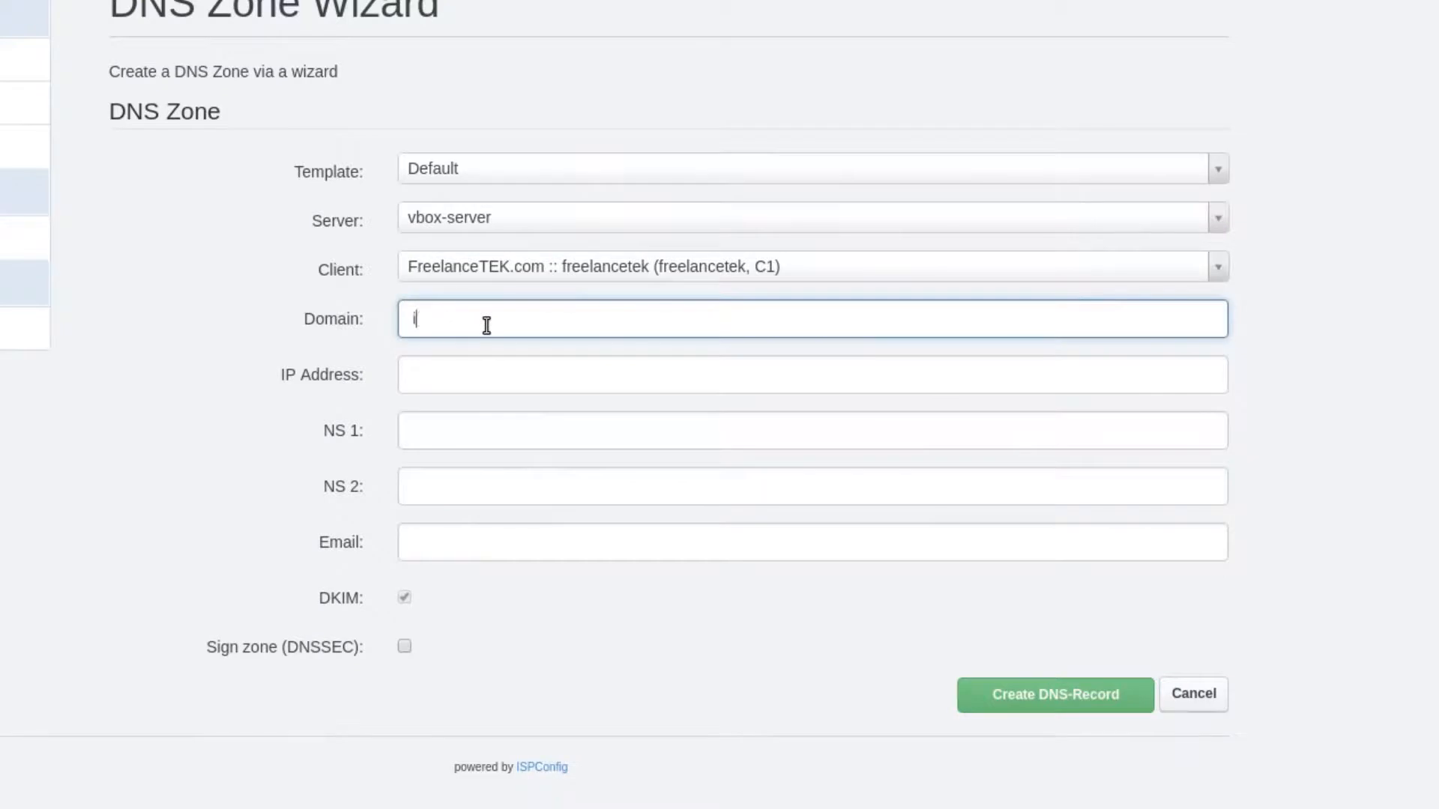
text(sp.tu)
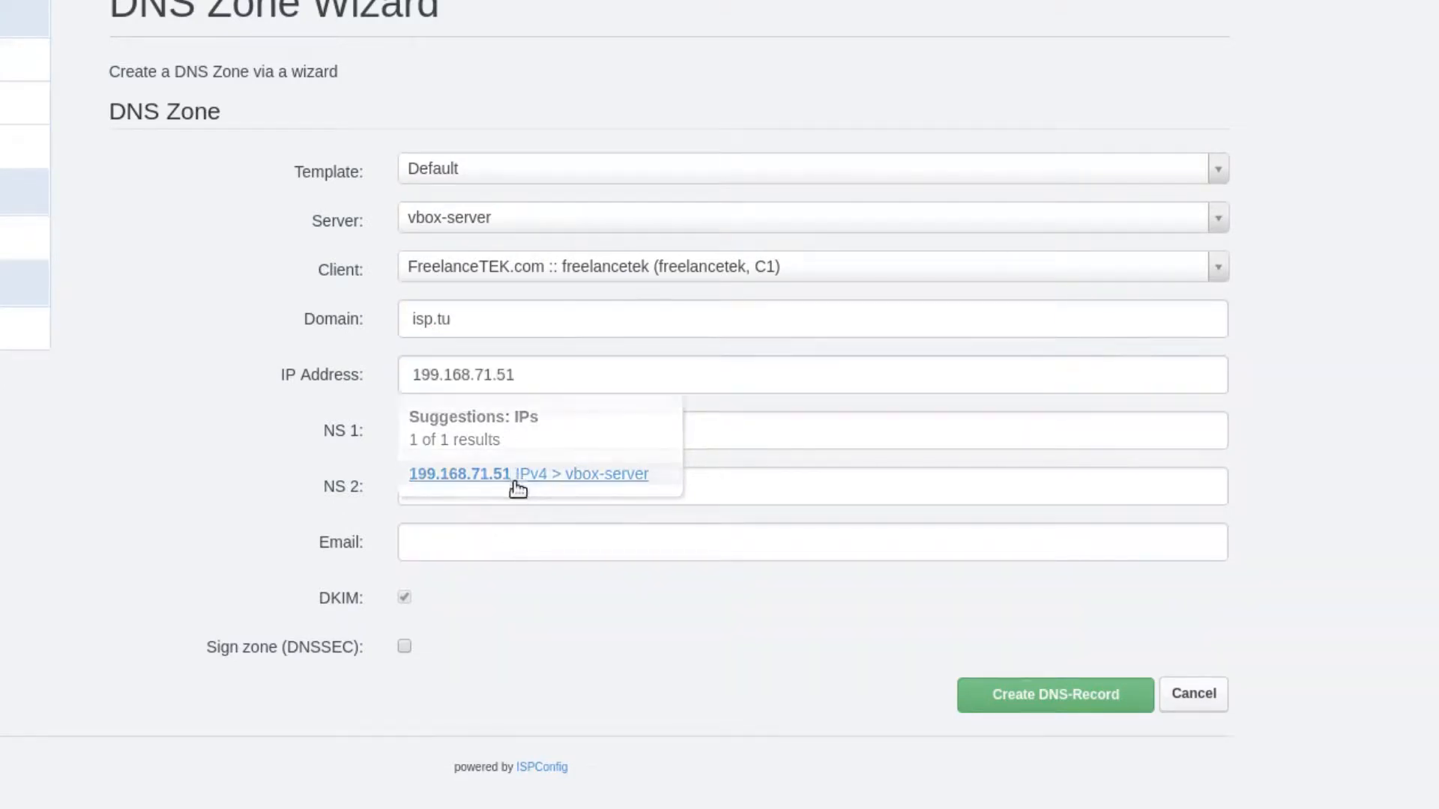
click(811, 427)
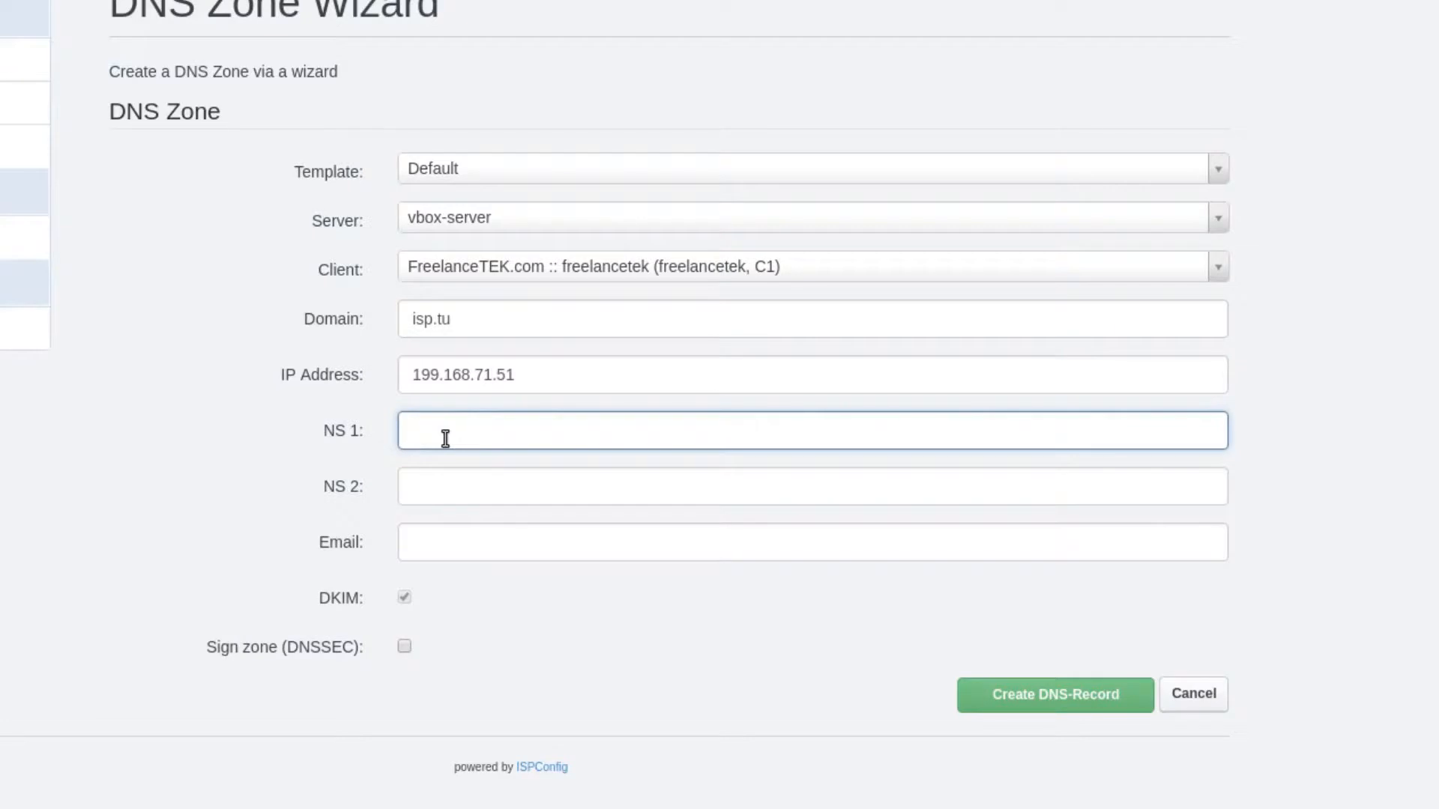
- Set nameserver ns1.isp.tu and create the isp.tu DNS zone
click(810, 445)
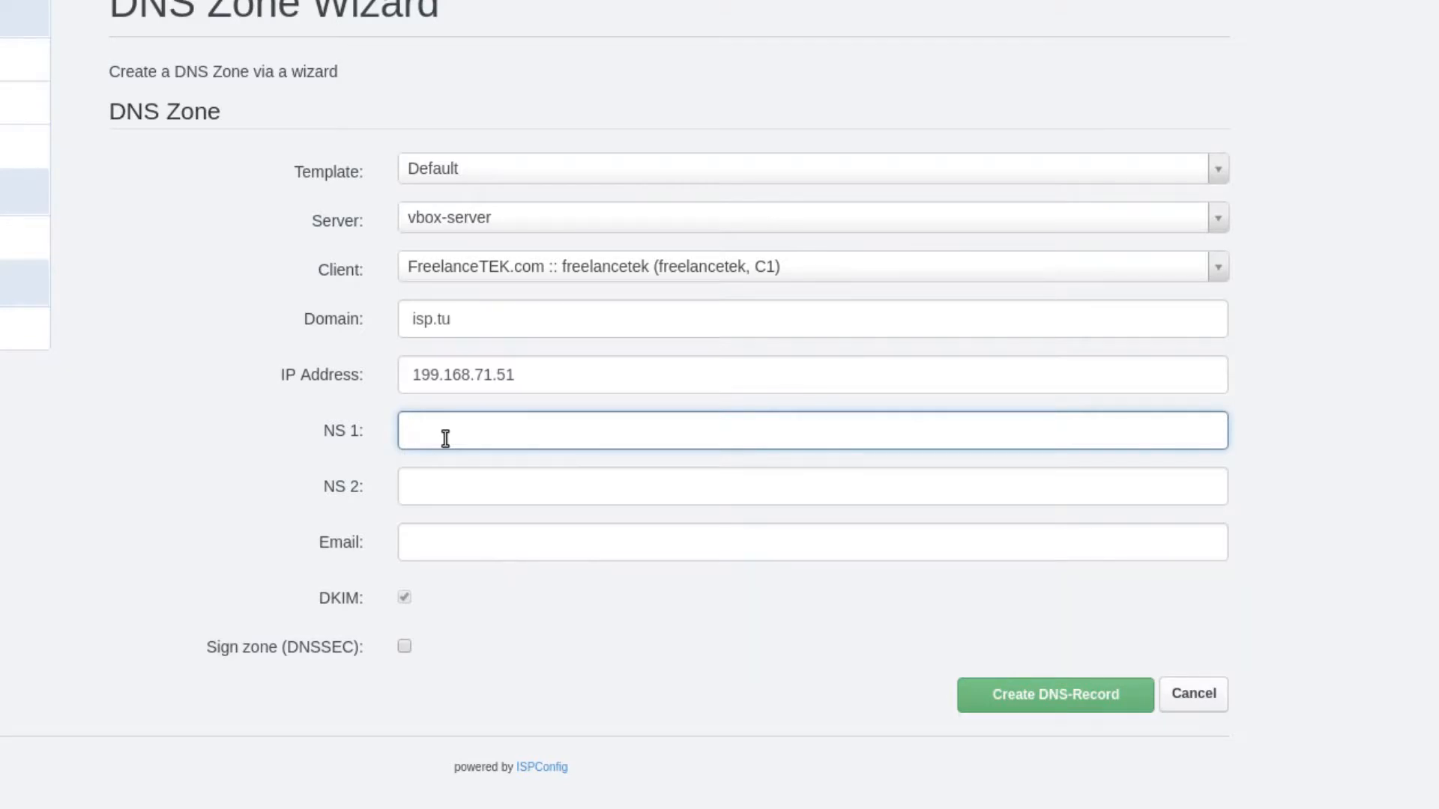
text(ns1)
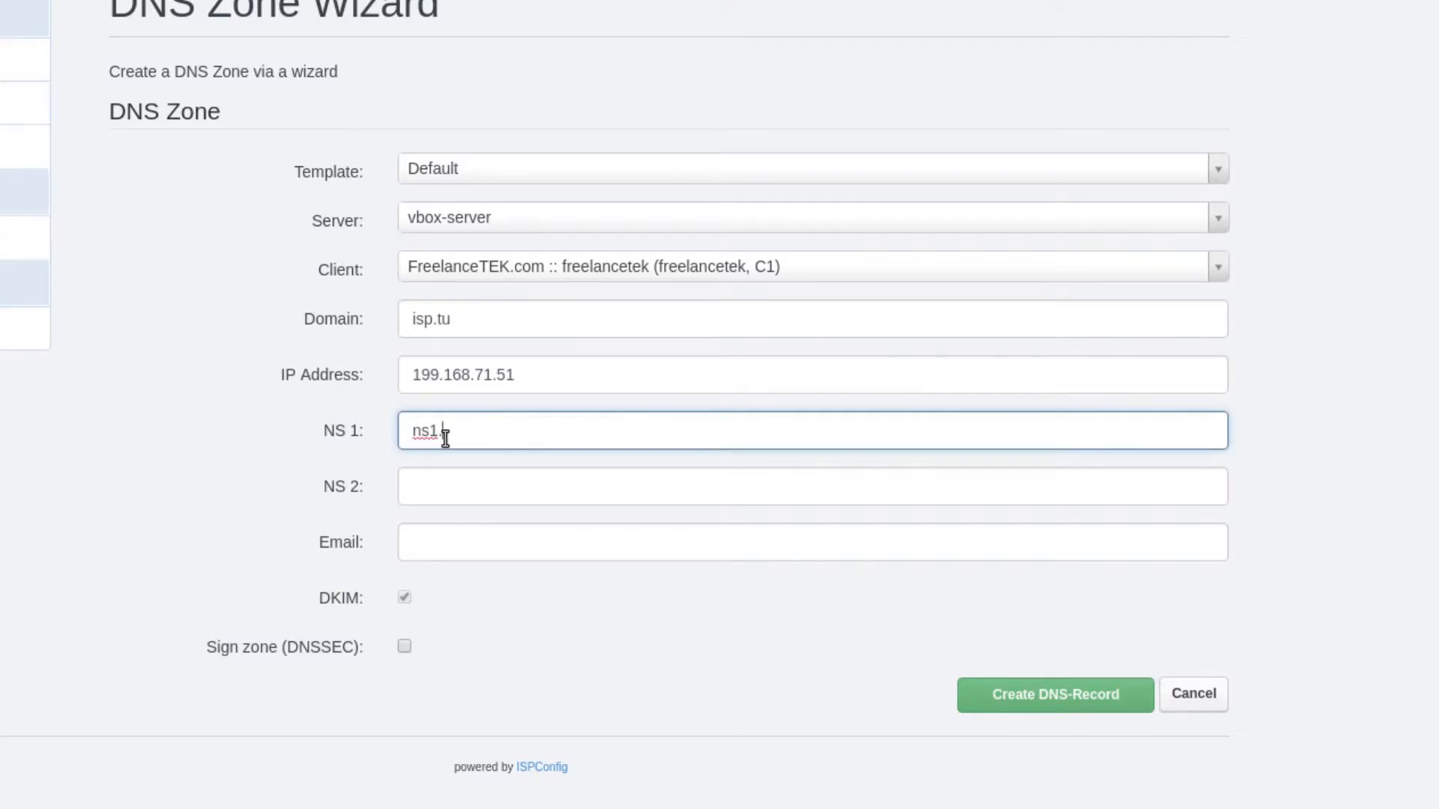
text(isp.tu)
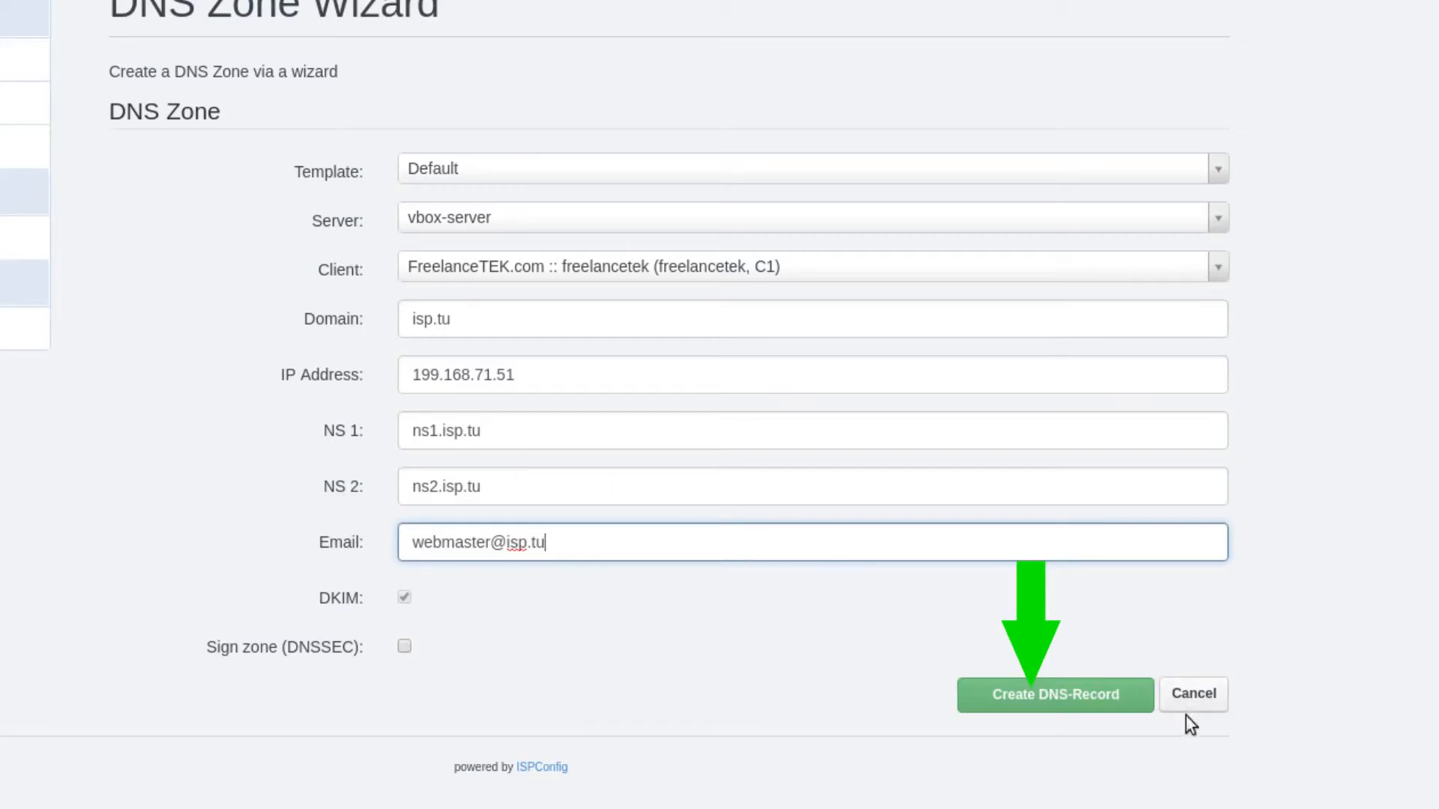
click(1055, 695)
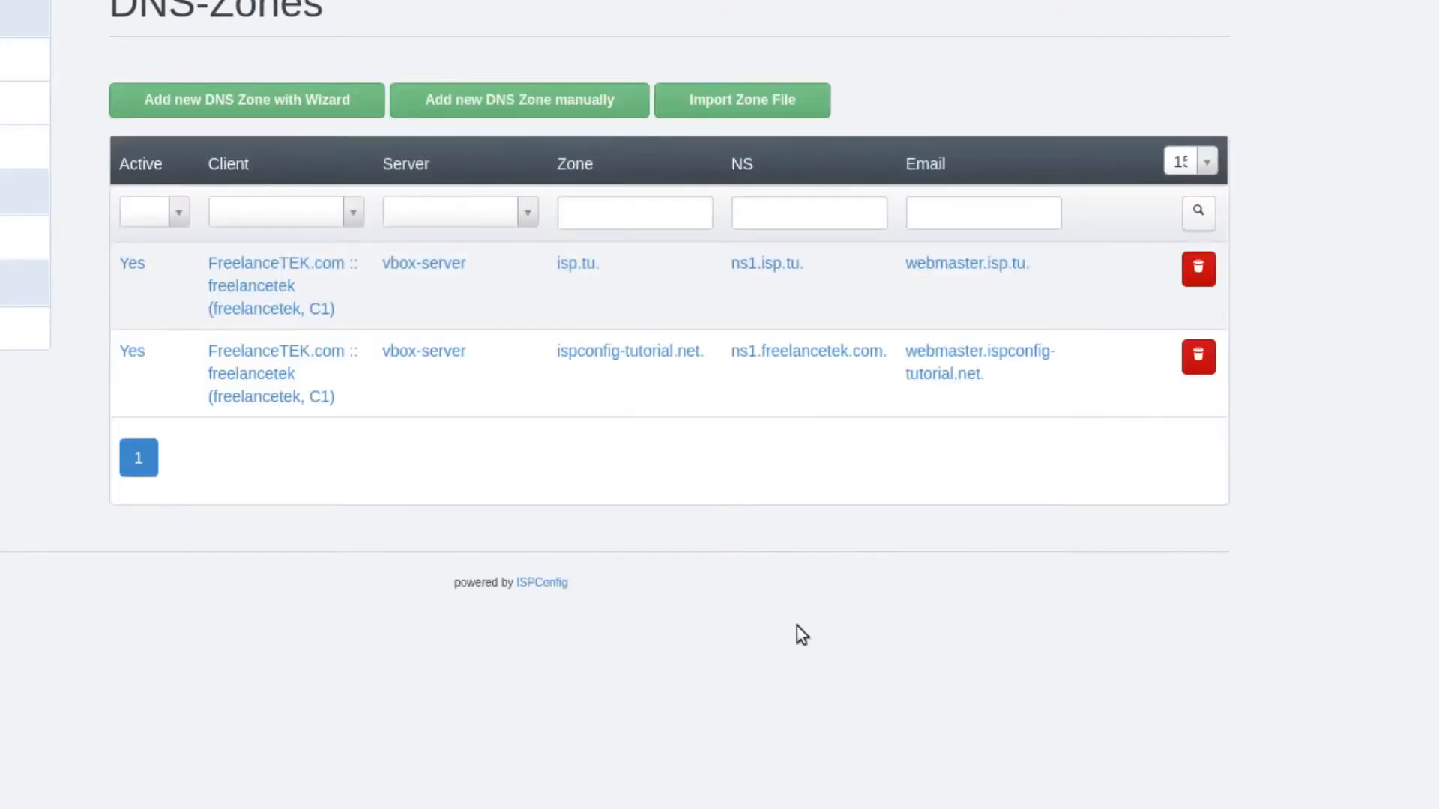